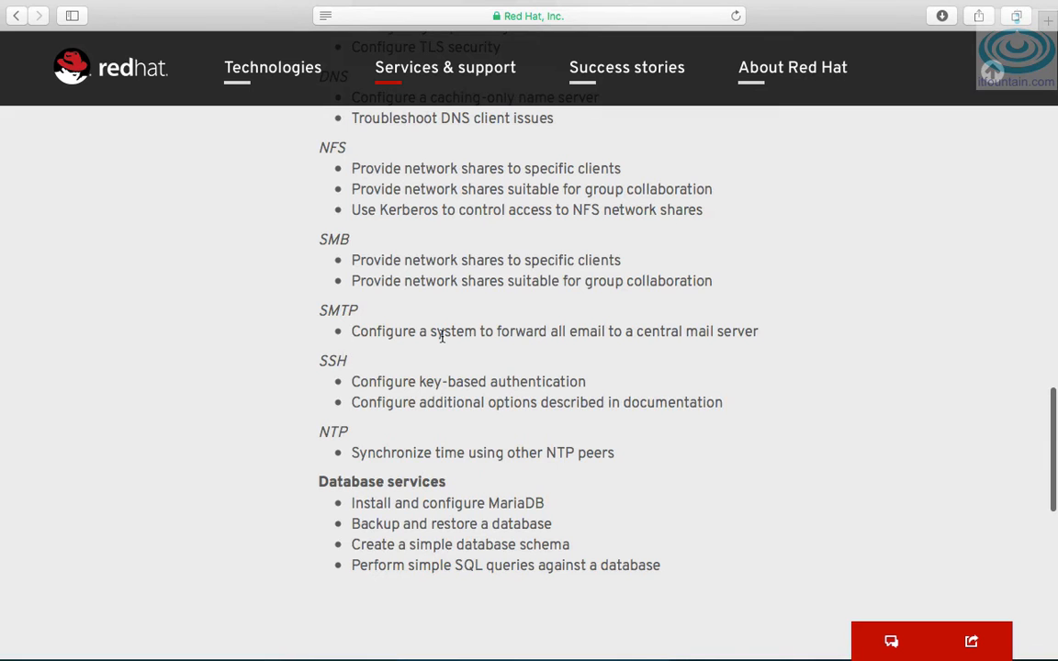
pyautogui.moveTo(746, 329)
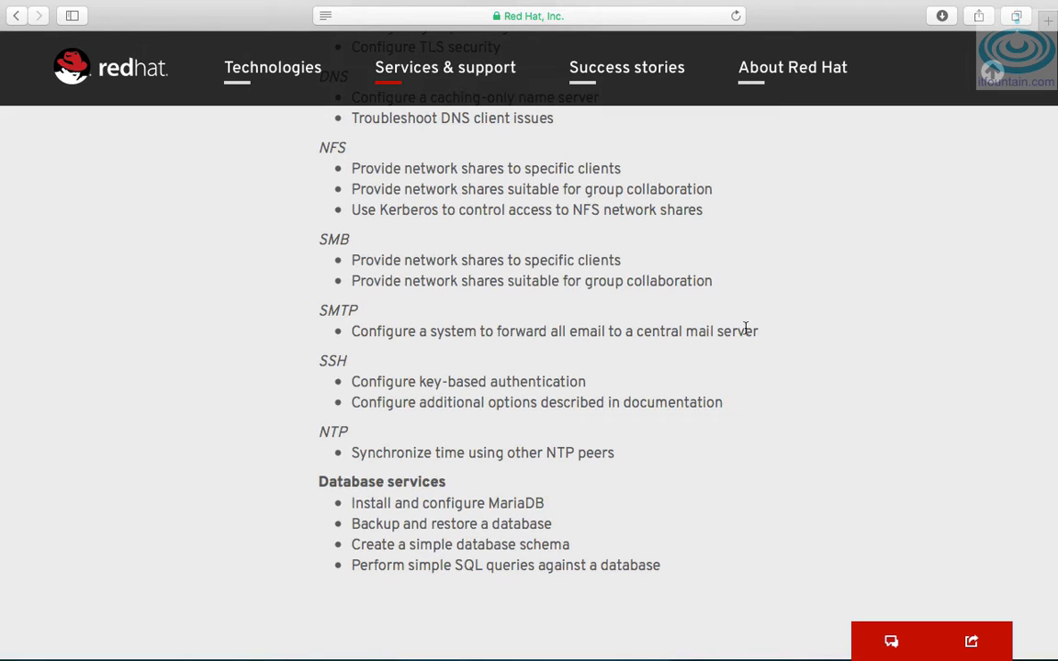
# Confirm the postfix package is installed with rpm -qa | grep postfix.
pyautogui.scroll(3)
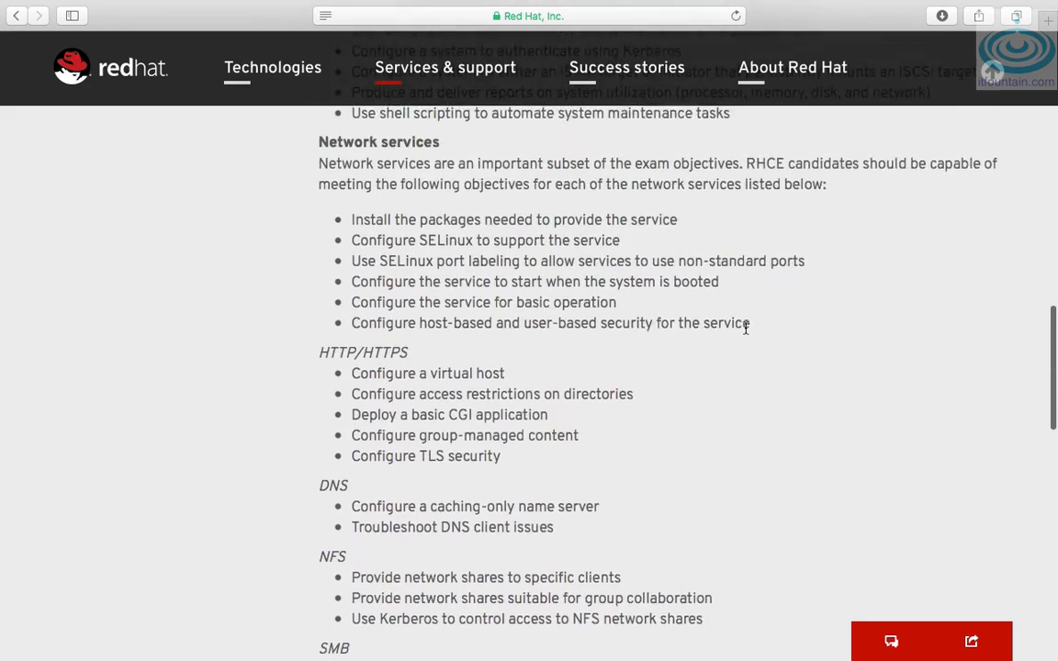
pyautogui.scroll(3)
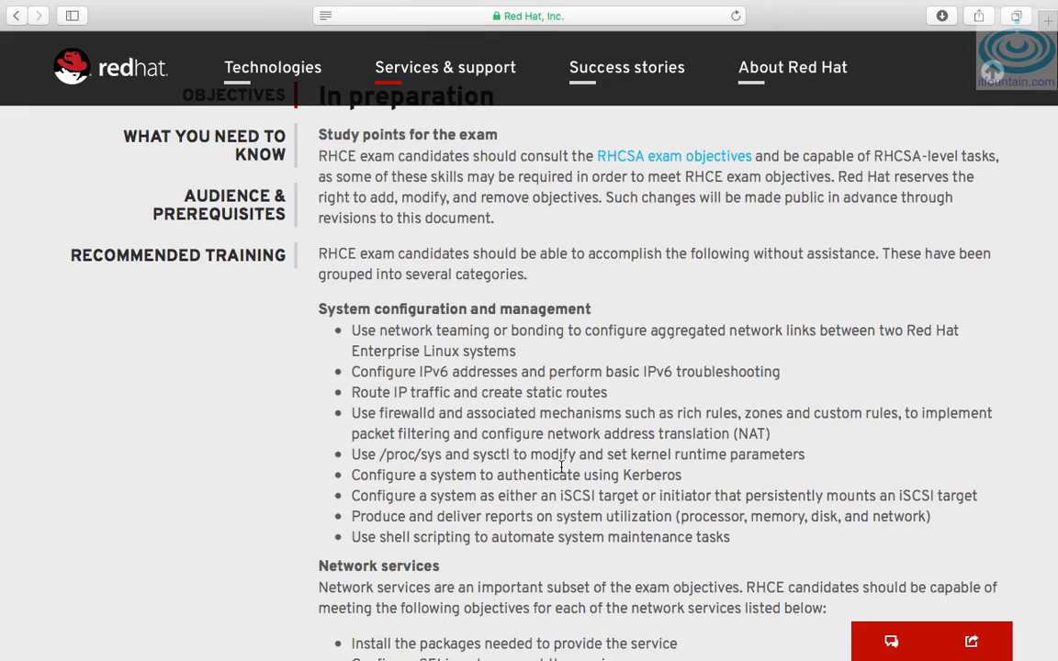
pyautogui.scroll(-3)
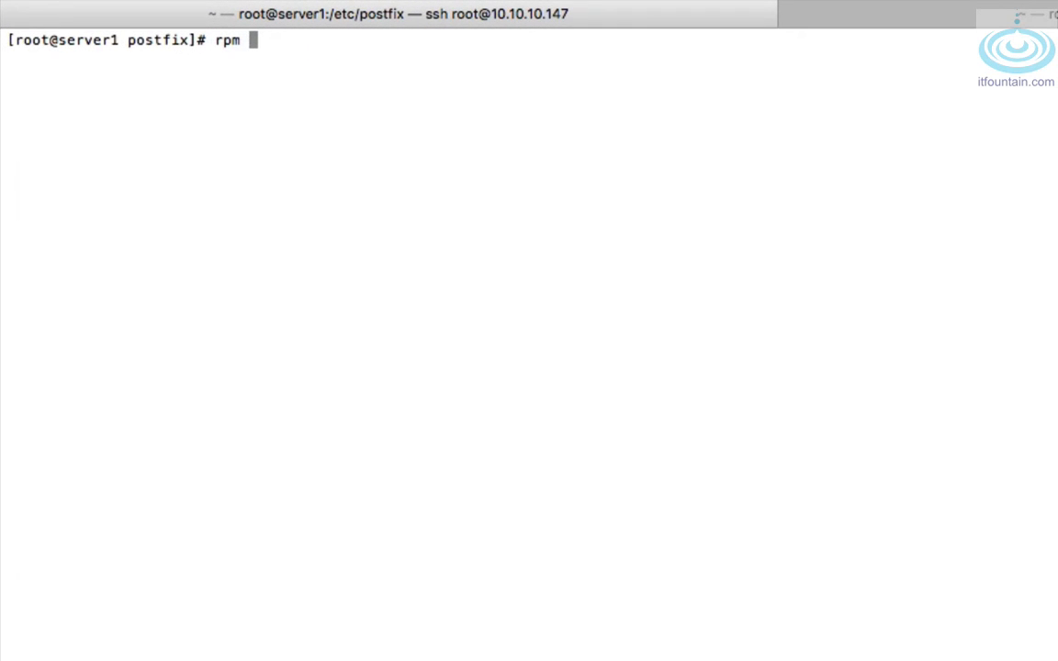
pyautogui.write('-qa')
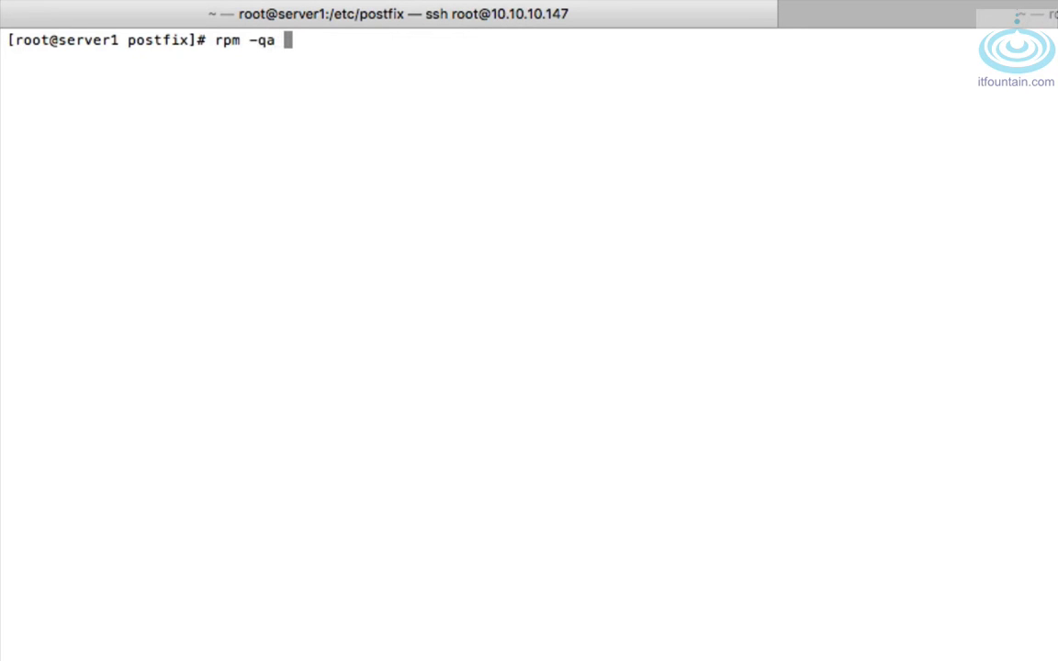
pyautogui.write('| grep postfix')
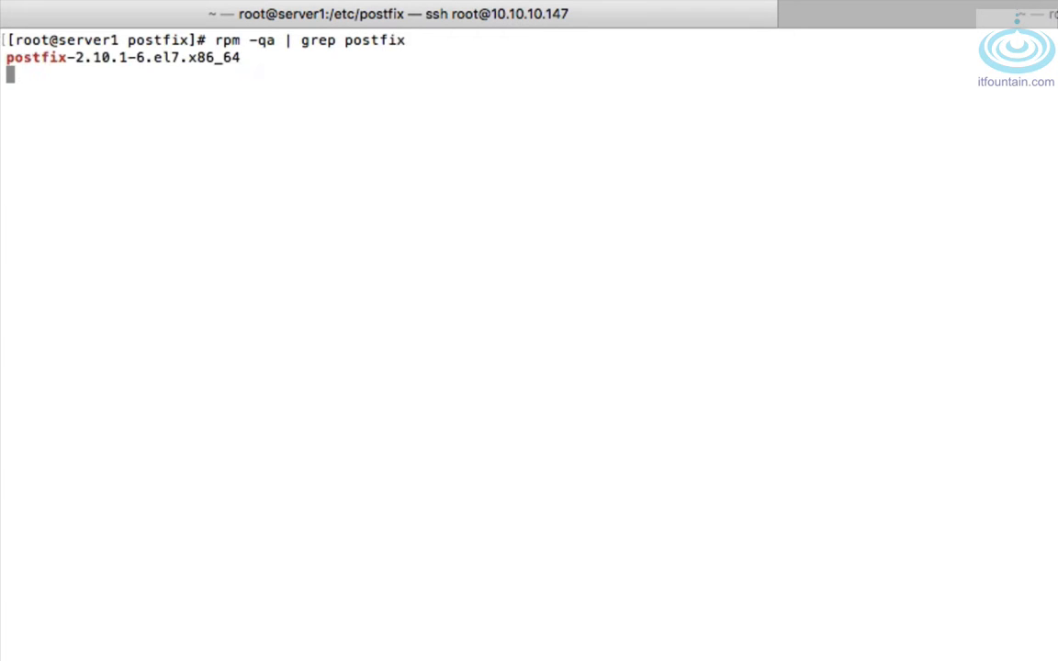
pyautogui.press('Return')
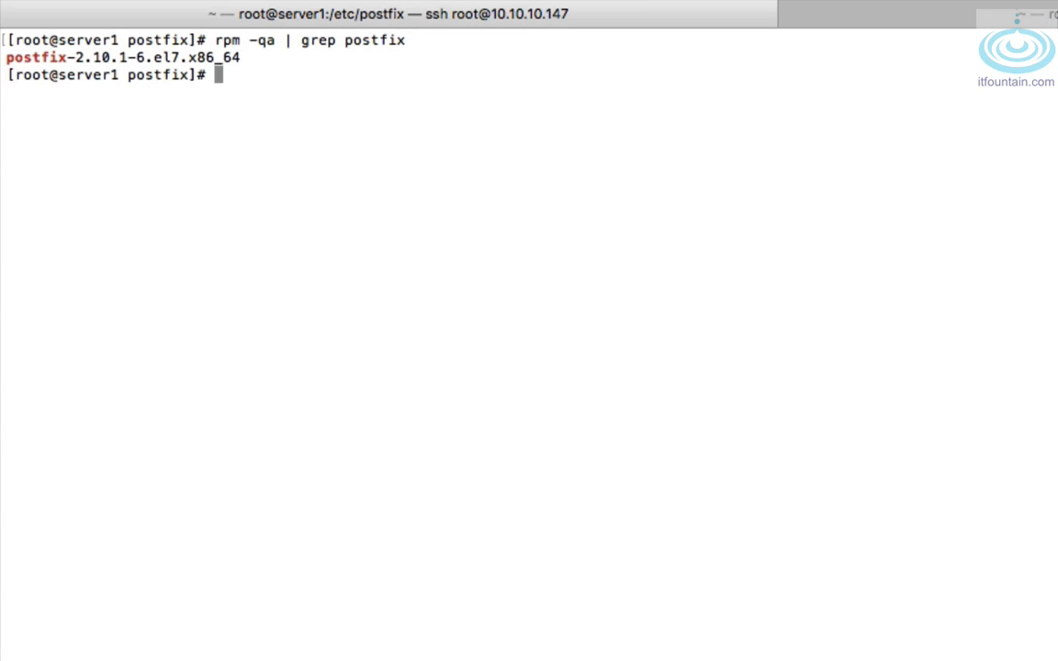
# Check that the postfix service is active and enabled at boot.
pyautogui.write('s')
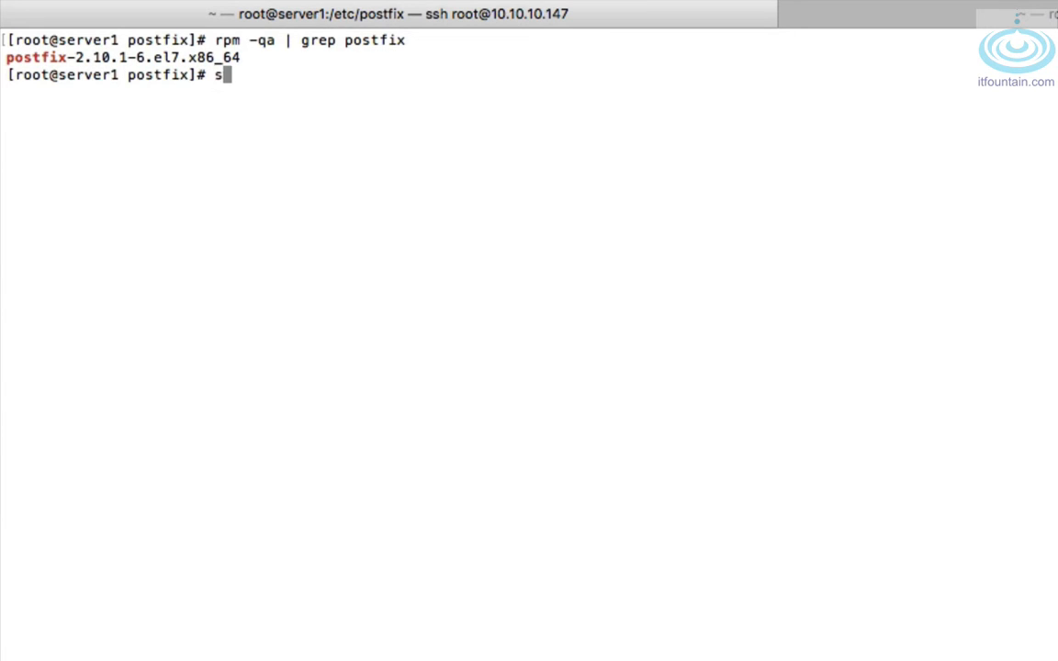
pyautogui.write('ystemc')
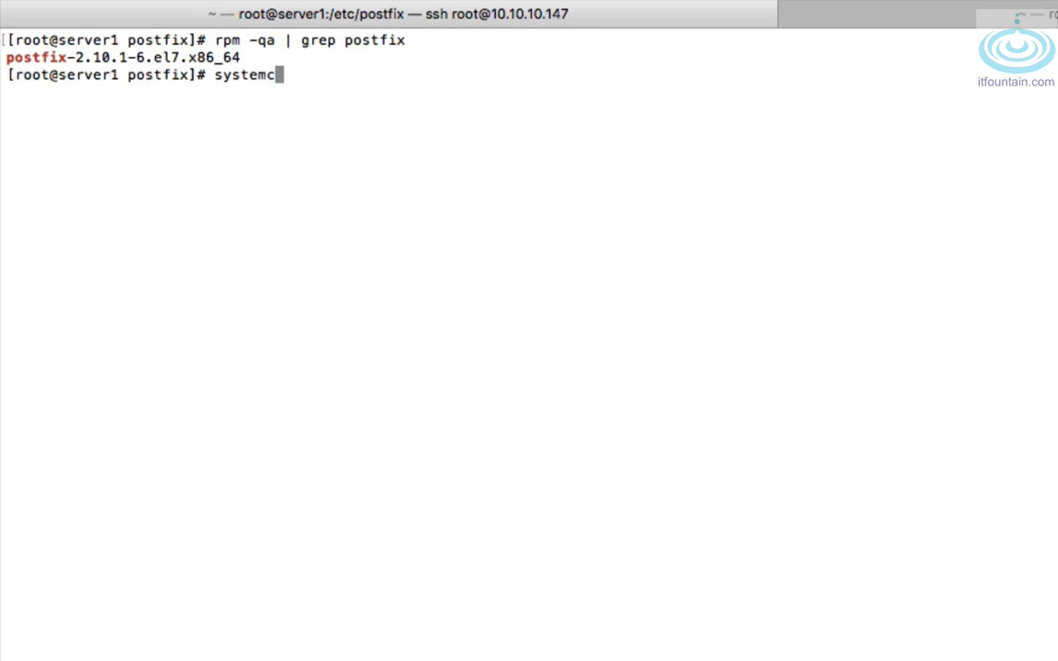
pyautogui.write('tl is')
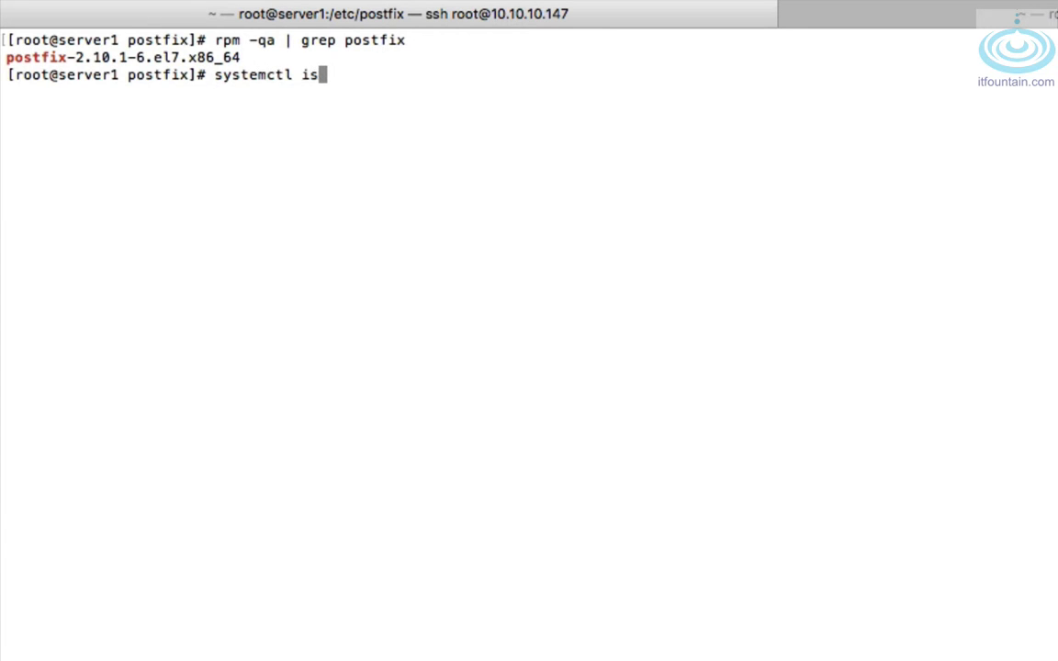
pyautogui.write('-active pos')
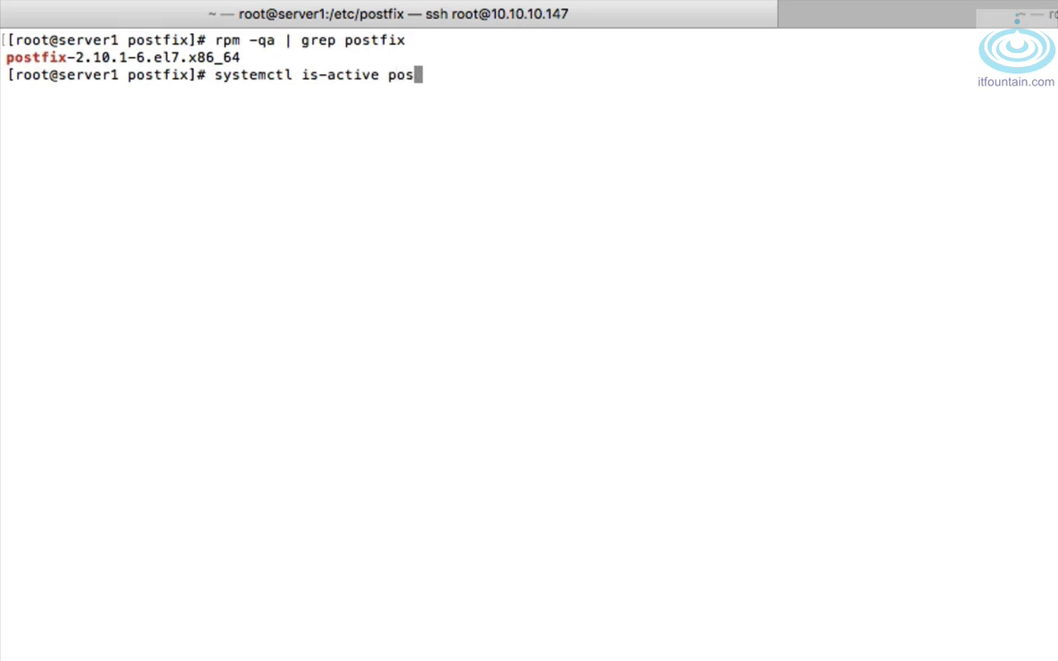
pyautogui.press('Return')
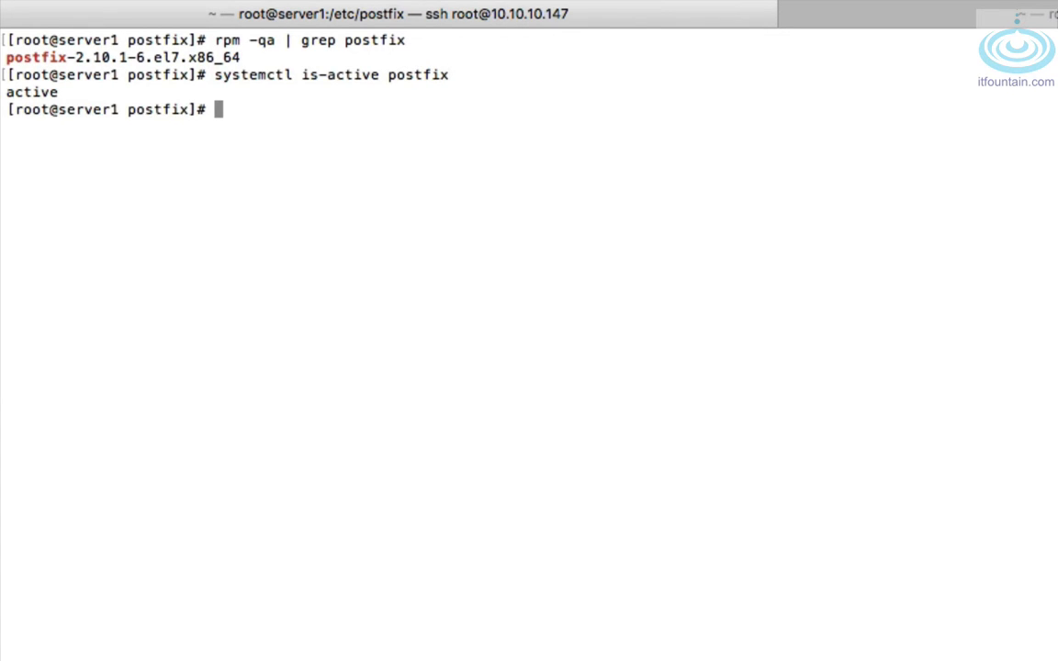
pyautogui.write('syste')
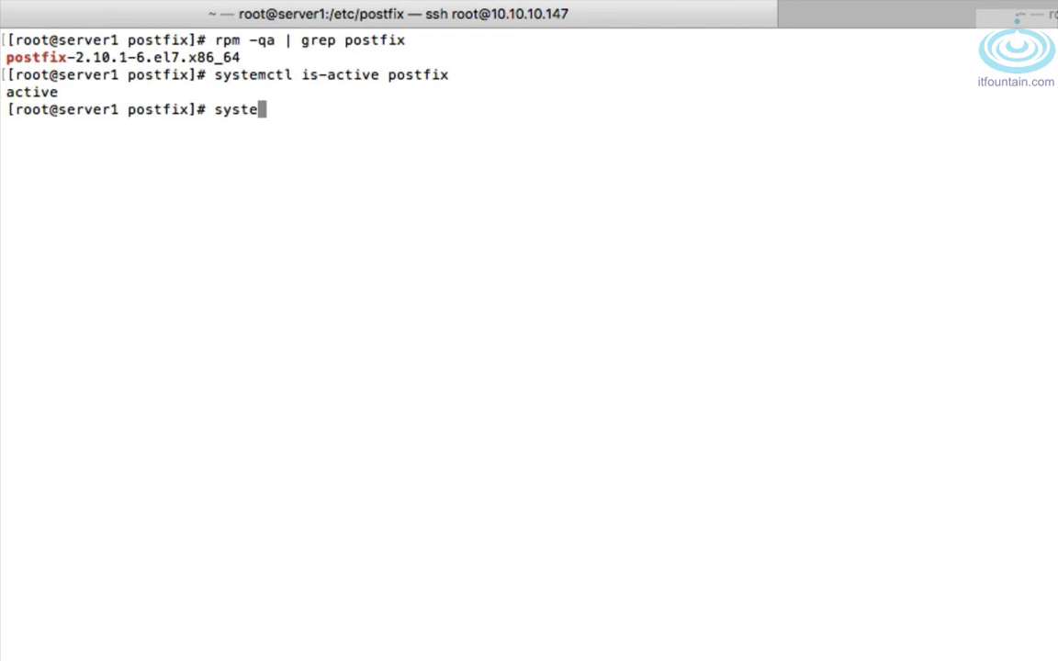
pyautogui.write('mctl i')
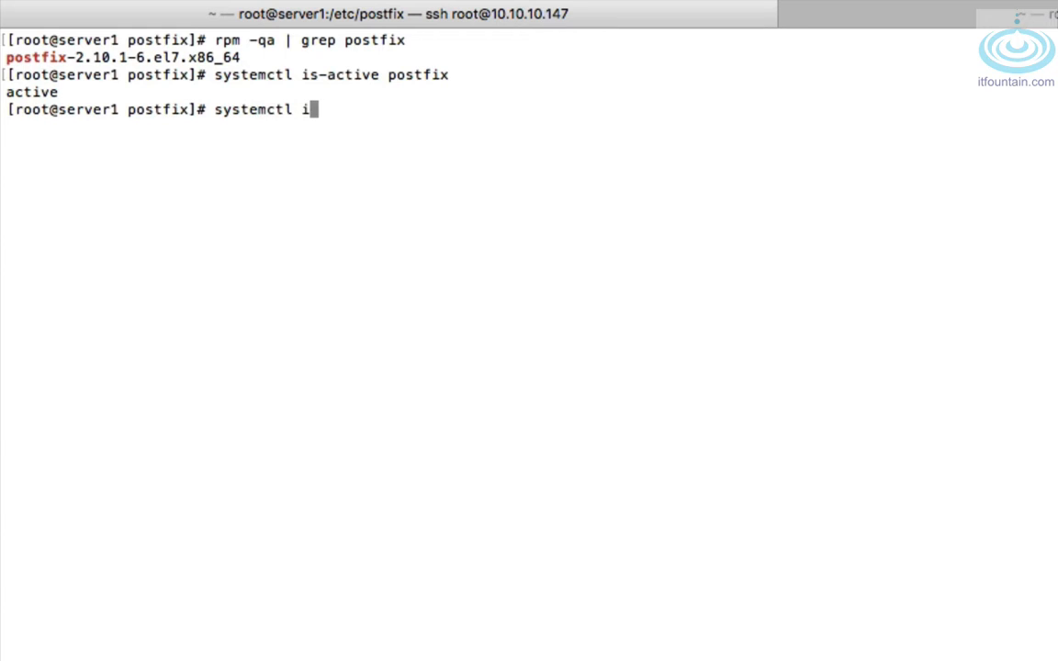
pyautogui.write('s-enabled postfix.service')
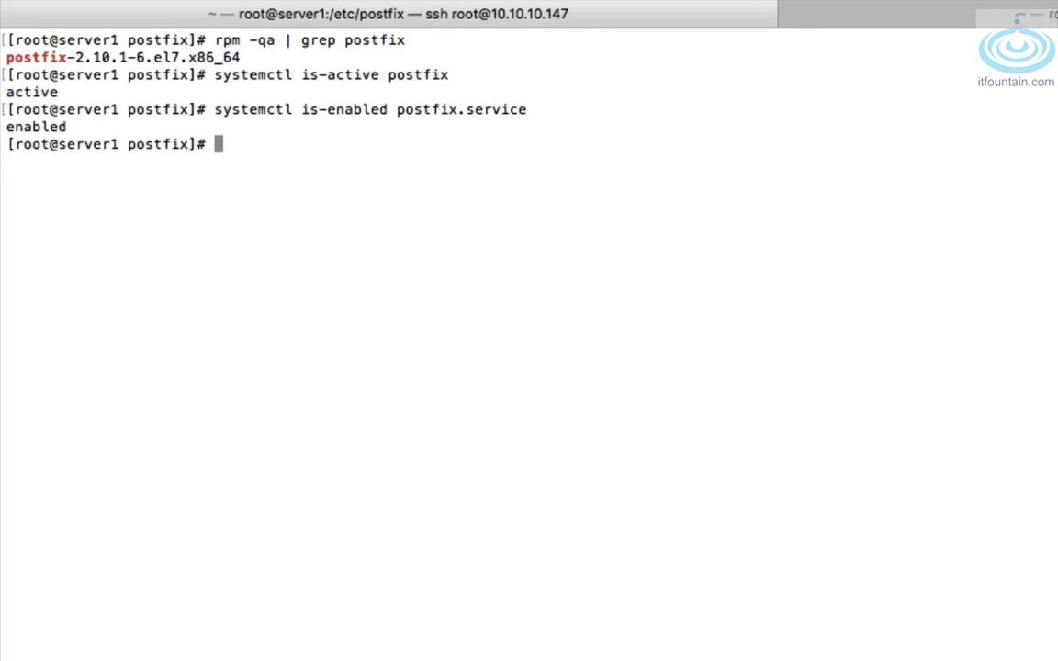
# List the current firewall zone settings with firewall-cmd.
pyautogui.write('firew')
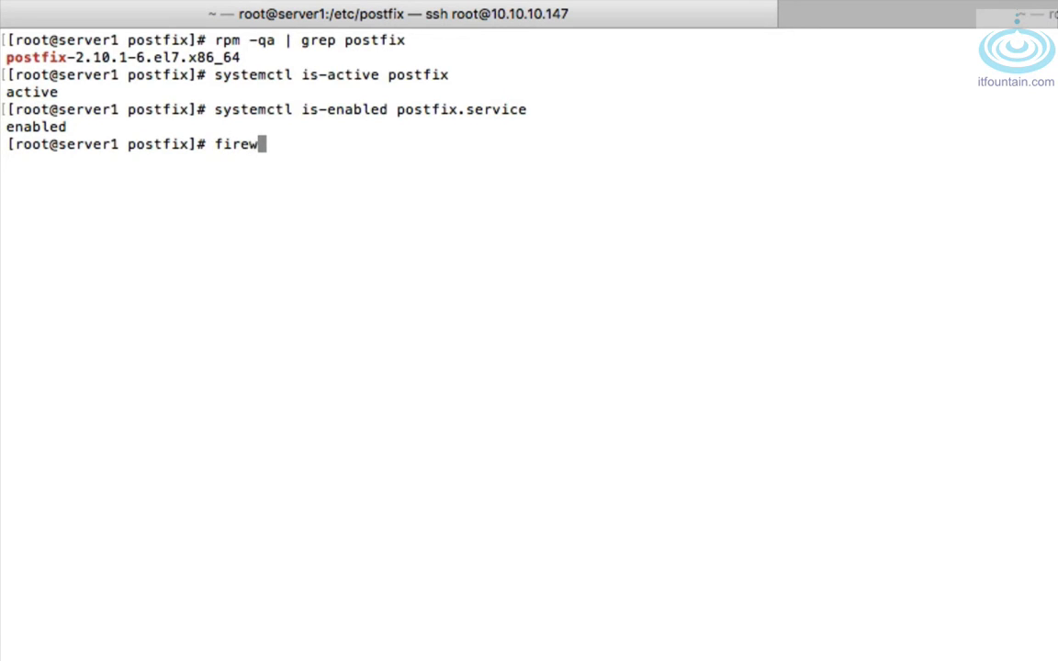
pyautogui.write('all-cmd --l')
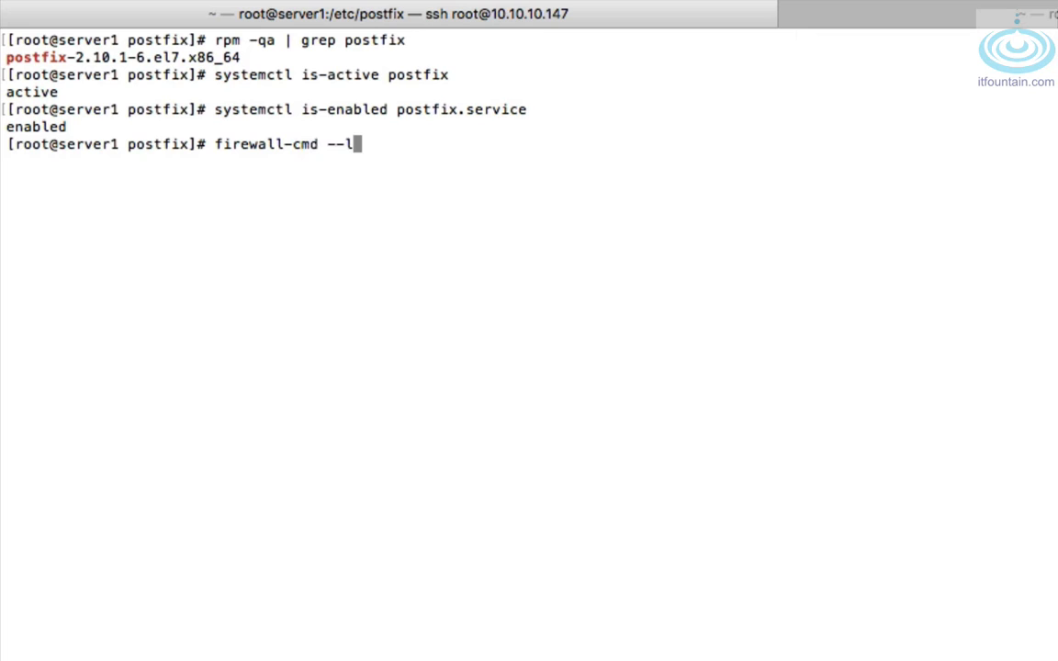
pyautogui.press('Return')
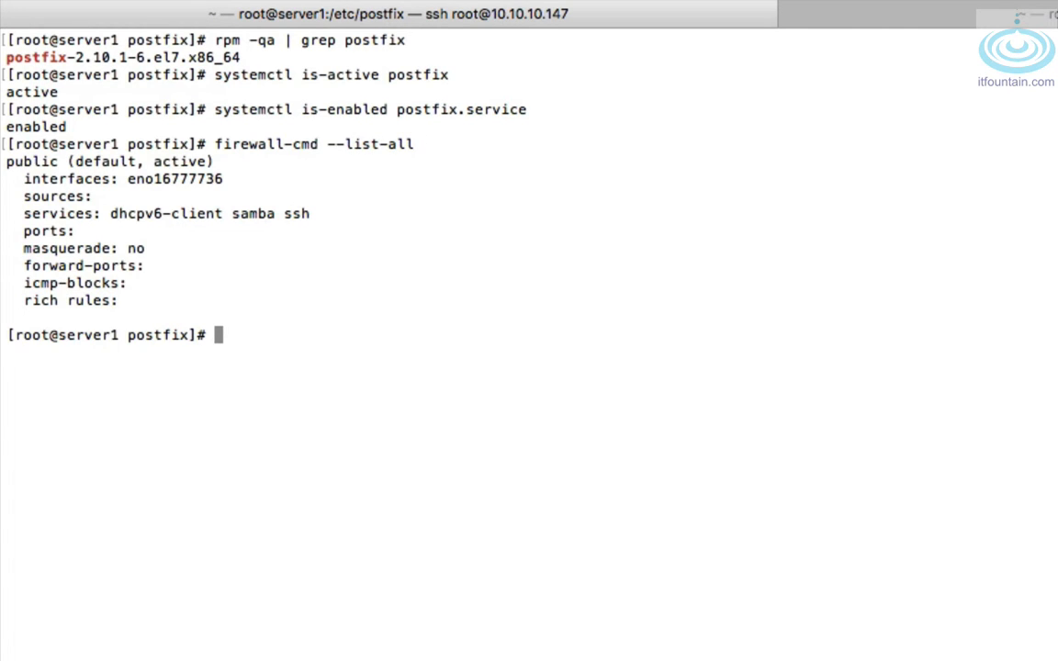
# Permanently add the smtp service to the firewall, then reload the firewall rules.
pyautogui.write('s')
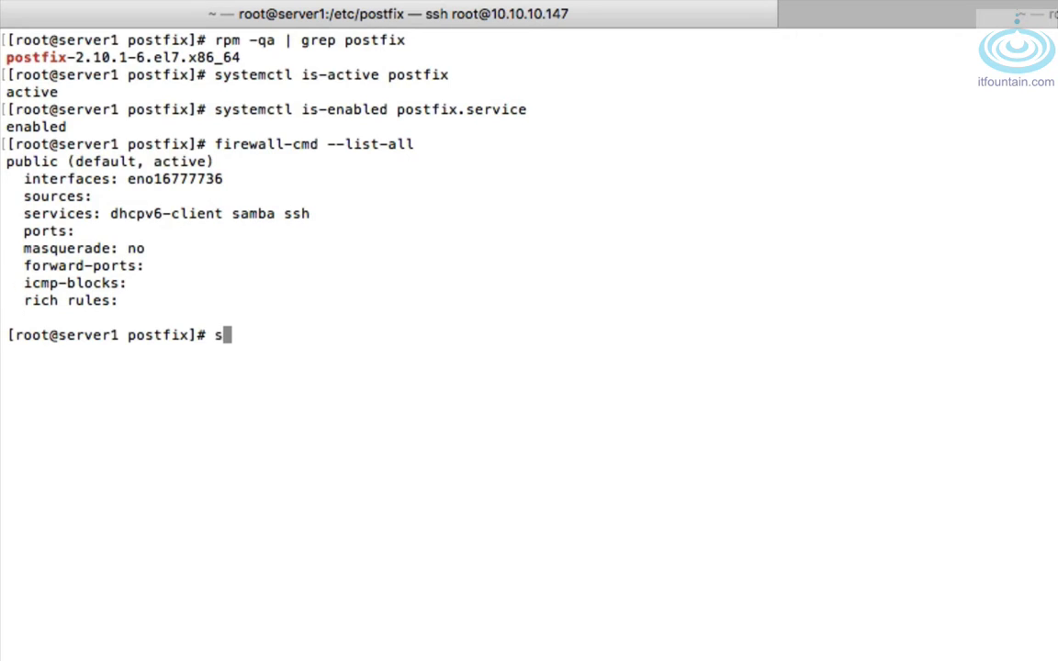
pyautogui.write('fi')
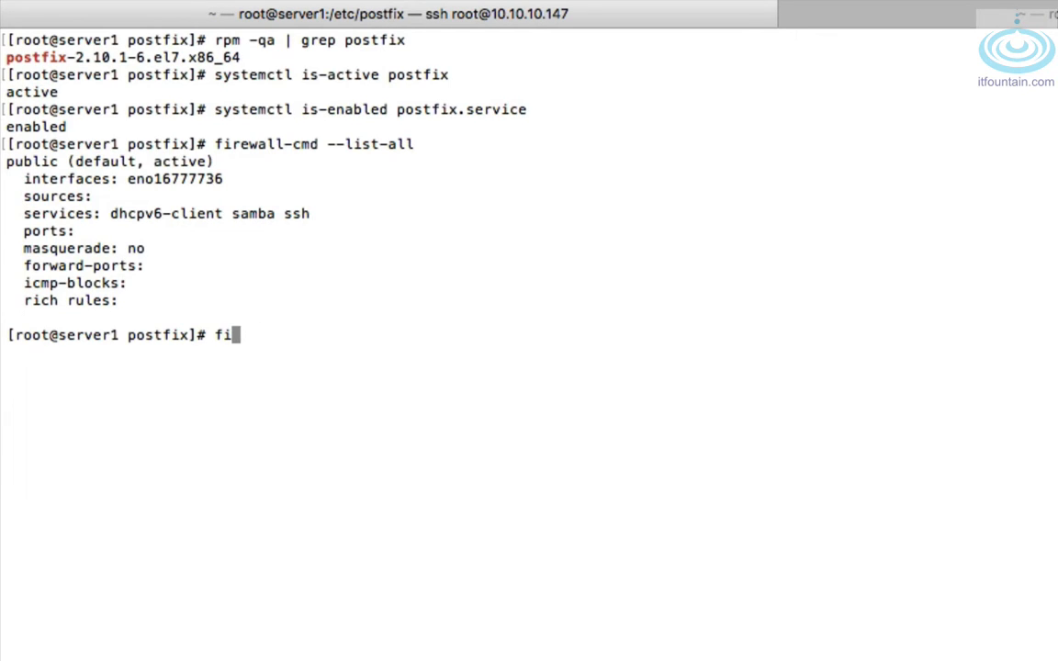
pyautogui.write('rewall-cmd')
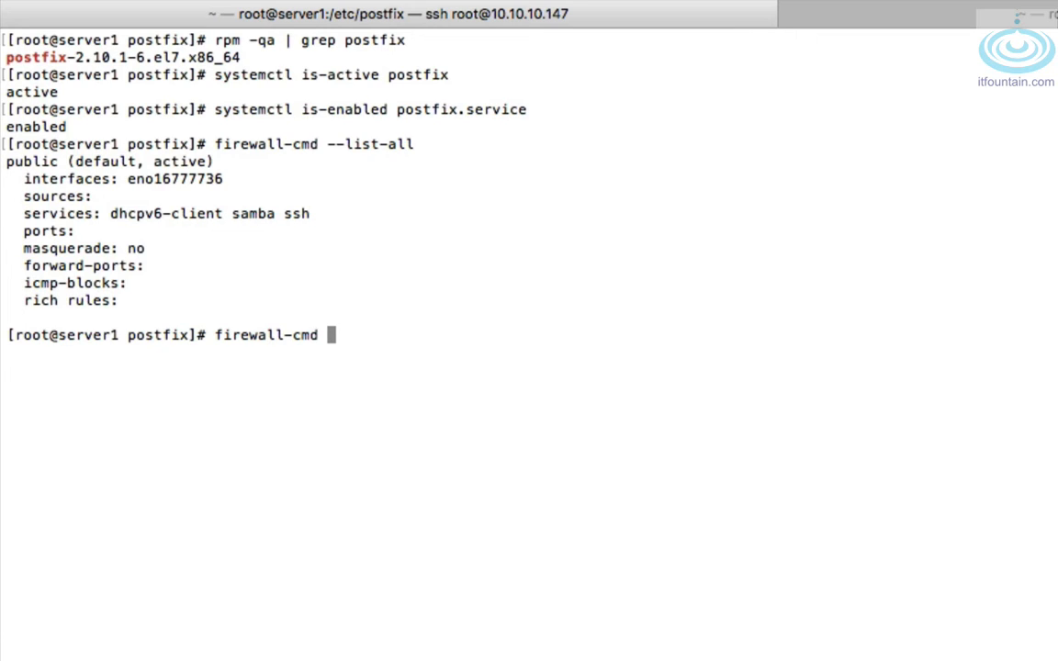
pyautogui.write('--add')
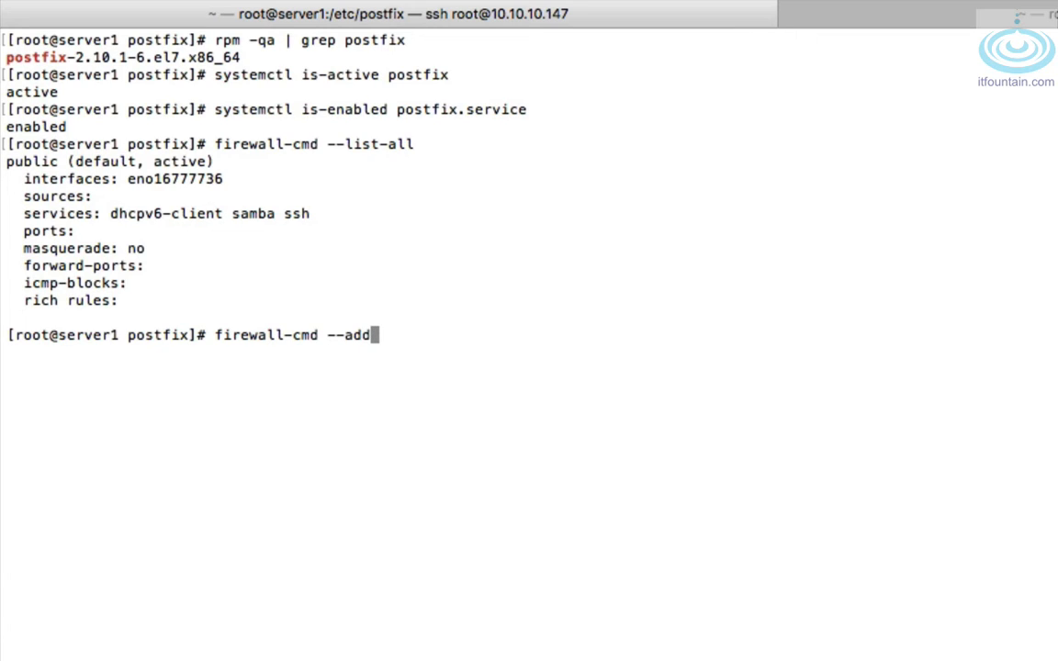
pyautogui.write('--perma')
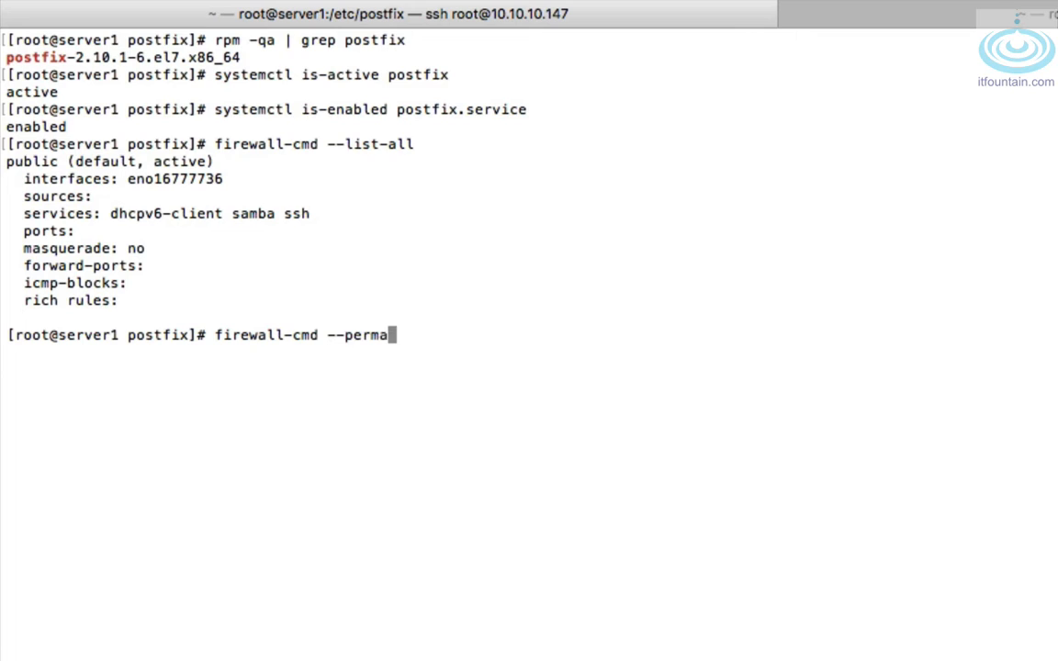
pyautogui.write('nent --add')
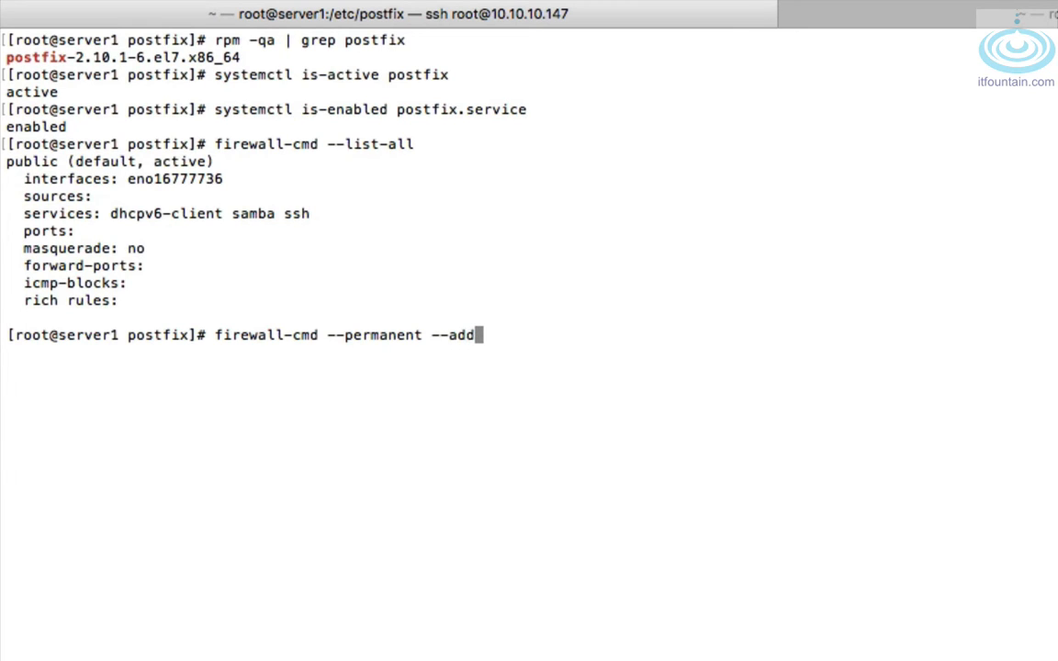
pyautogui.write('-s')
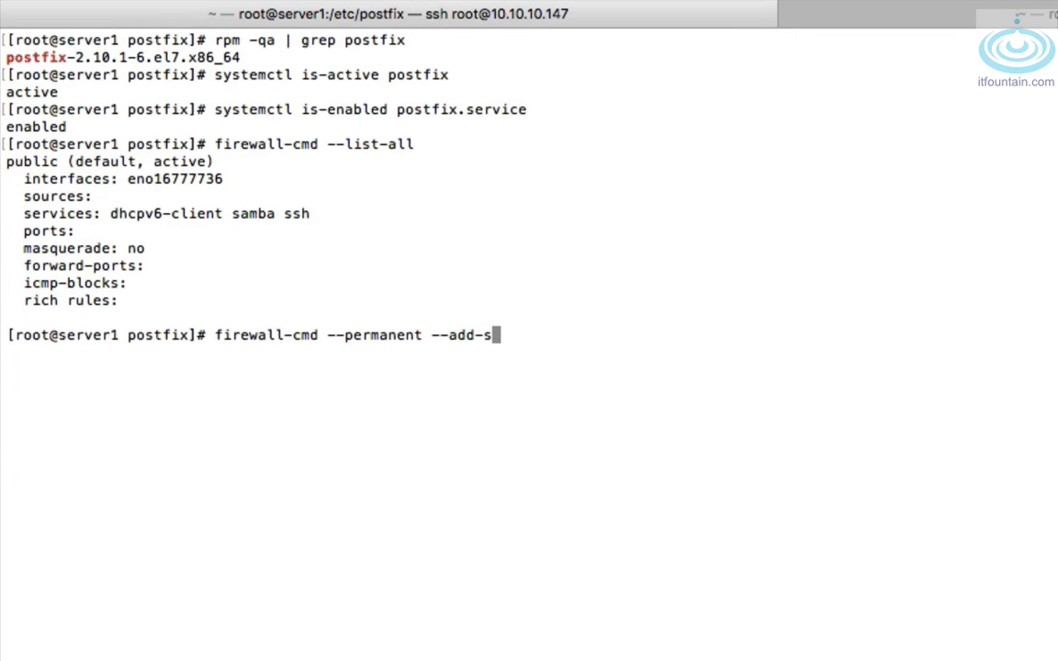
pyautogui.write('er')
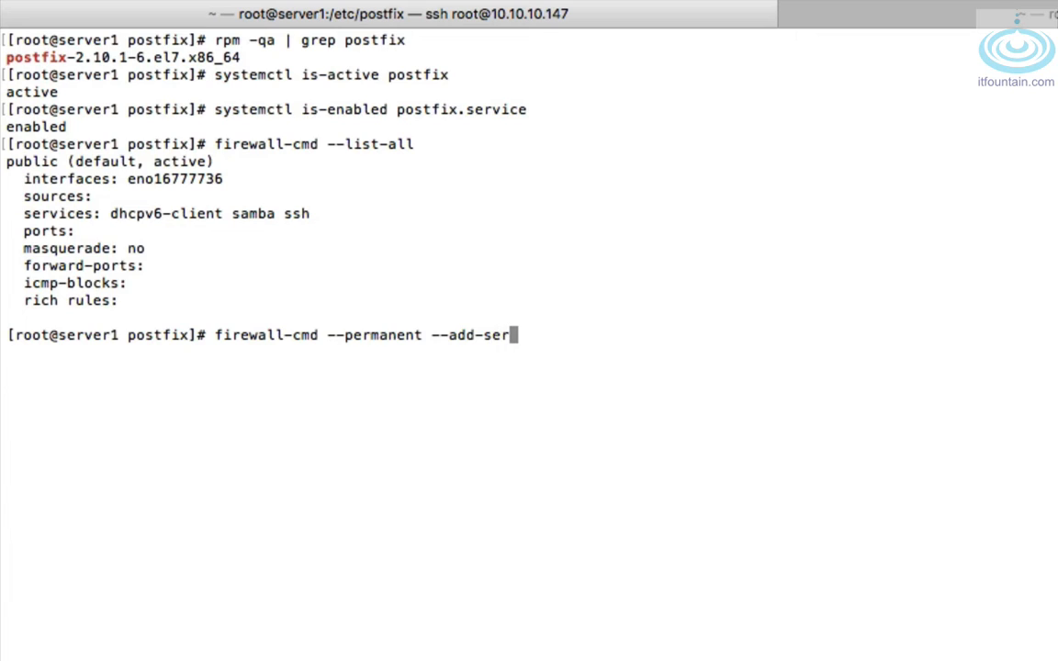
pyautogui.write('vice=s')
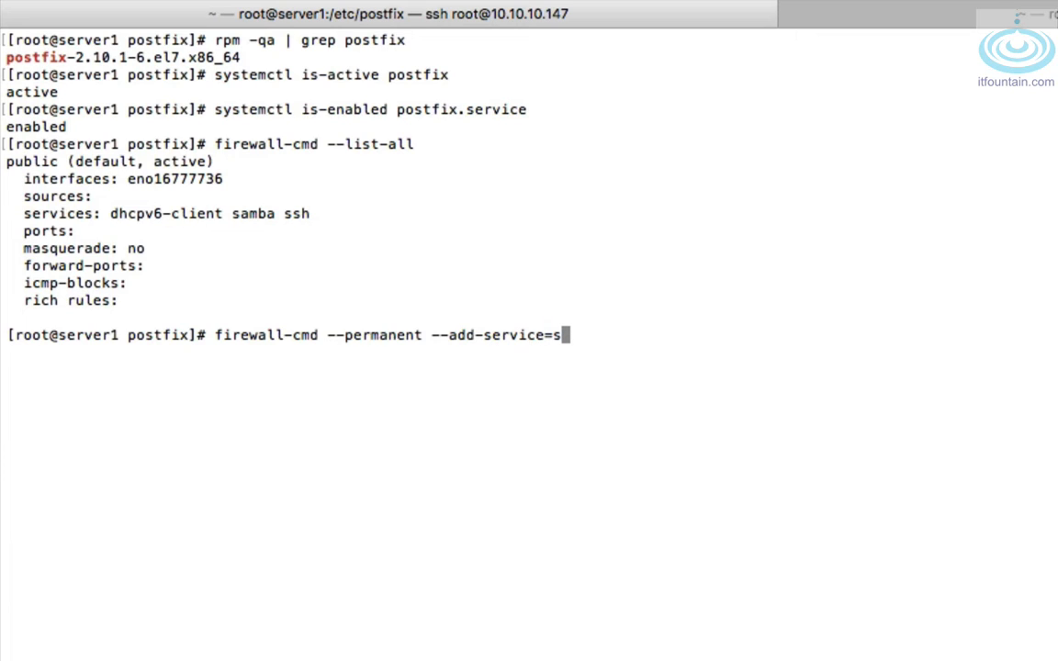
pyautogui.press('Tab')
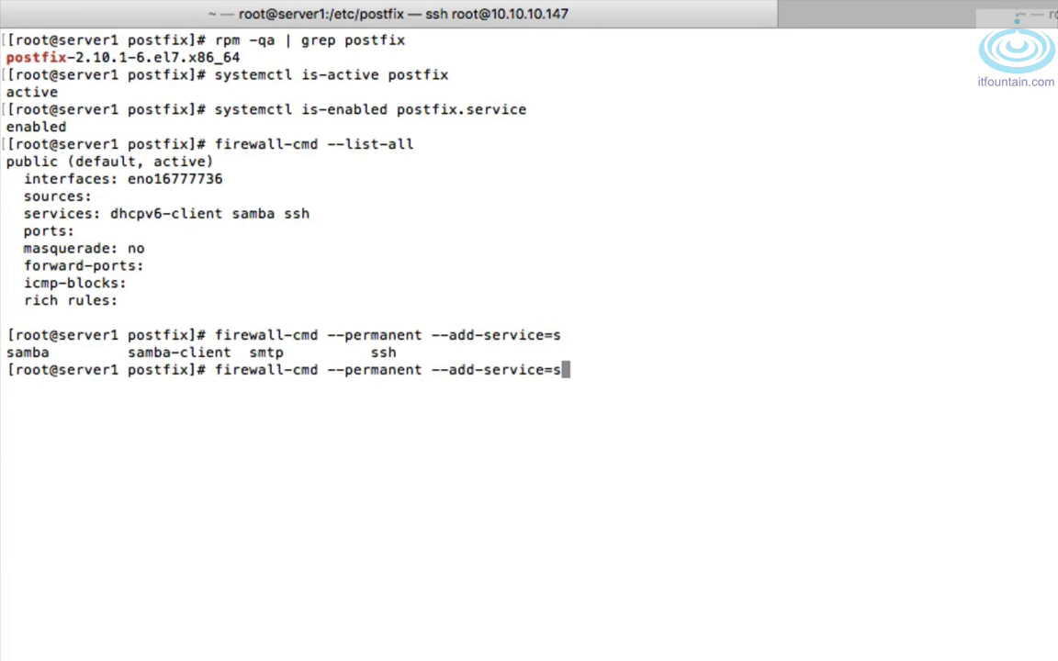
pyautogui.write('mtp')
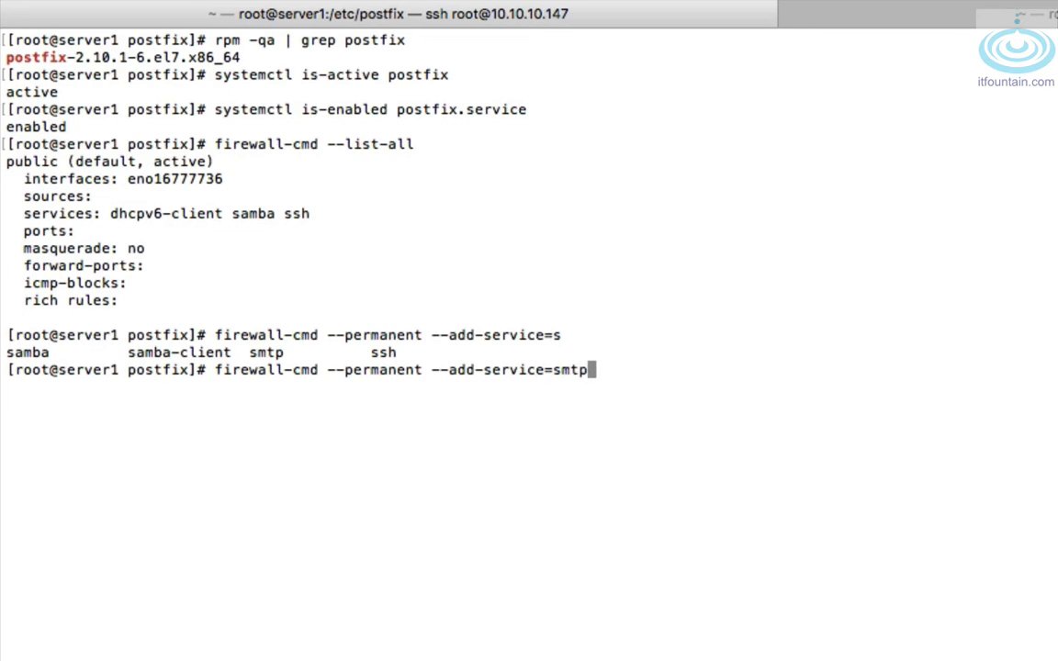
pyautogui.press('Return')
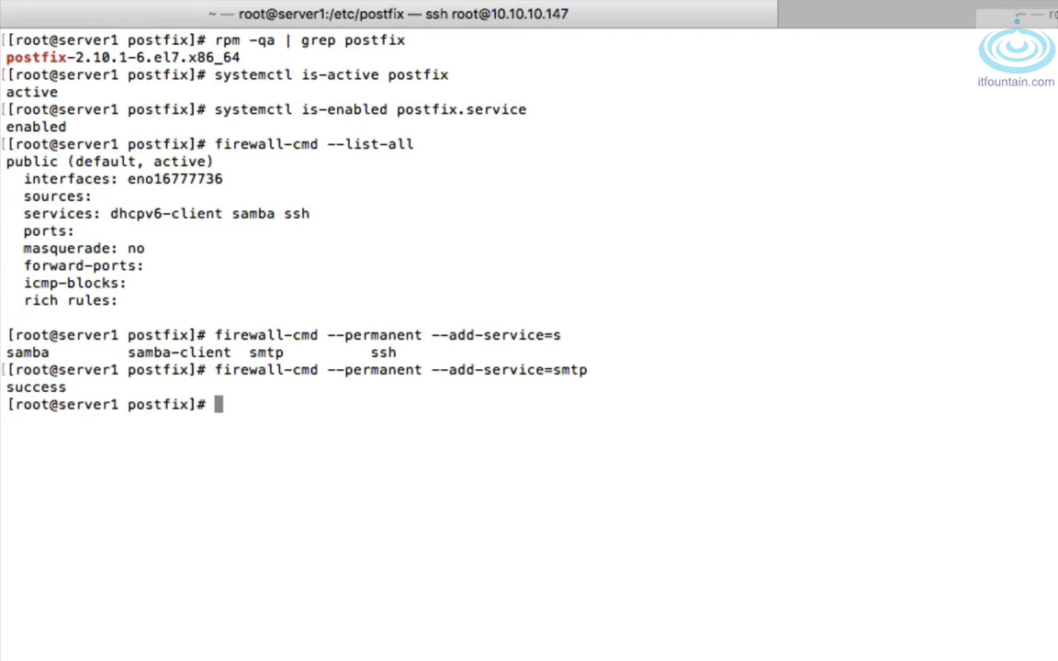
pyautogui.write('firewall-cmd --reload')
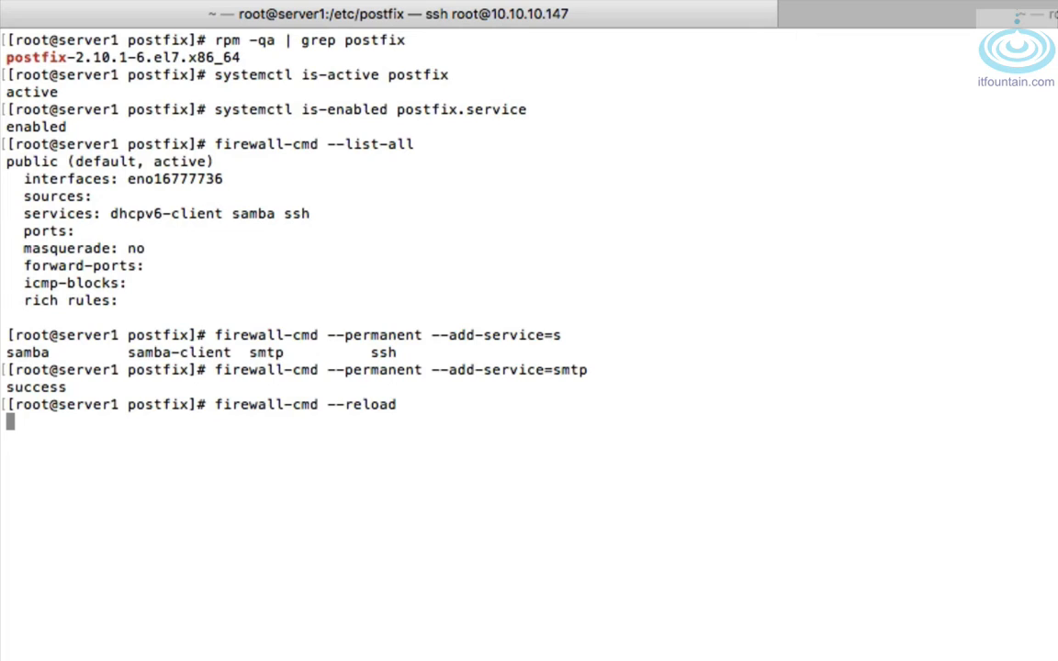
pyautogui.press('Return')
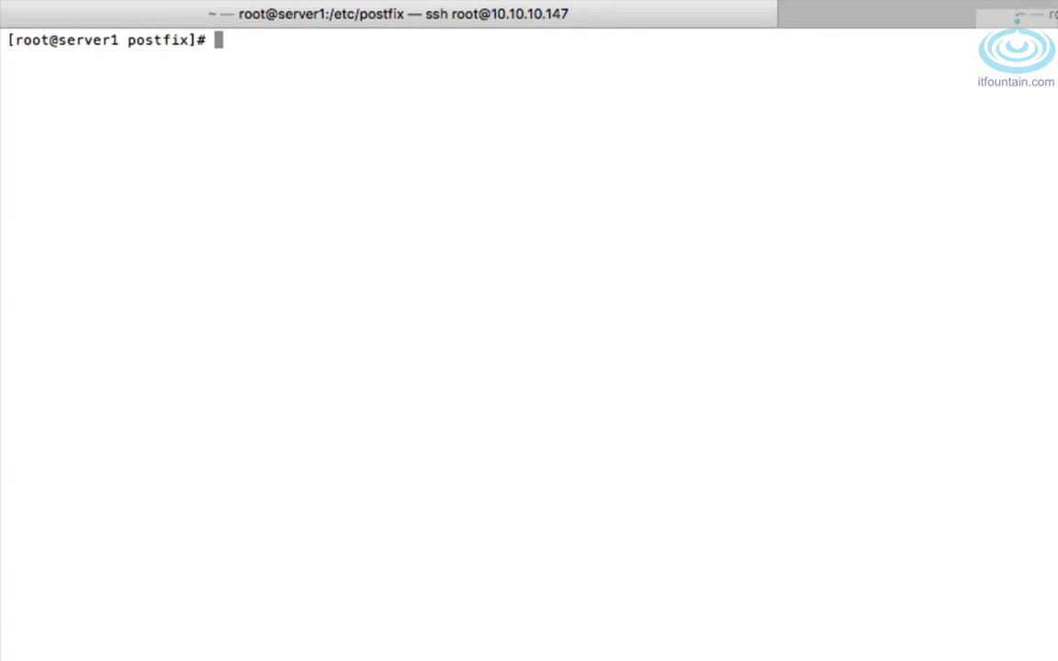
# Open main.cf in vim and scroll toward the host and domain settings.
pyautogui.write('vim')
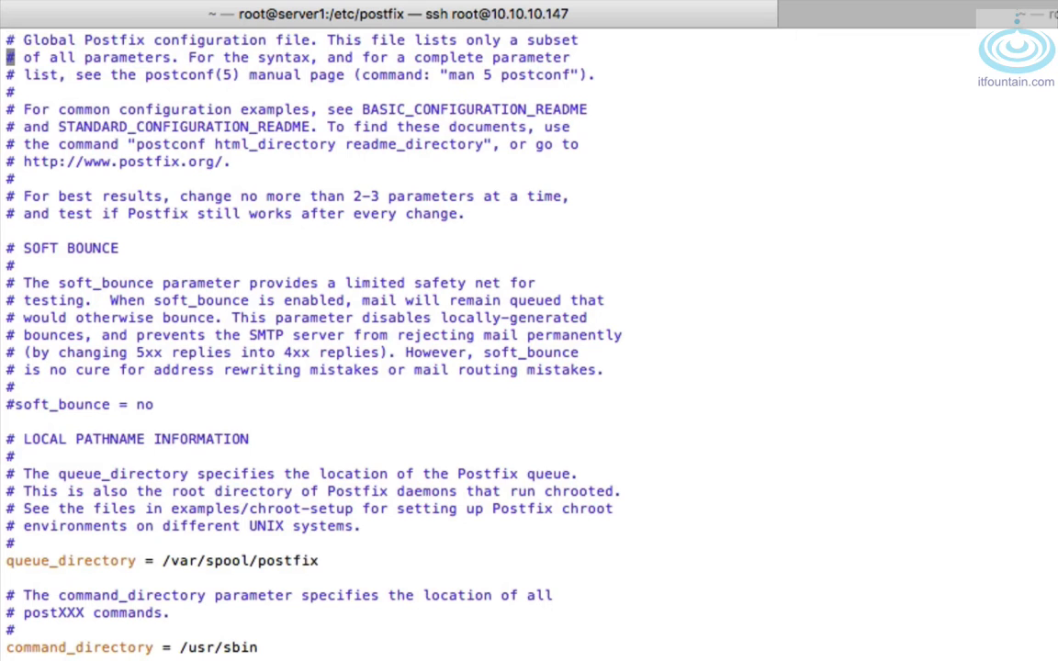
pyautogui.scroll(-3)
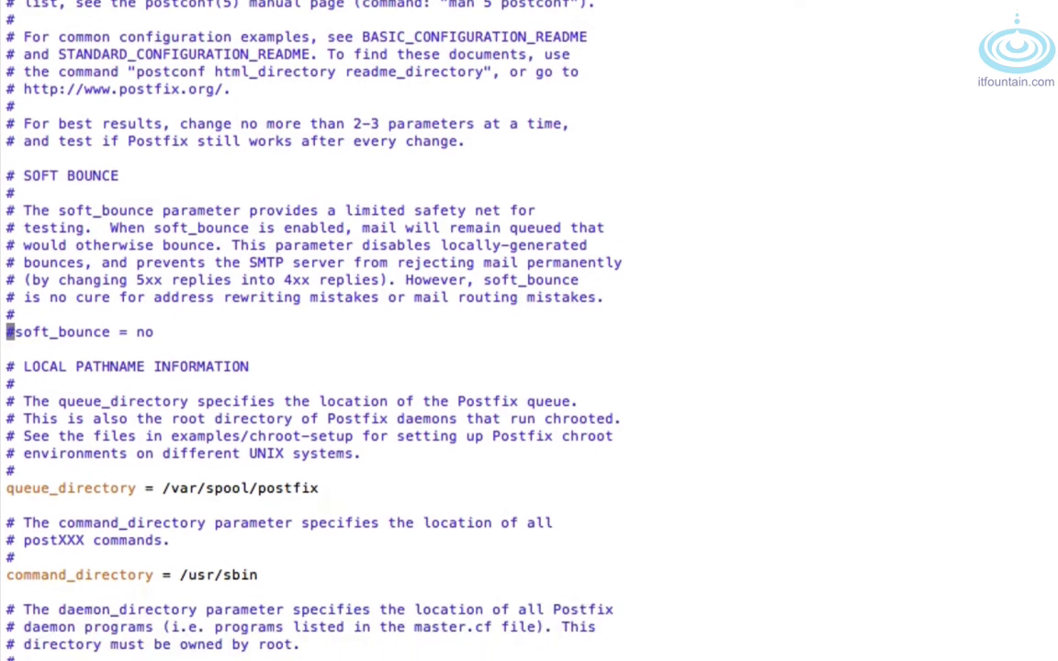
pyautogui.scroll(-3)
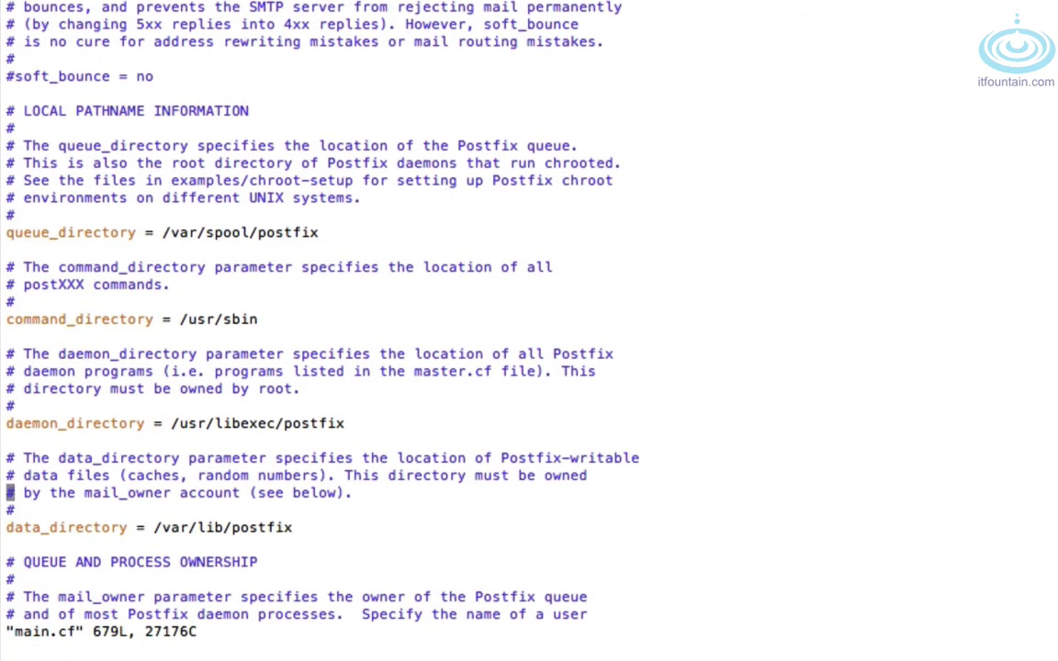
pyautogui.scroll(-3)
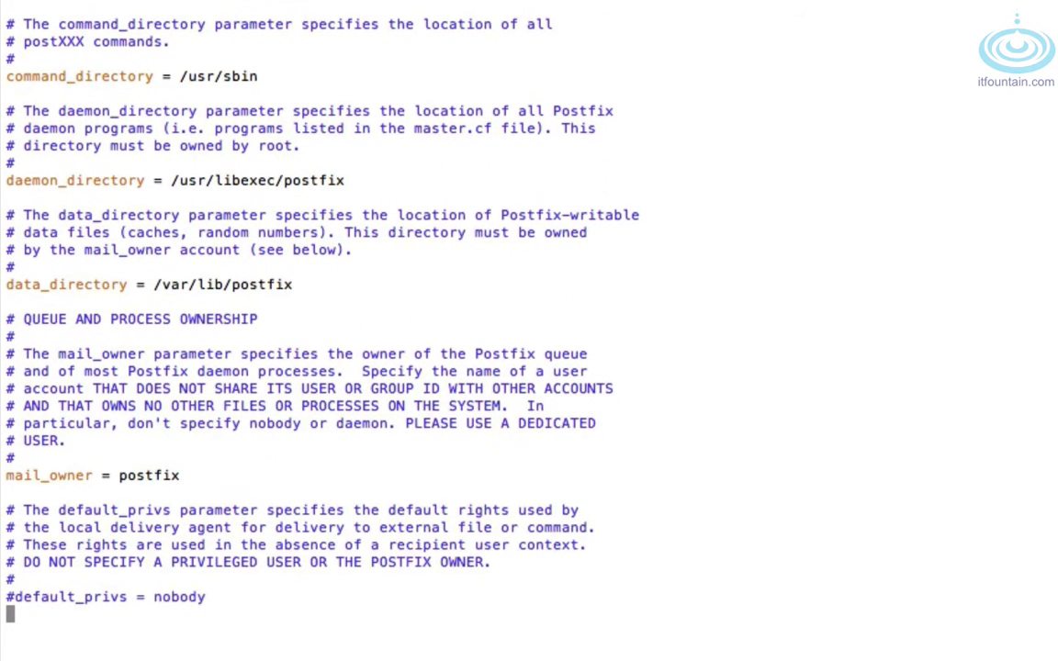
pyautogui.scroll(-3)
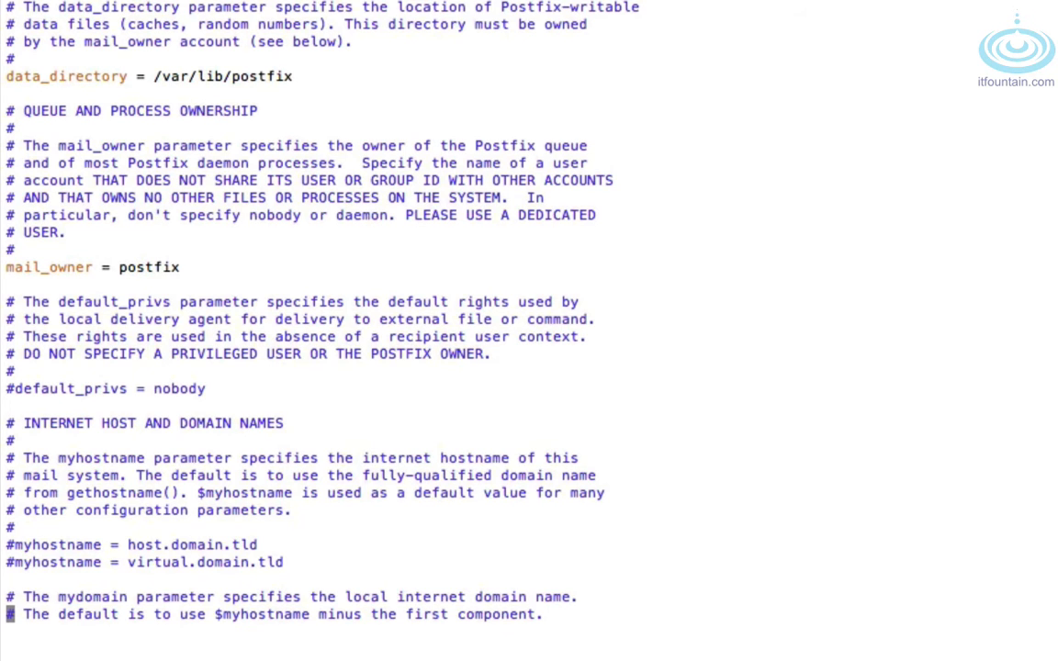
pyautogui.scroll(-3)
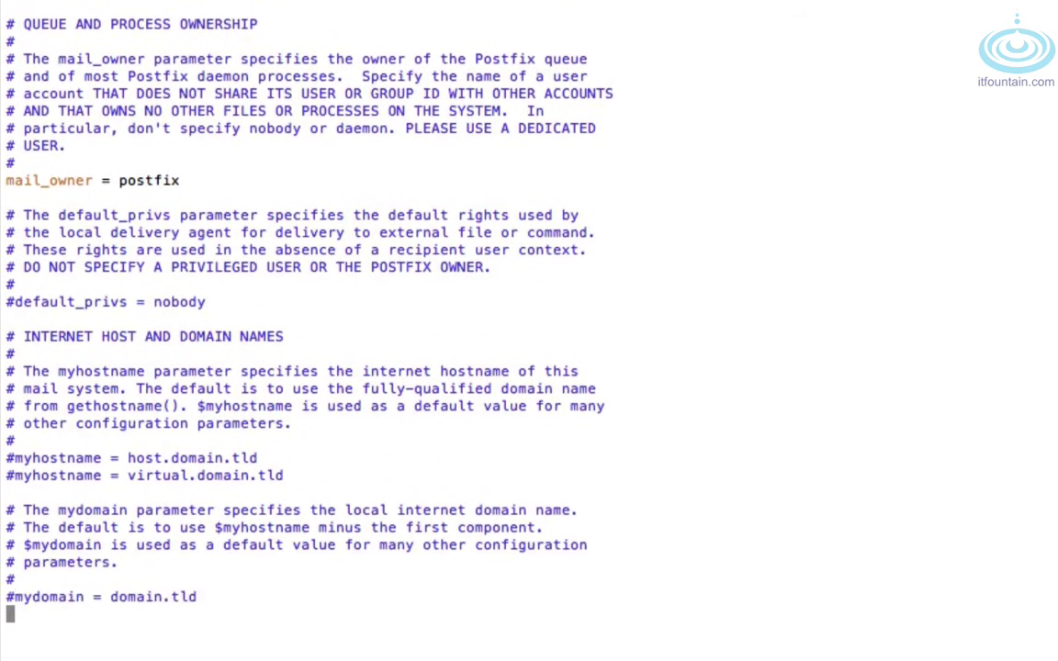
pyautogui.scroll(-3)
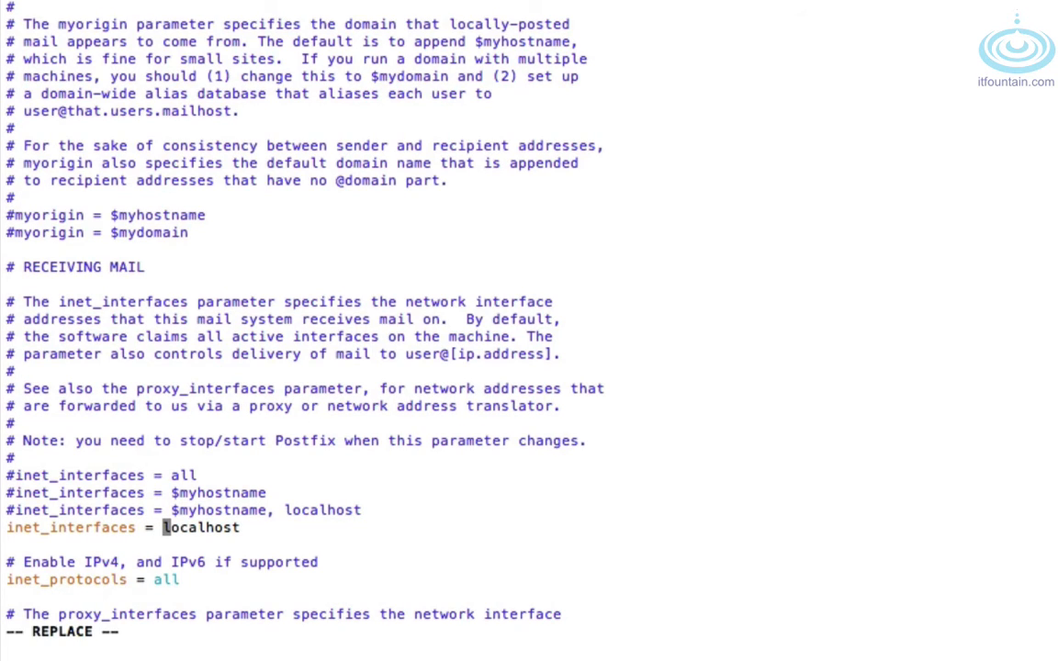
# Set inet_interfaces to 10.10.10.147 and inet_protocols to ipv4 in main.cf.
pyautogui.write('10.10.10.14')
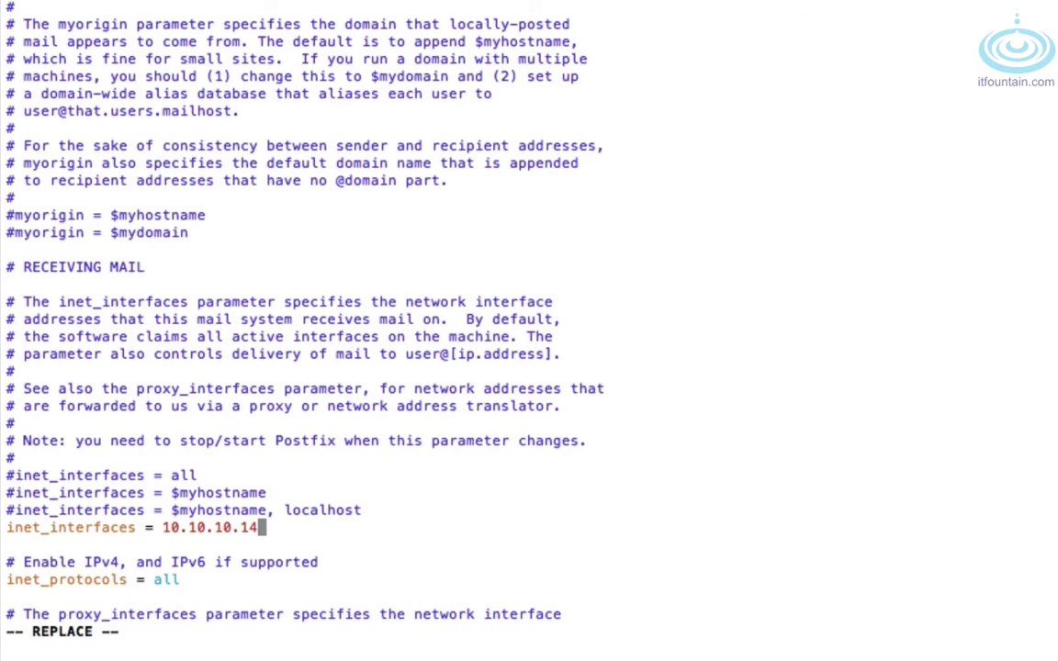
pyautogui.write('7')
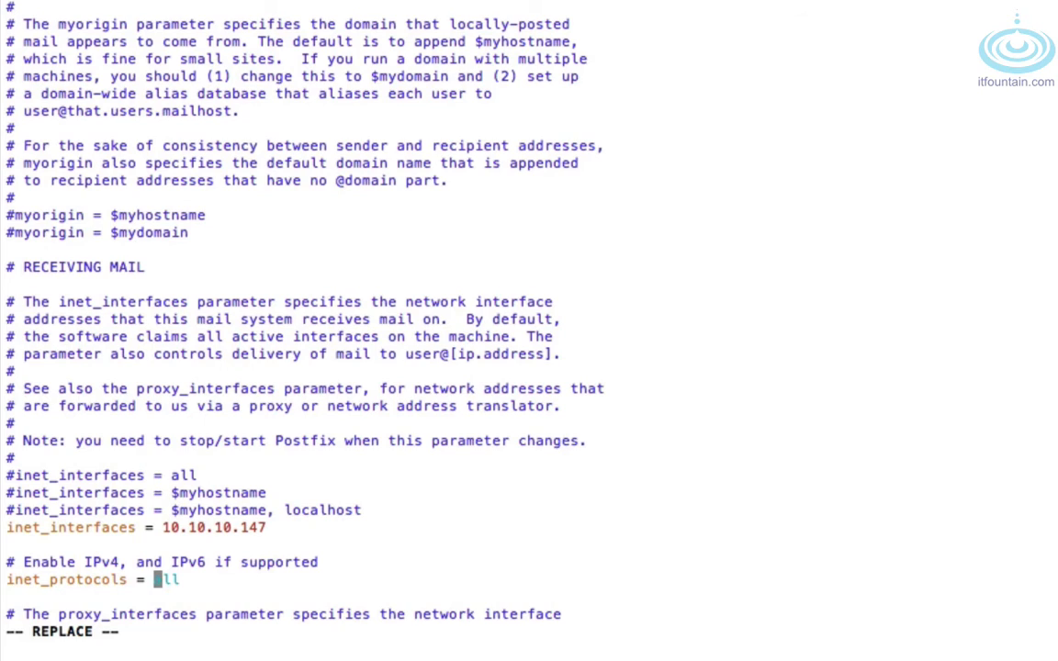
pyautogui.write('p')
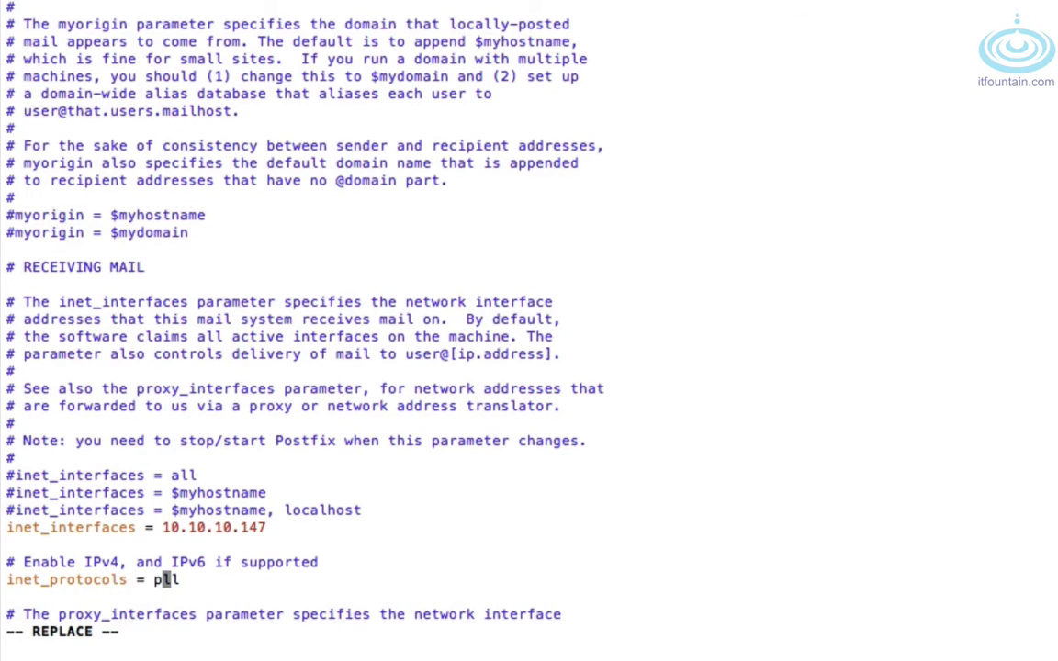
pyautogui.write('ipv4')
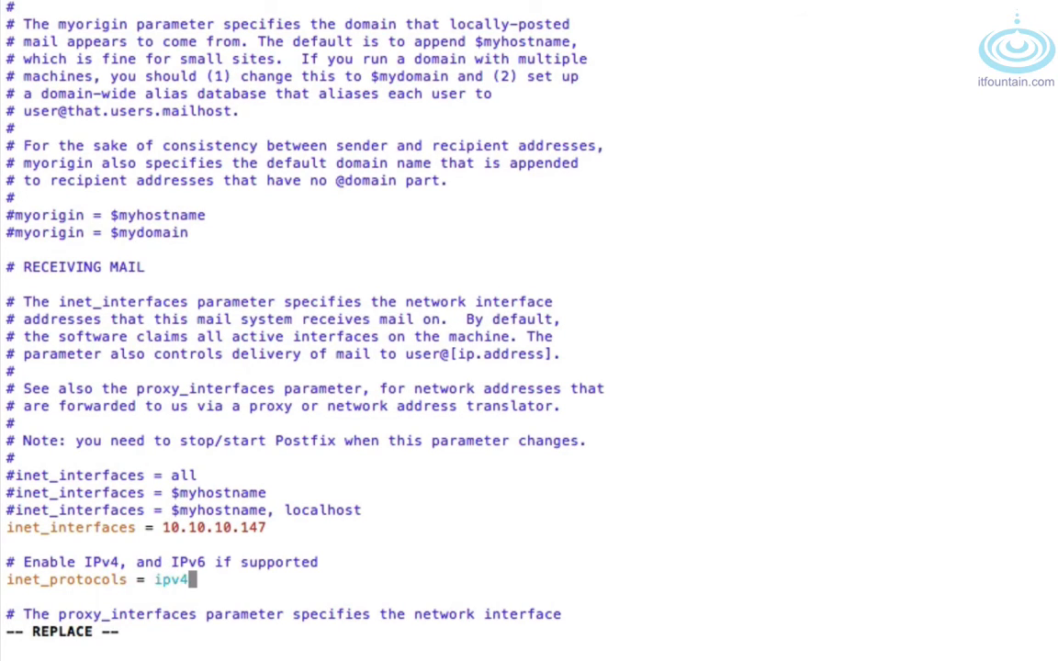
pyautogui.scroll(-3)
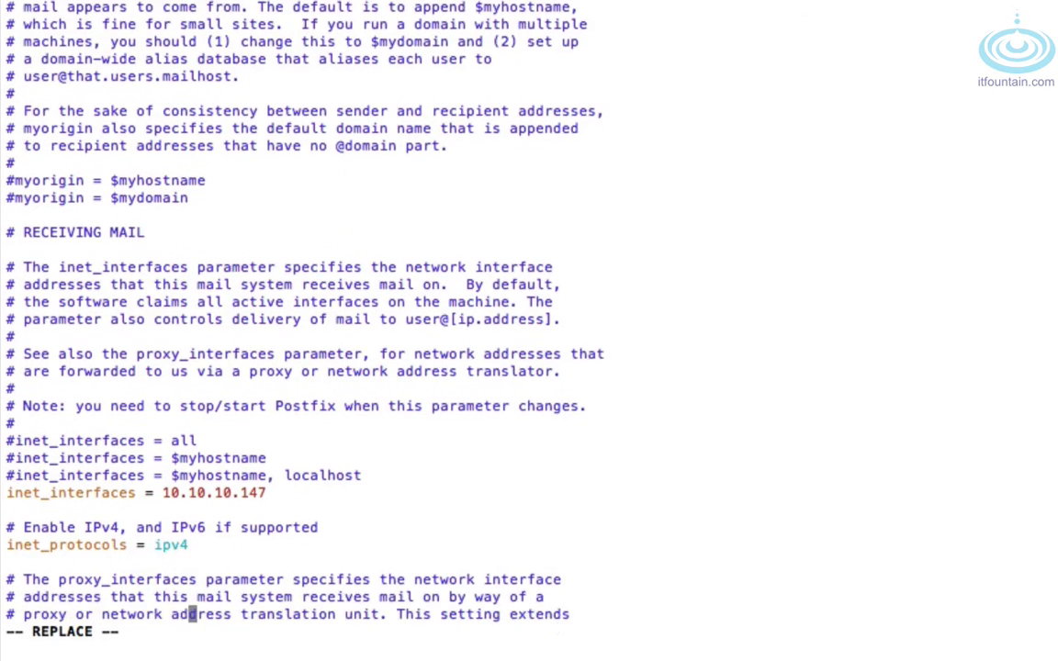
pyautogui.scroll(-3)
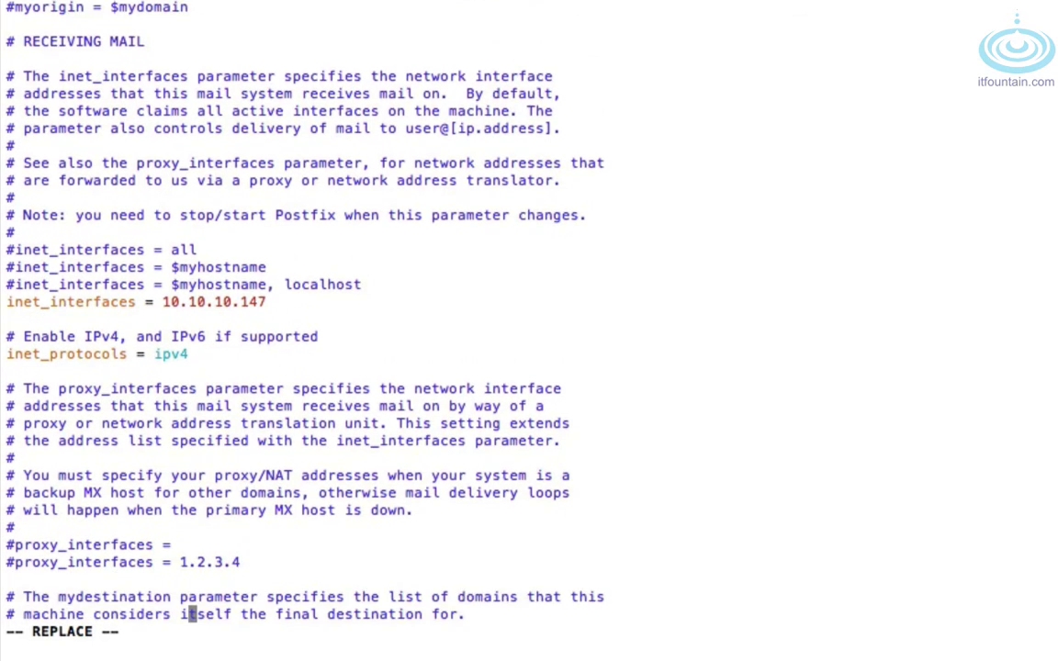
pyautogui.scroll(-3)
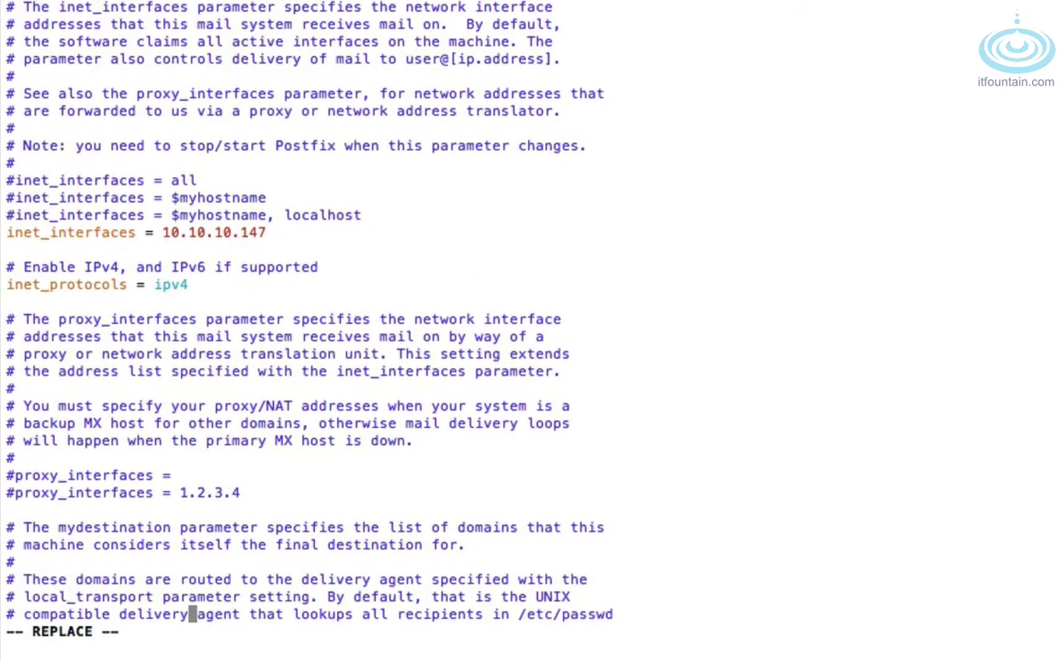
pyautogui.scroll(-3)
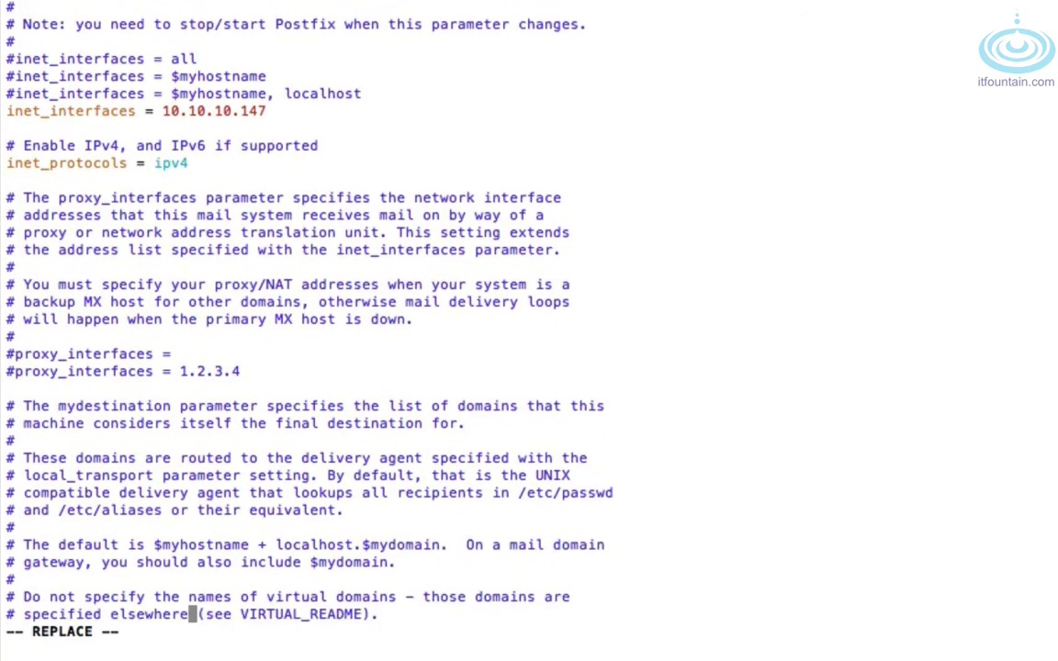
pyautogui.scroll(-3)
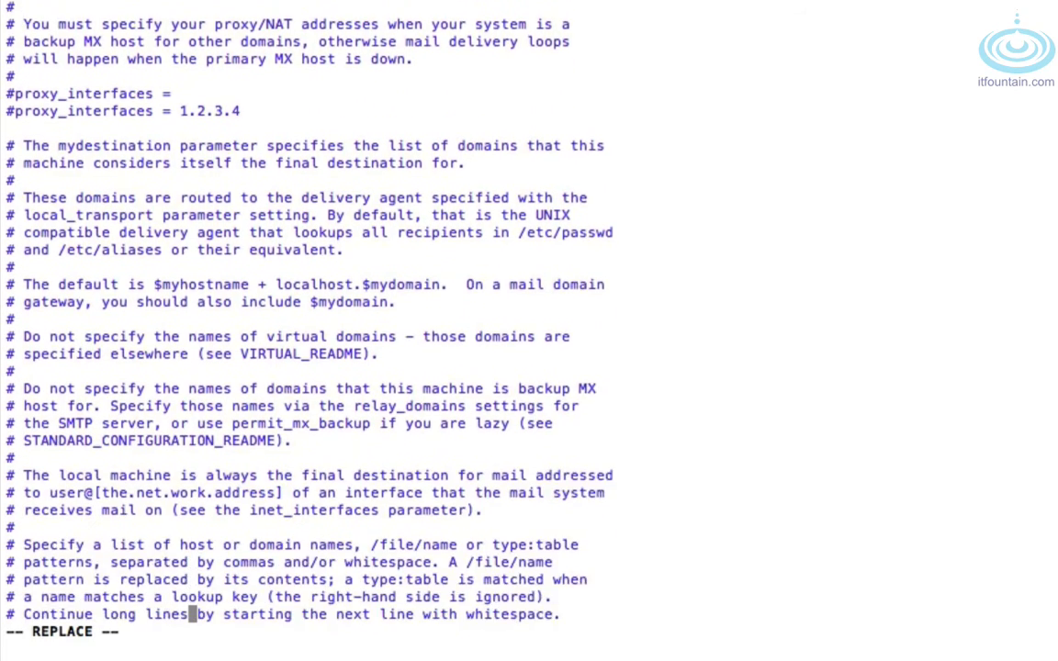
pyautogui.scroll(-3)
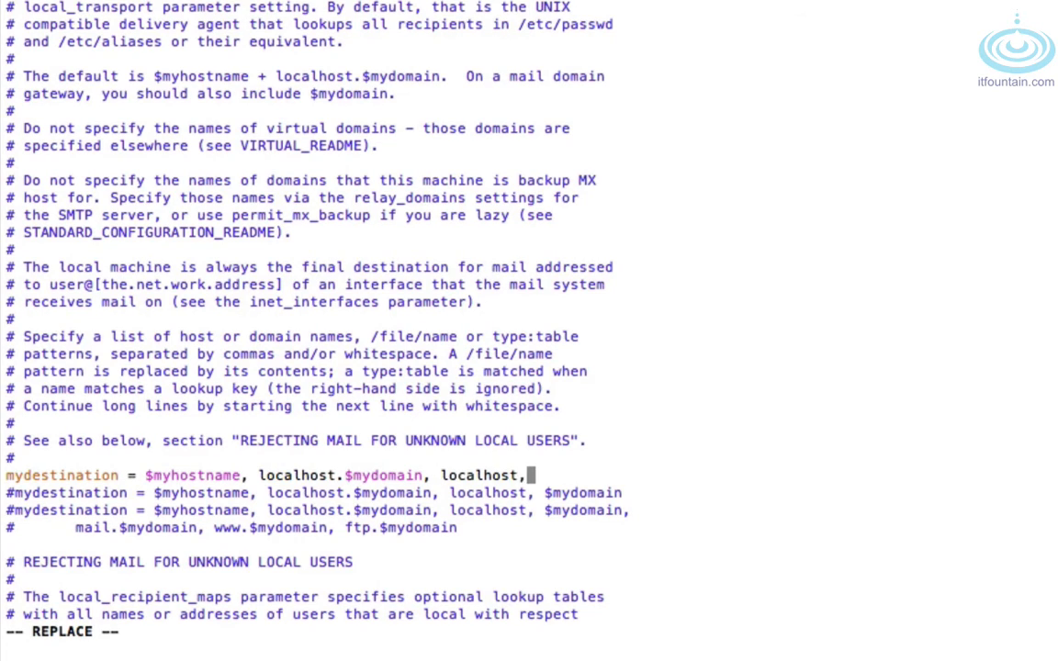
# Append example.com after localhost on the mydestination line.
pyautogui.write('exa')
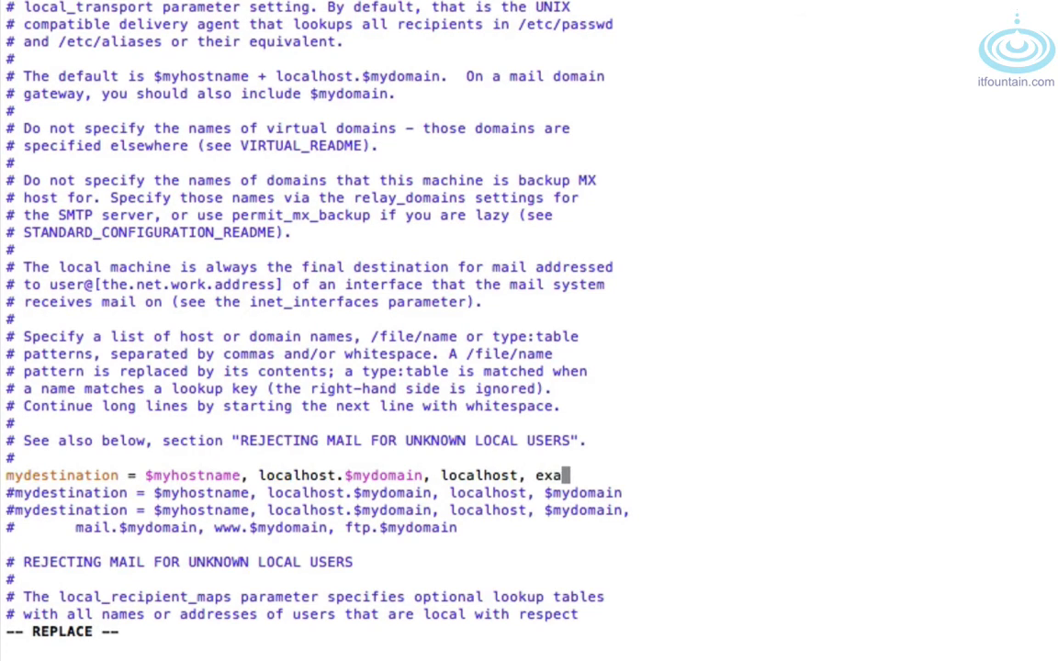
pyautogui.write('mple.com')
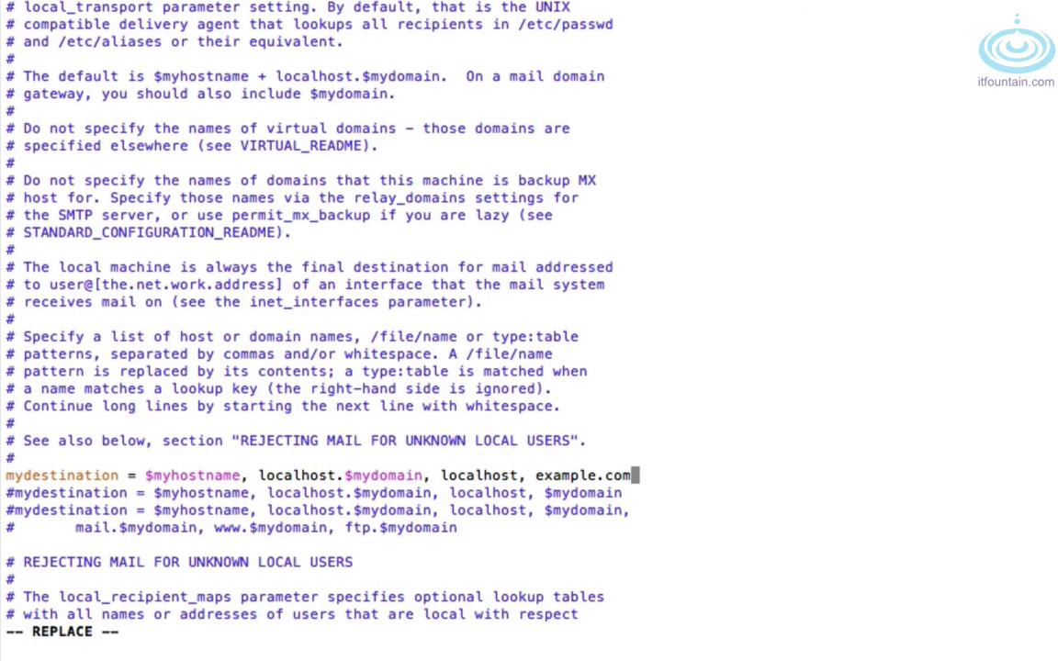
pyautogui.scroll(-3)
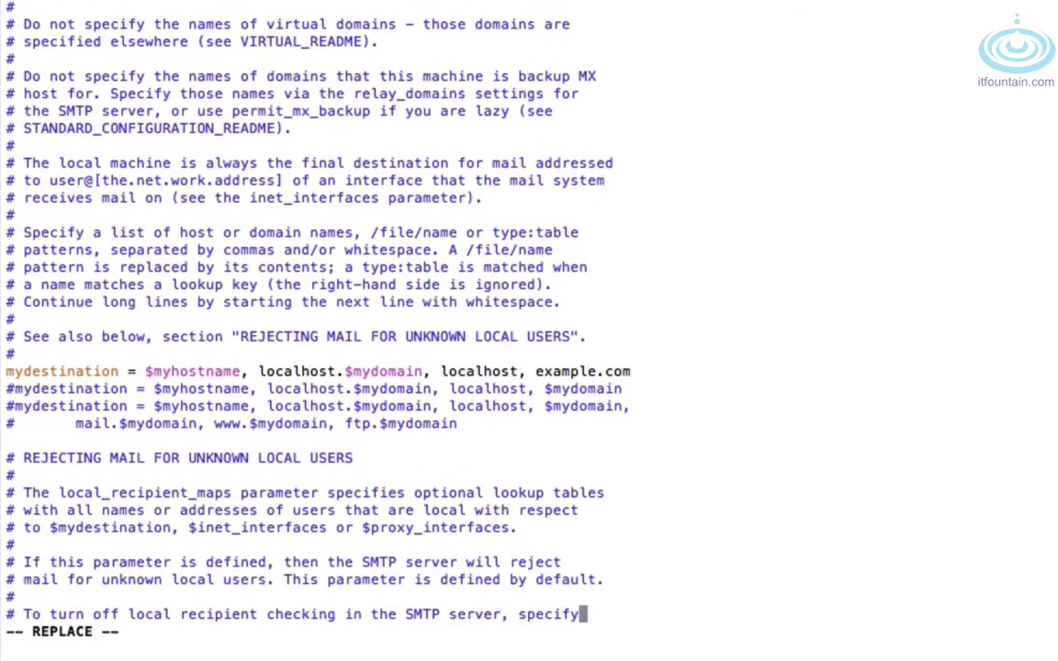
pyautogui.scroll(-3)
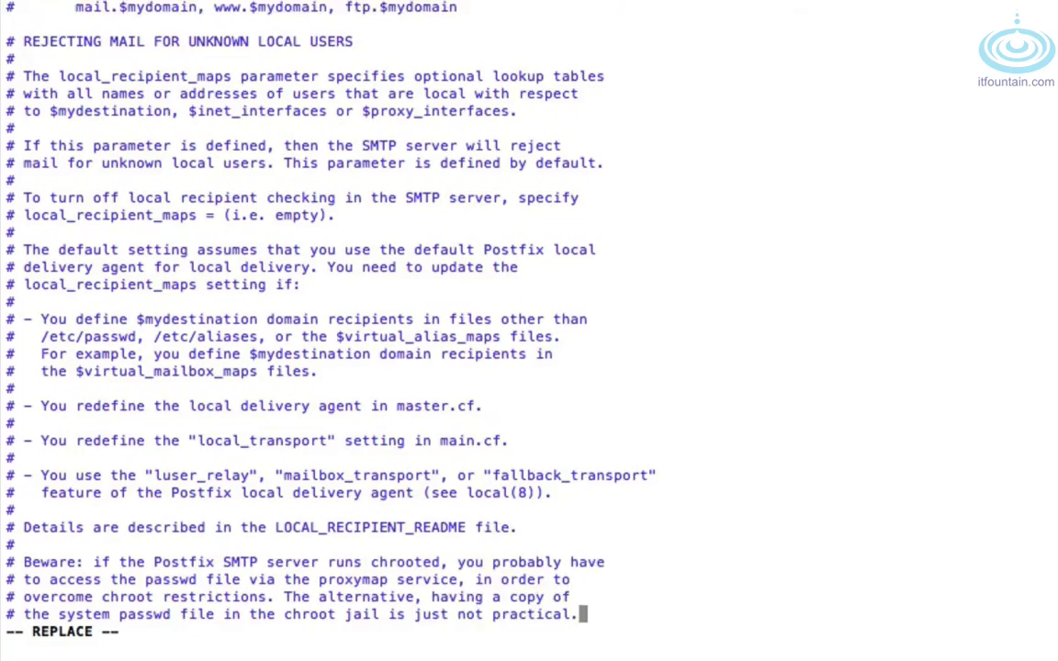
pyautogui.scroll(-3)
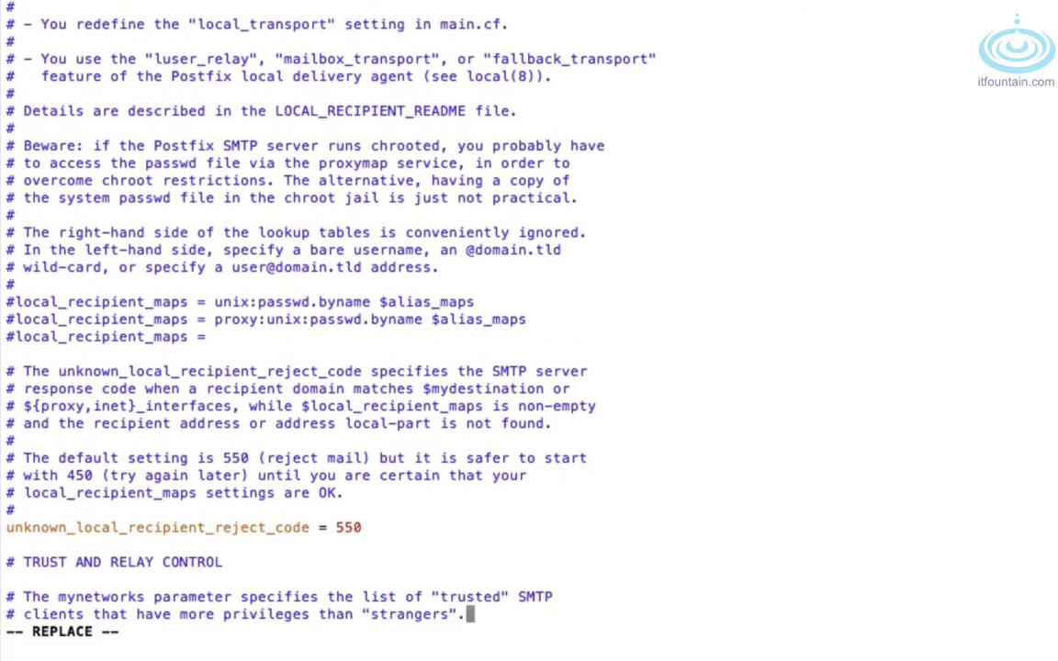
pyautogui.scroll(-3)
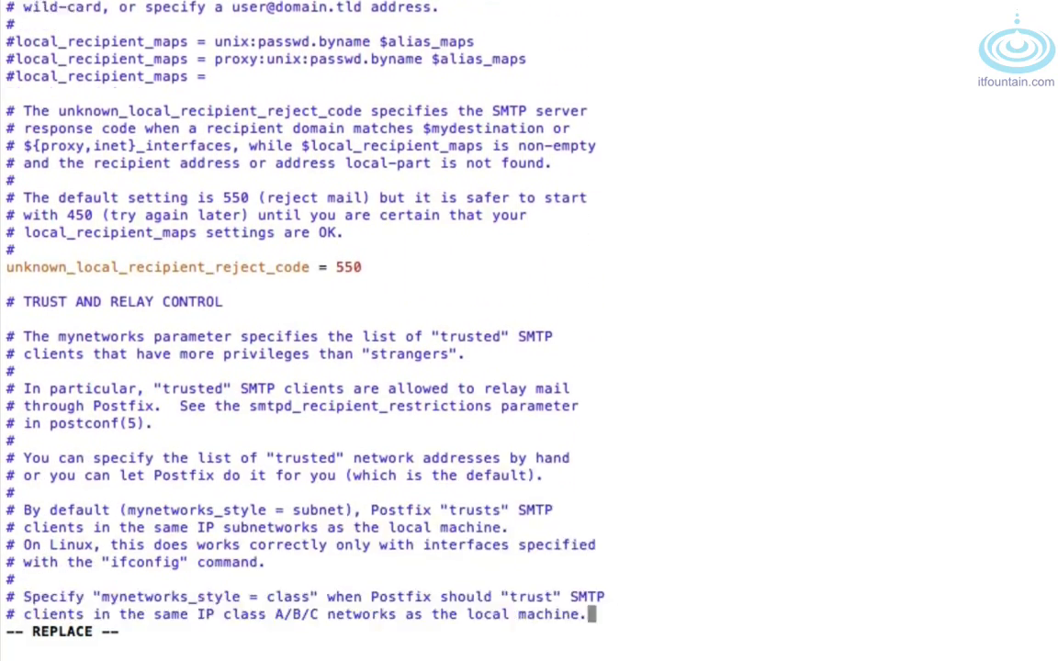
pyautogui.scroll(-3)
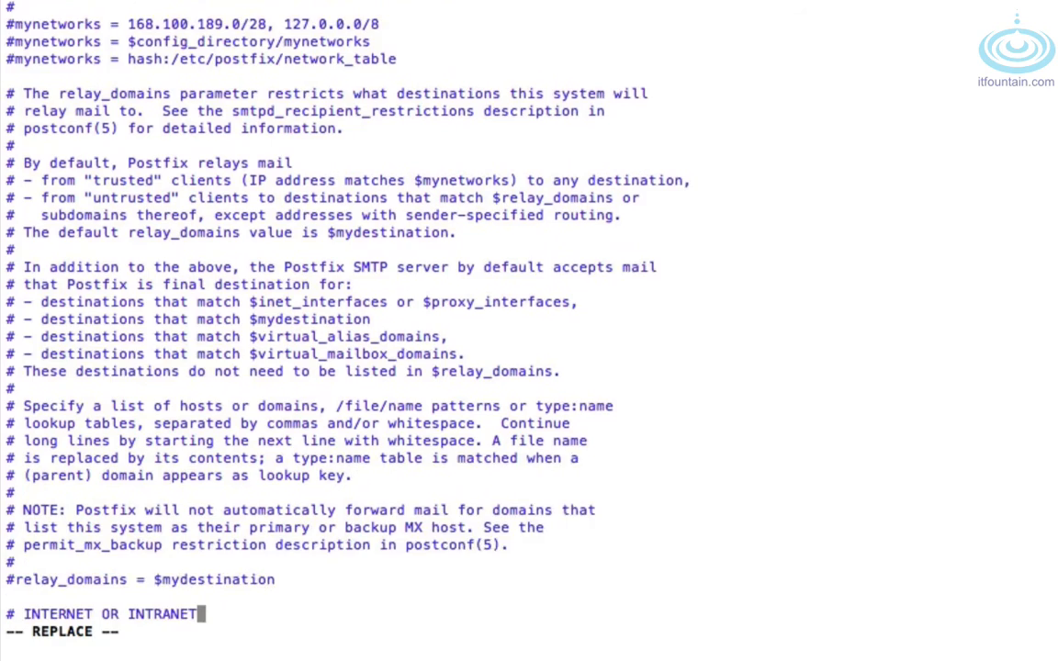
pyautogui.scroll(-3)
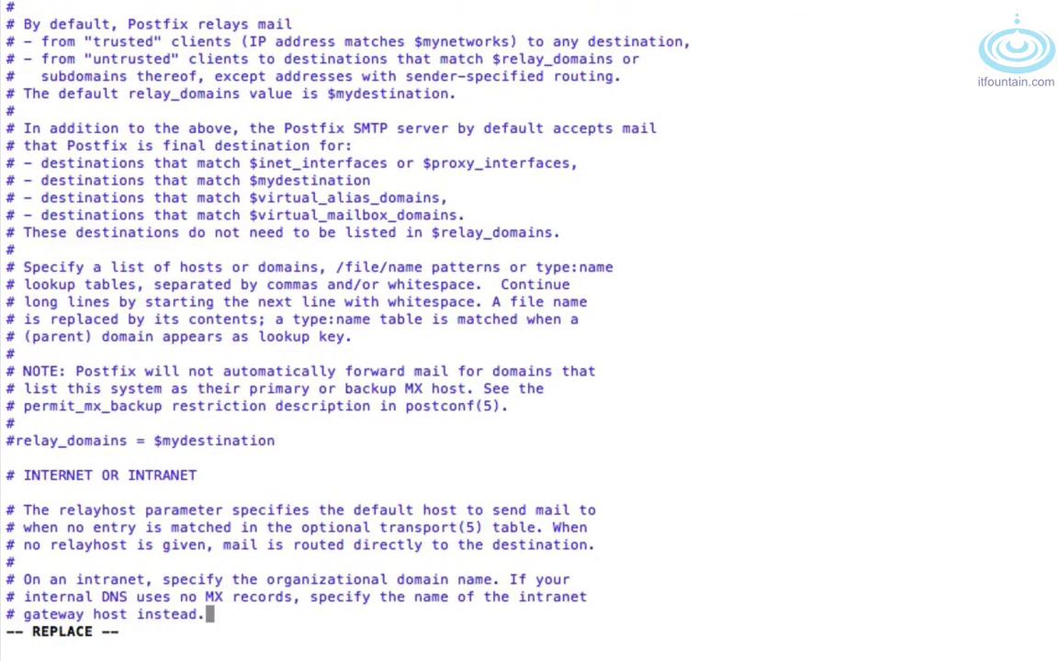
pyautogui.scroll(-3)
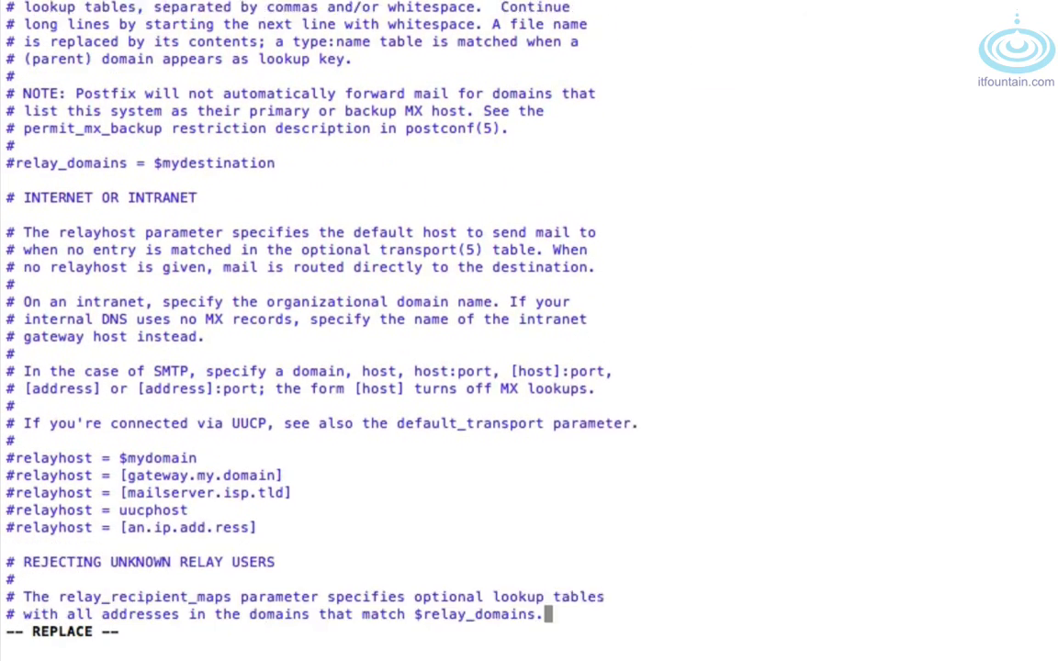
pyautogui.scroll(-3)
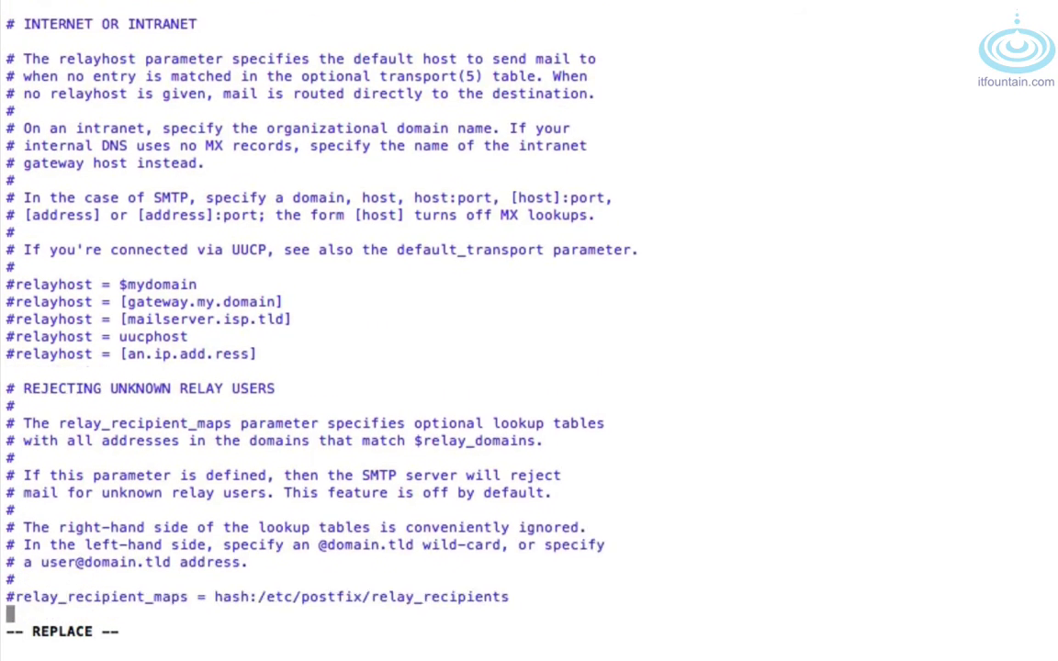
pyautogui.scroll(-3)
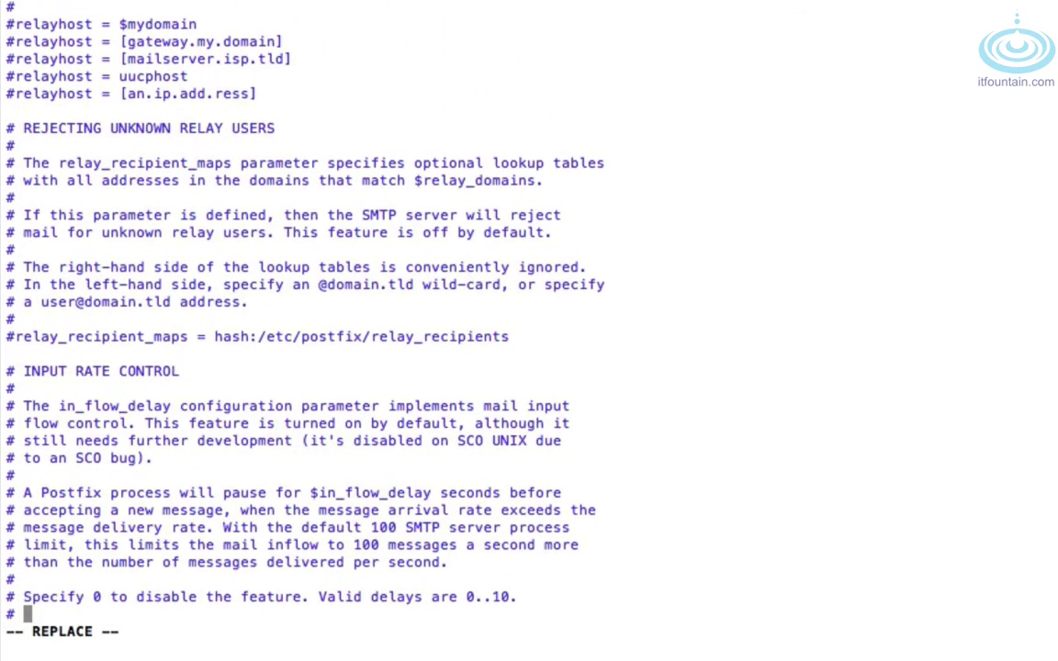
pyautogui.write(':w')
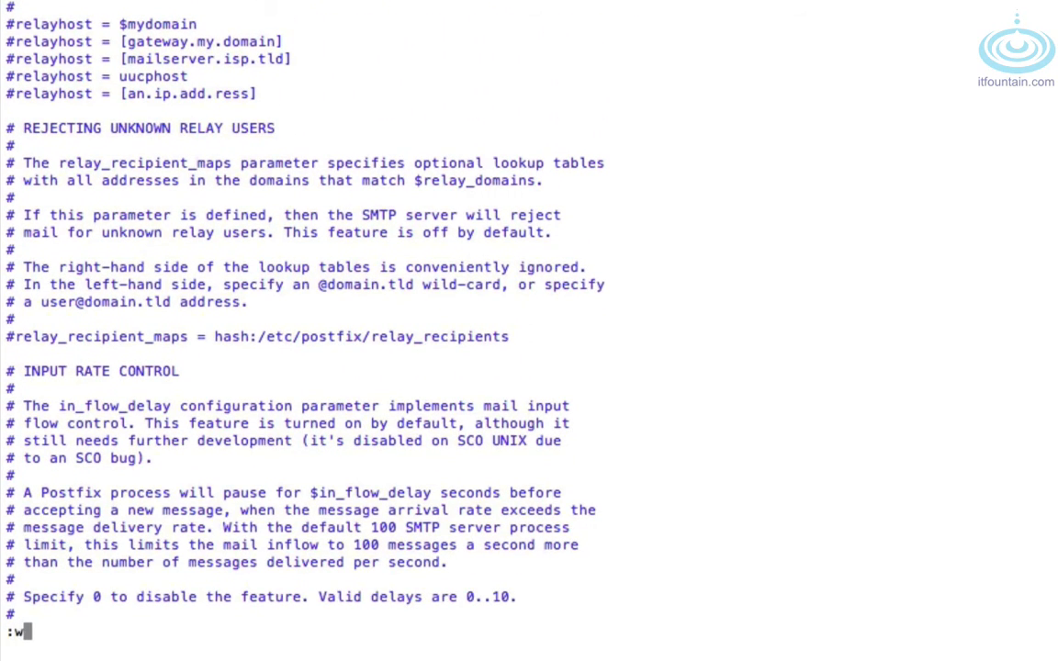
# Write main.cf, exit vim, and restart postfix.service on server1.
pyautogui.press('Return')
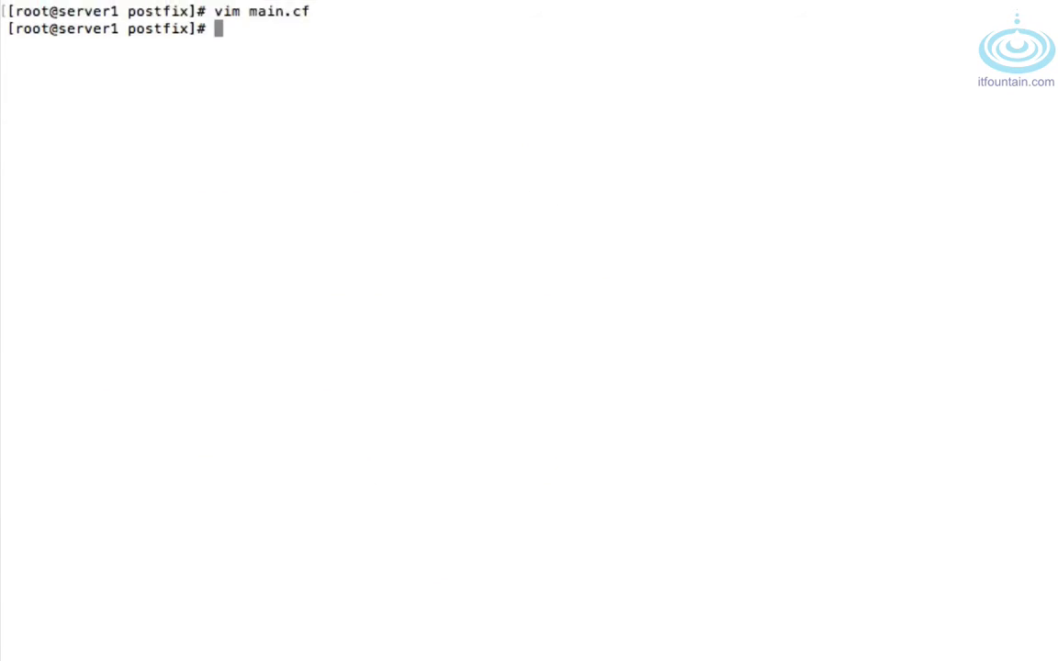
pyautogui.write('syste')
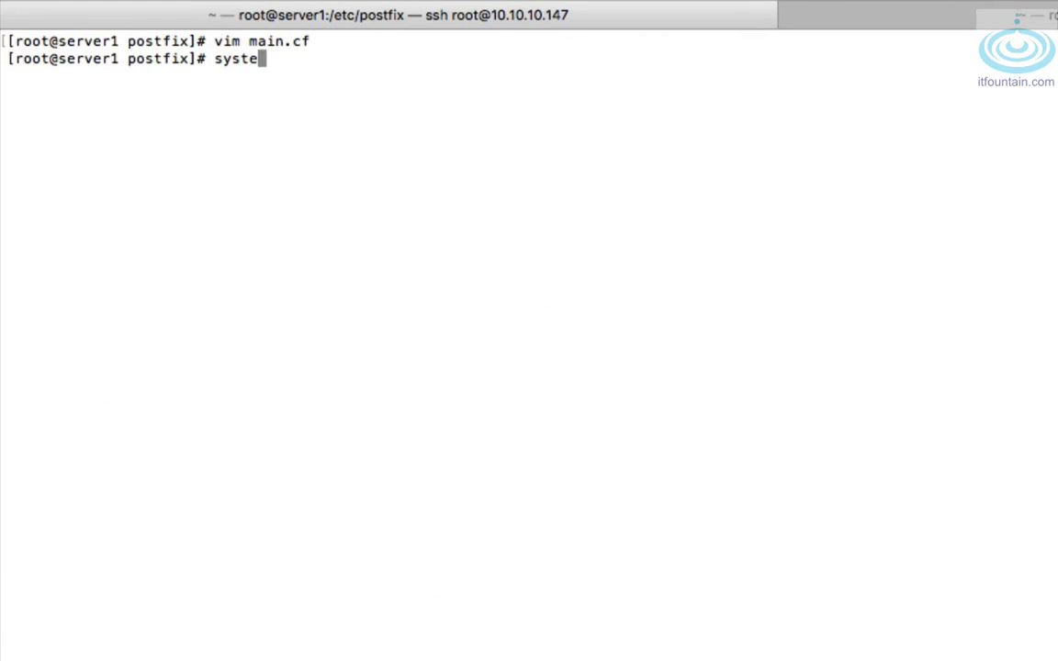
pyautogui.write('mctl r')
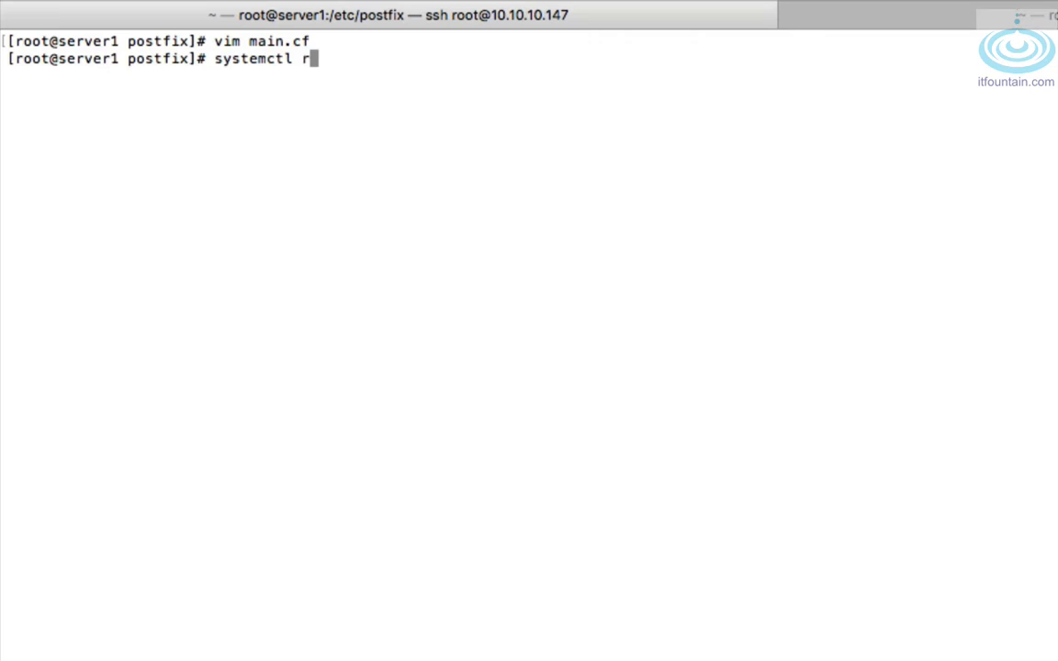
pyautogui.write('estart postfi')
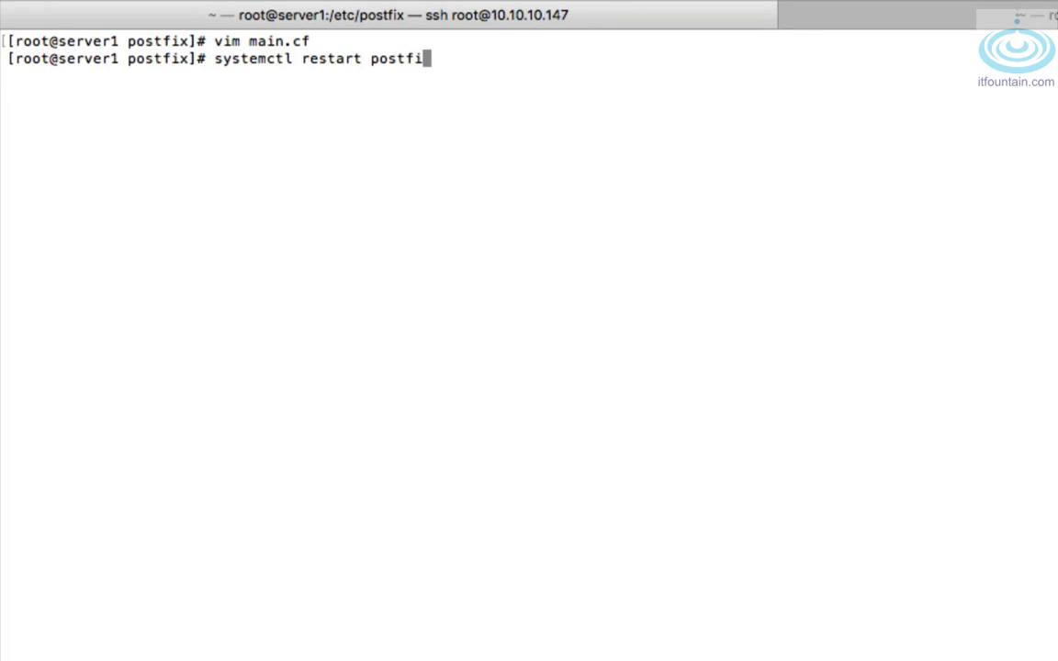
pyautogui.press('Return')
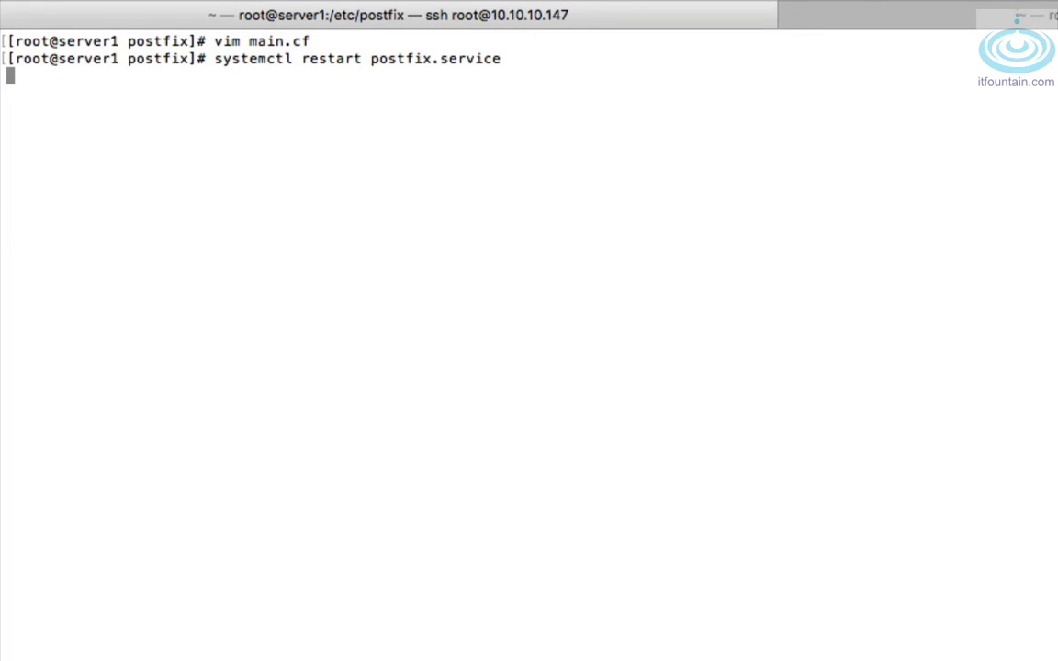
pyautogui.press('Return')
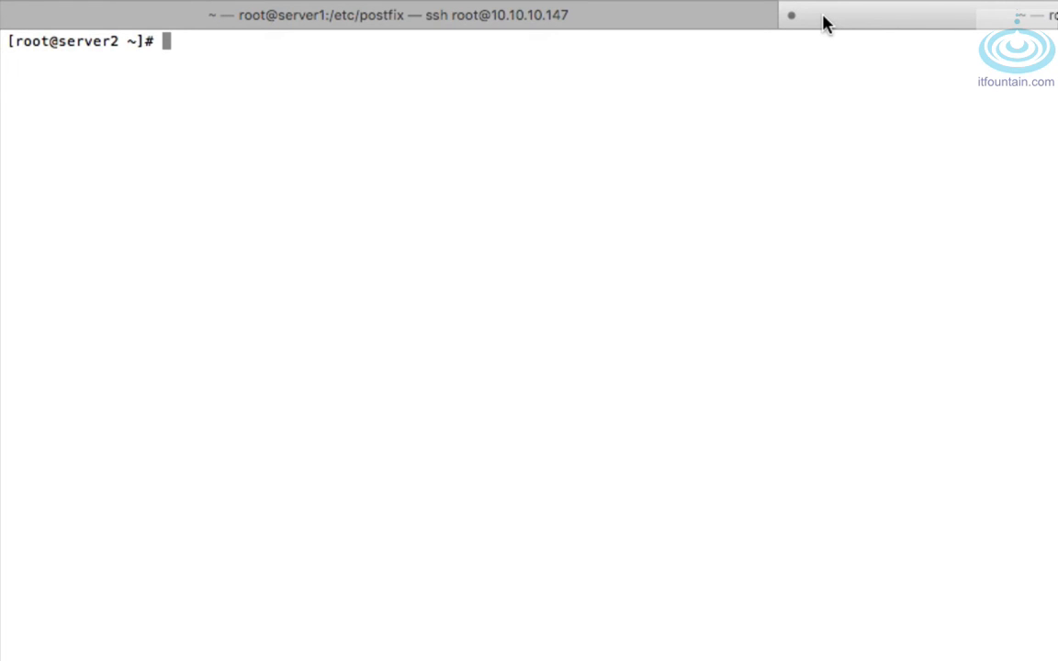
# Confirm postfix 2.10.1 is installed on server2 via rpm -qa | grep postfix.
pyautogui.write('rpm -q')
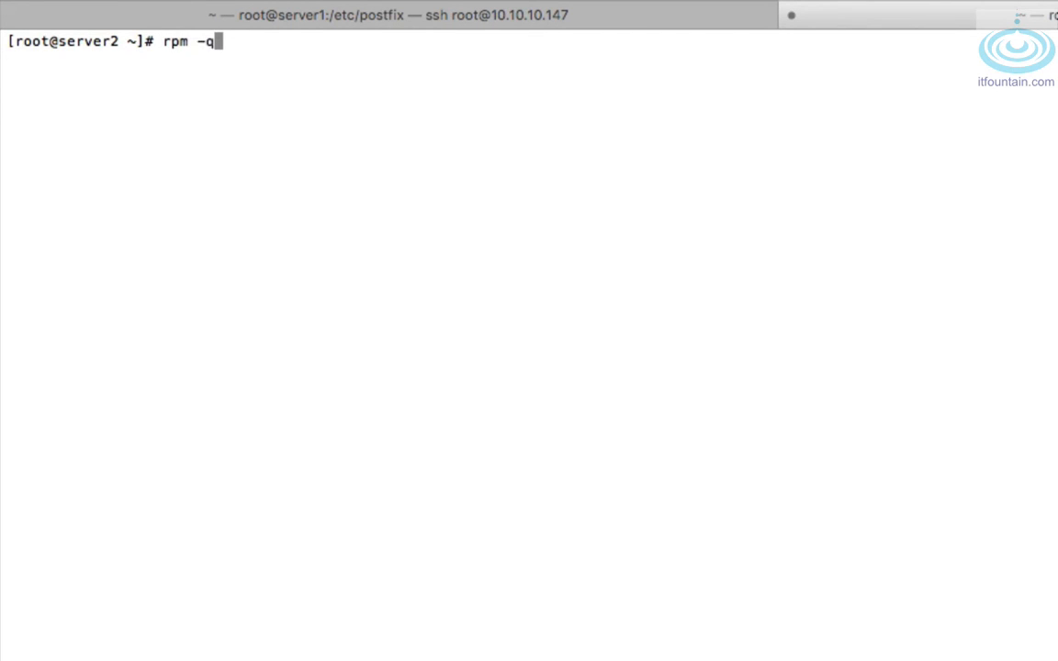
pyautogui.write('a')
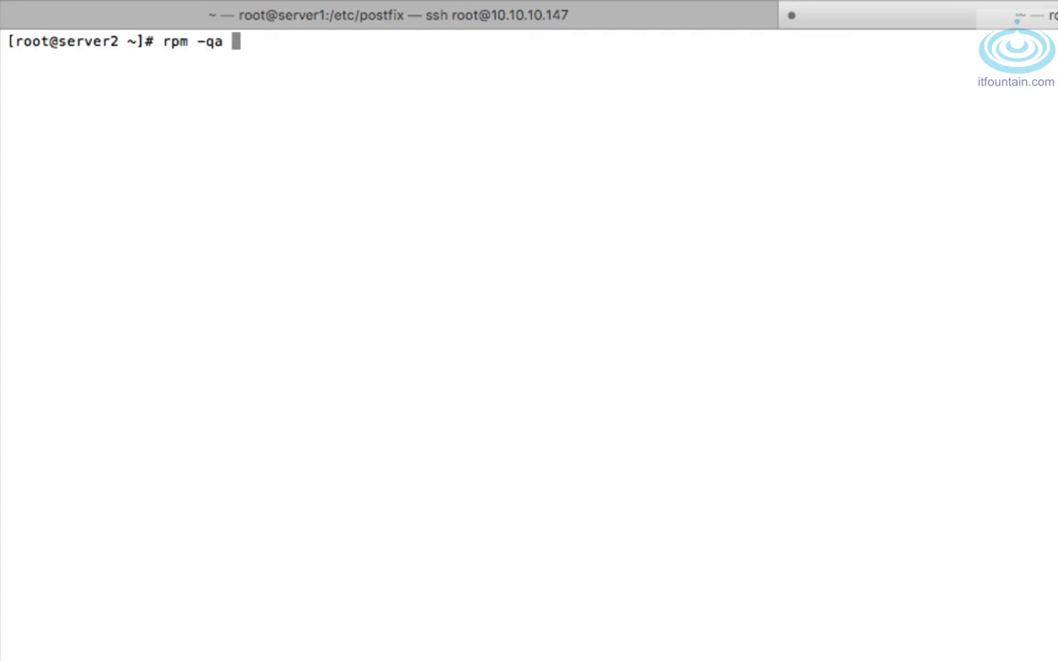
pyautogui.write('| grep post')
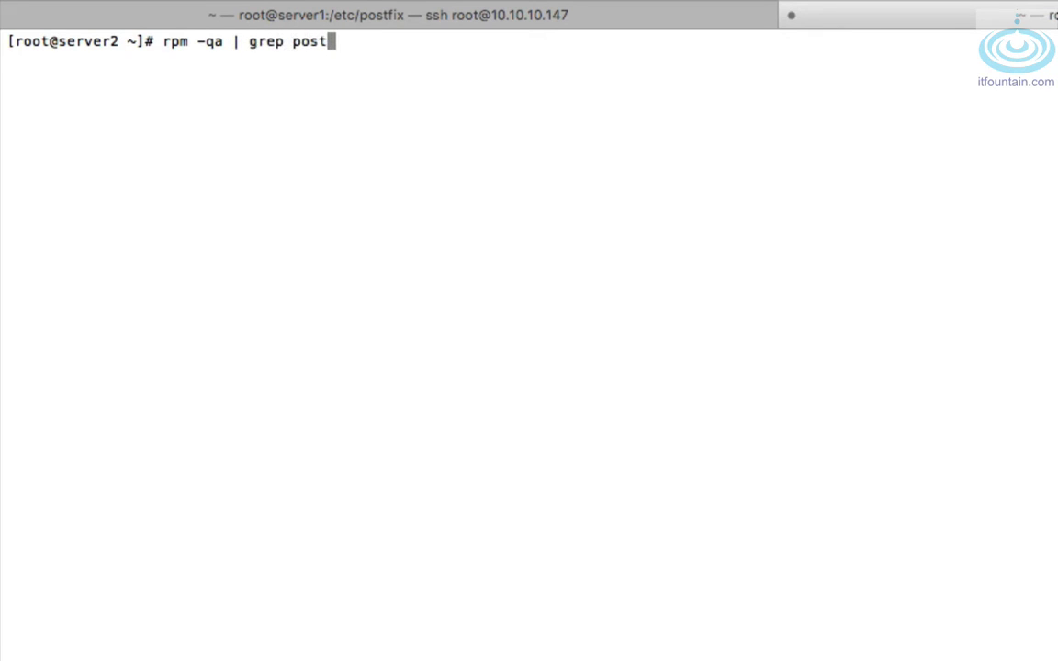
pyautogui.press('Return')
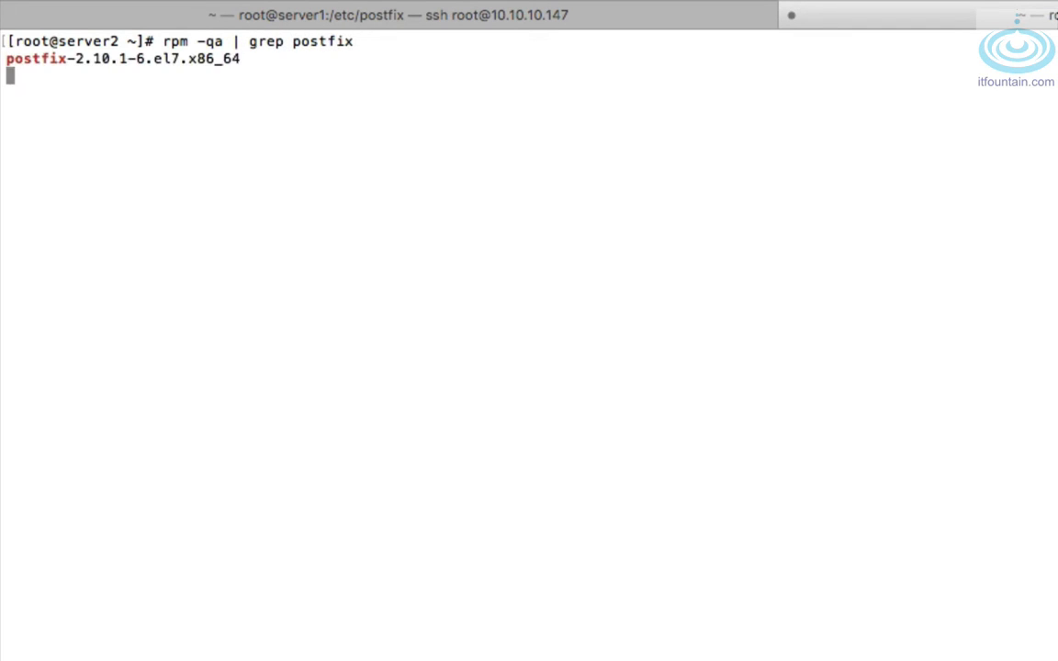
# Verify postfix.service is enabled and open main.cf from /etc/postfix in vim.
pyautogui.write('system')
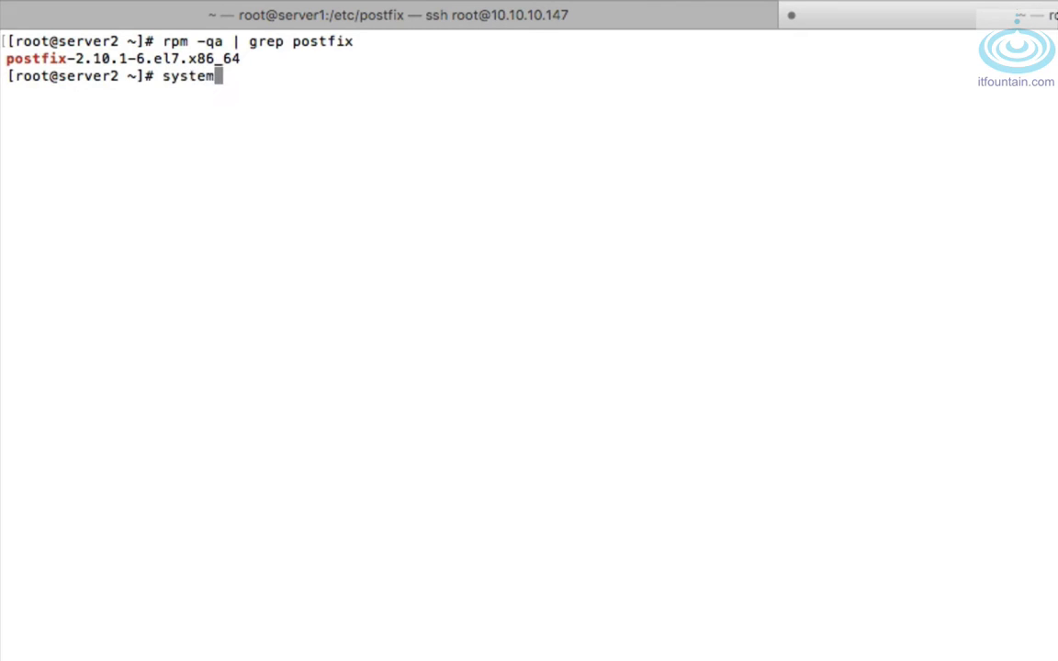
pyautogui.write('ctl i')
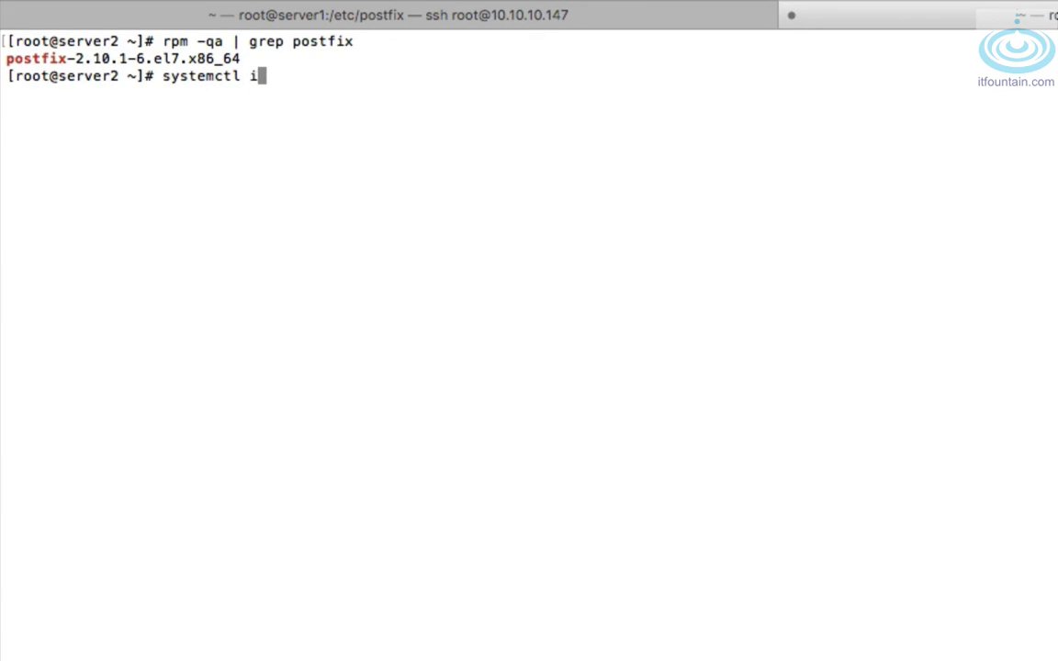
pyautogui.write('s-enabled pos')
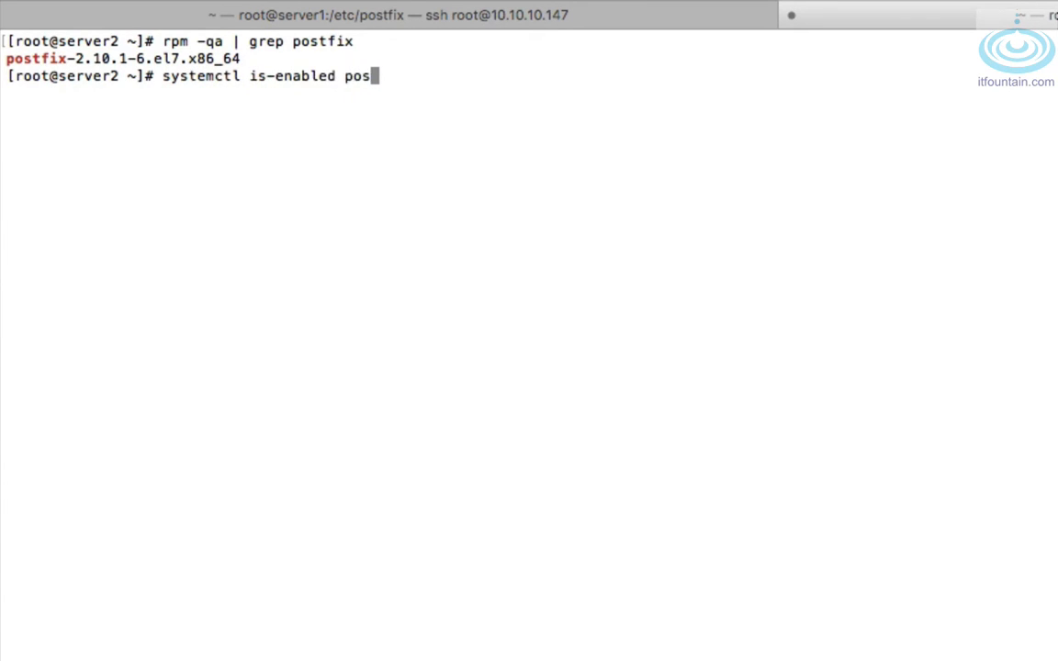
pyautogui.press('Return')
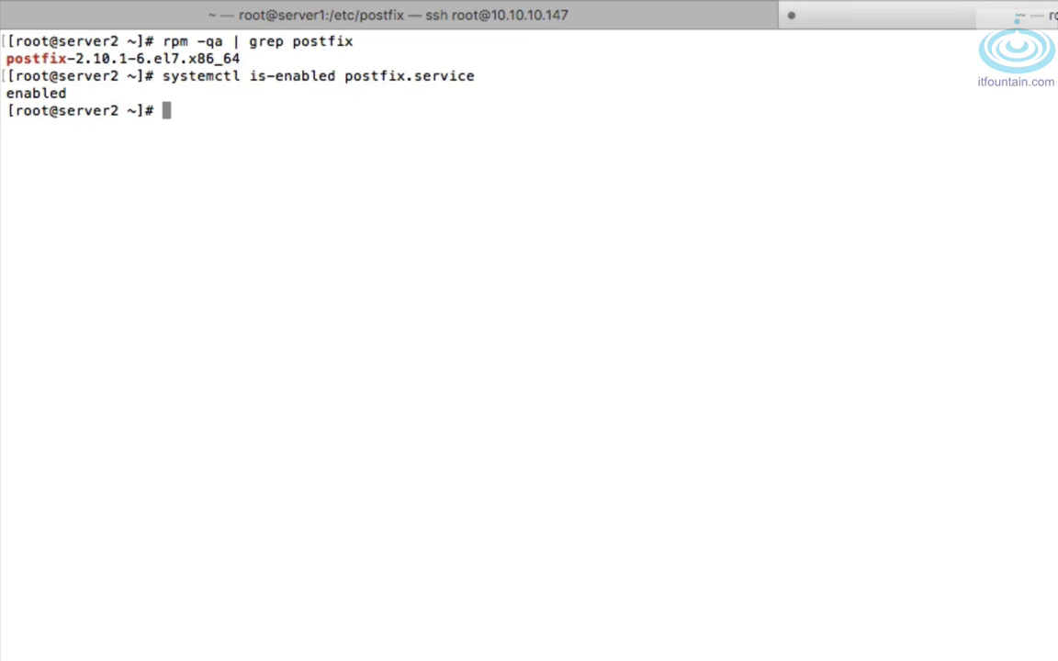
pyautogui.write('vim /et')
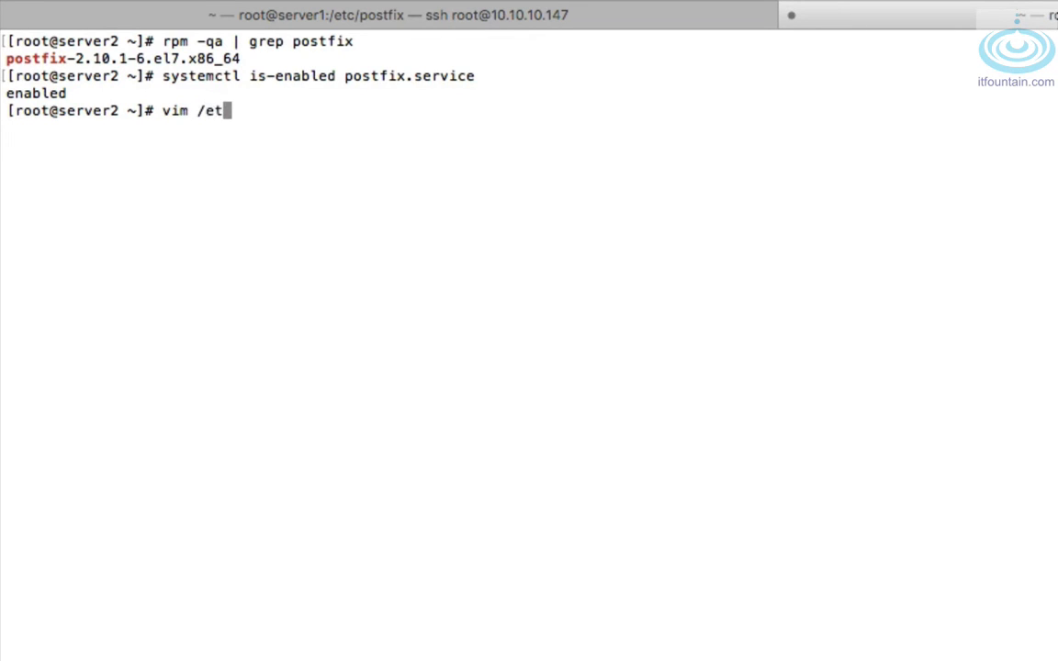
pyautogui.write('c/postfix/')
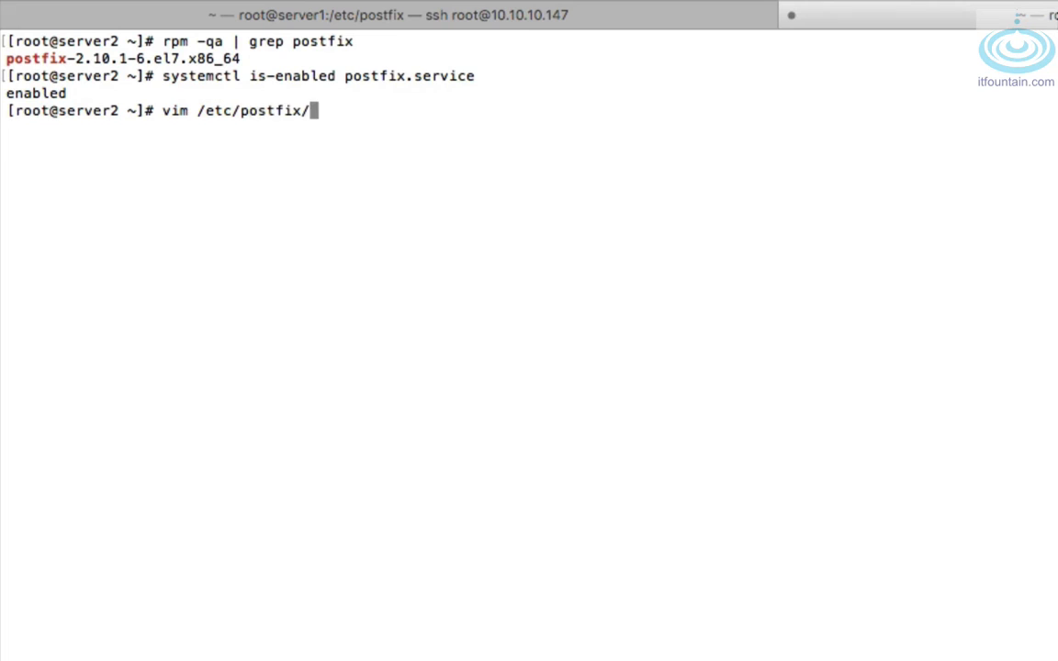
pyautogui.press('Return')
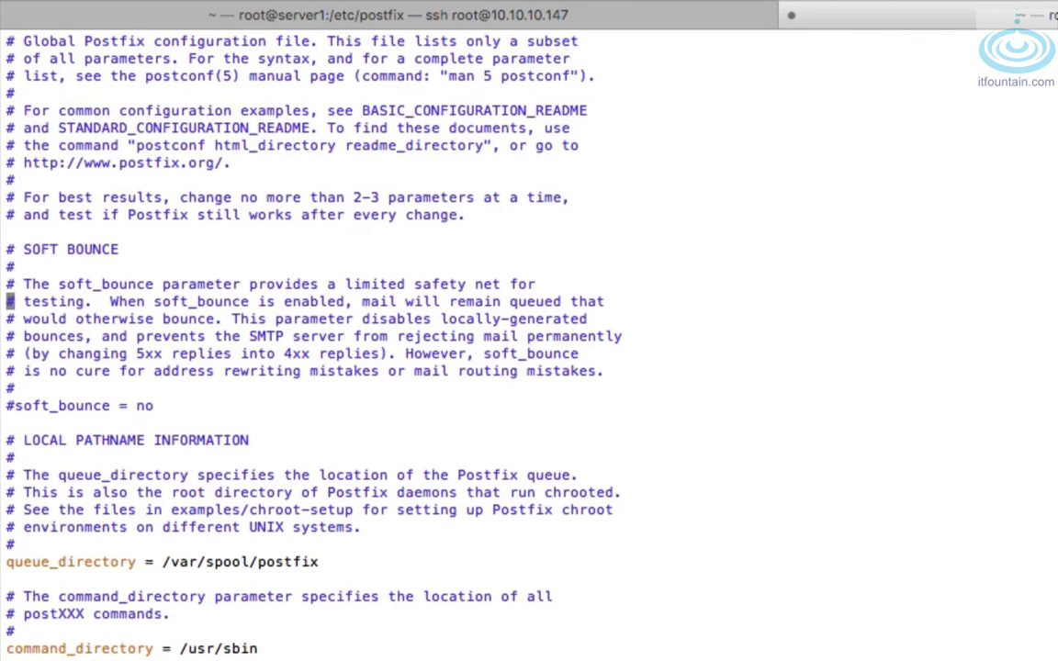
pyautogui.scroll(-3)
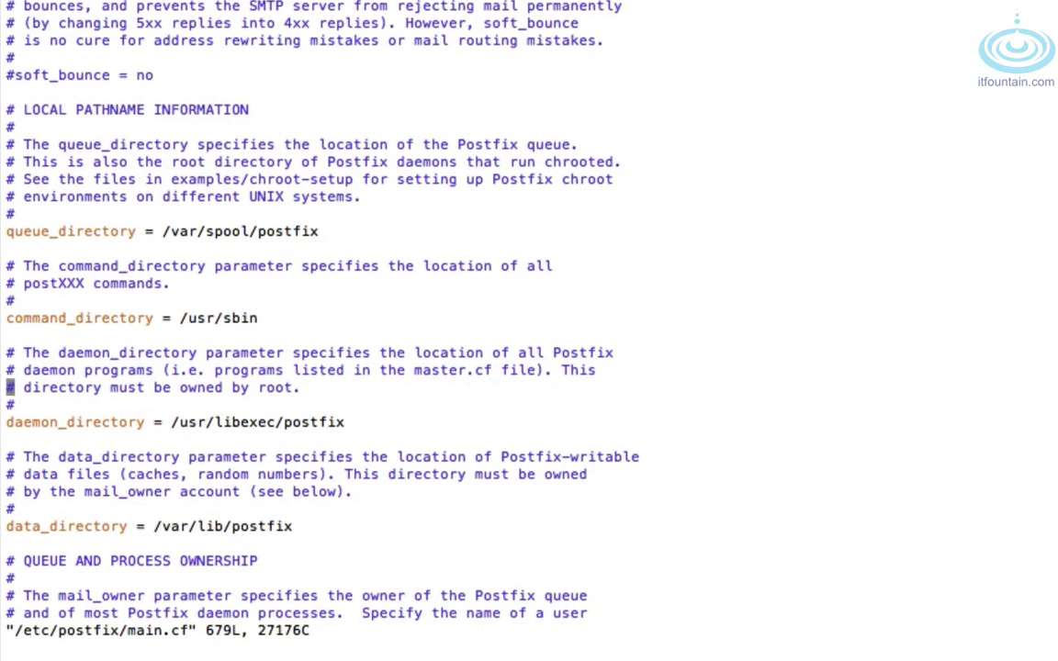
pyautogui.scroll(-3)
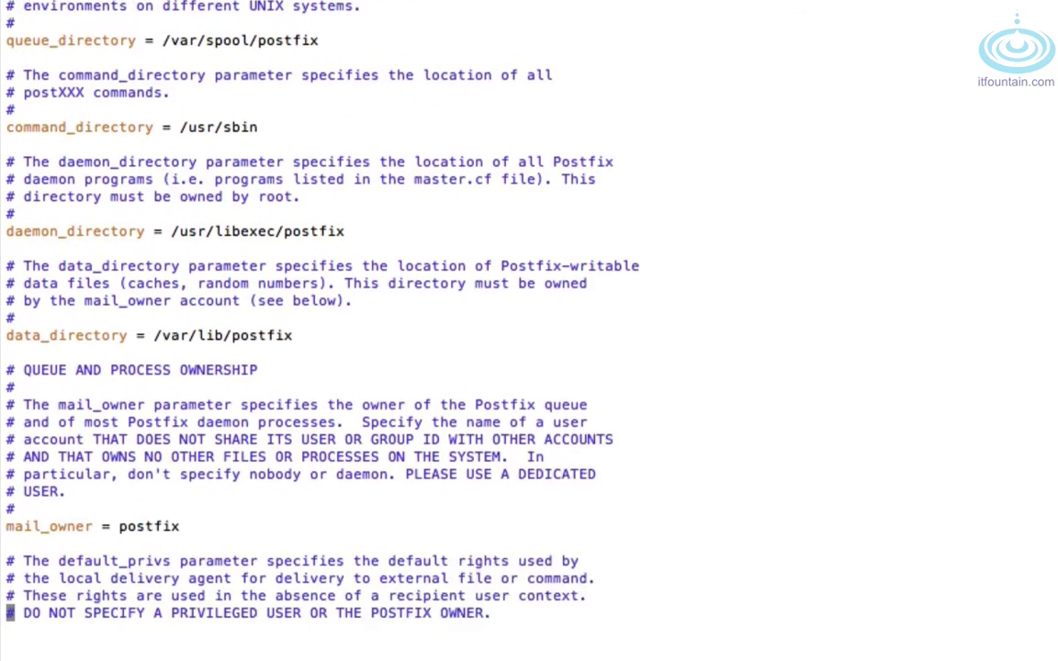
pyautogui.scroll(-3)
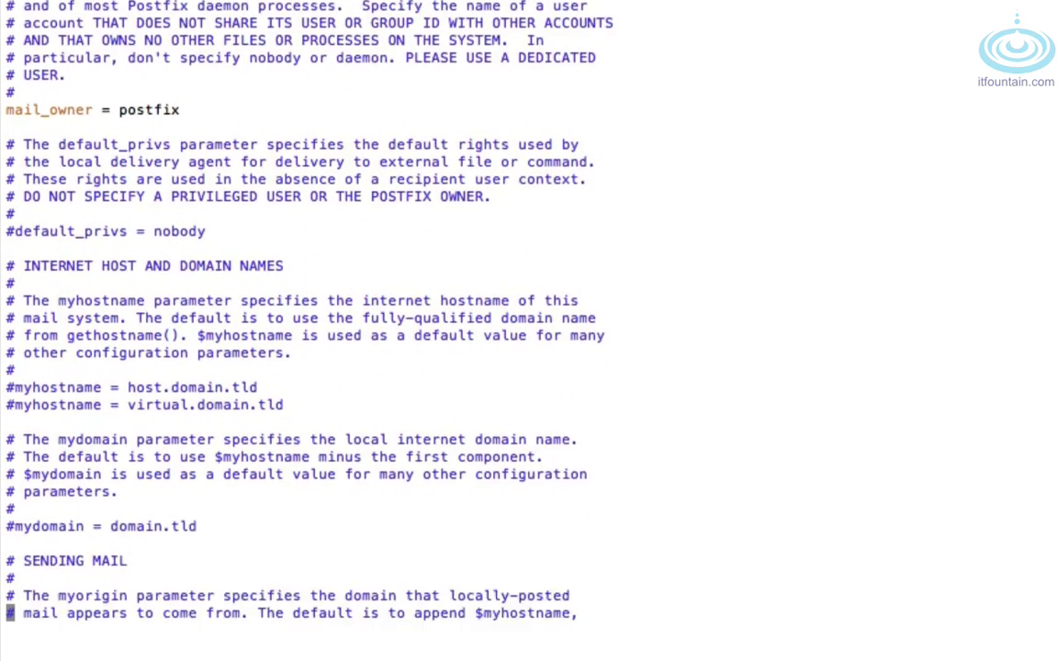
pyautogui.scroll(-3)
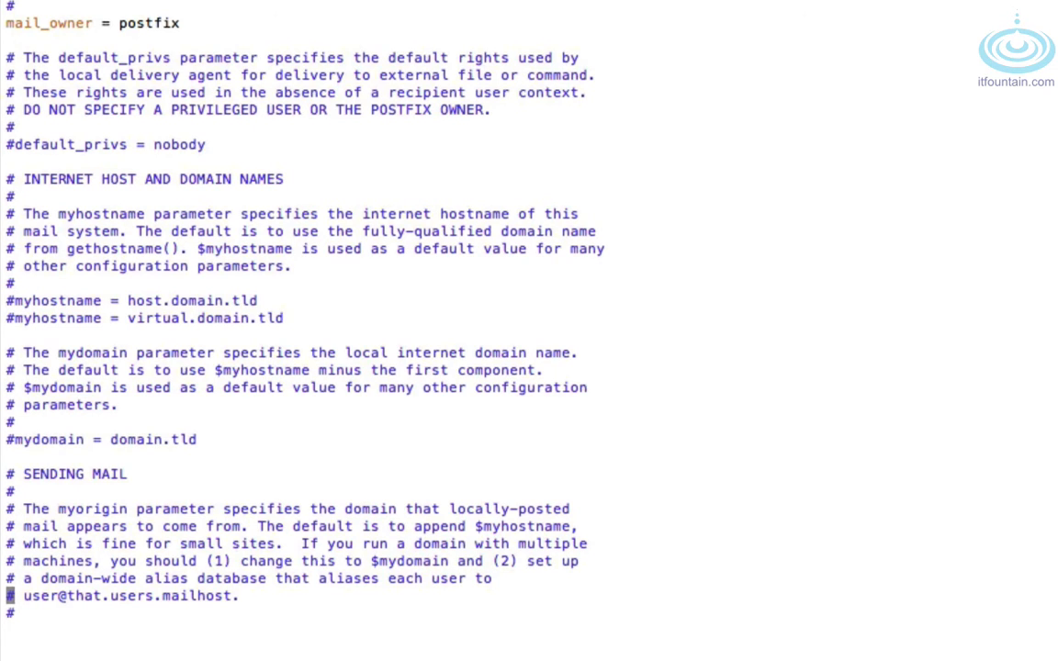
pyautogui.scroll(-3)
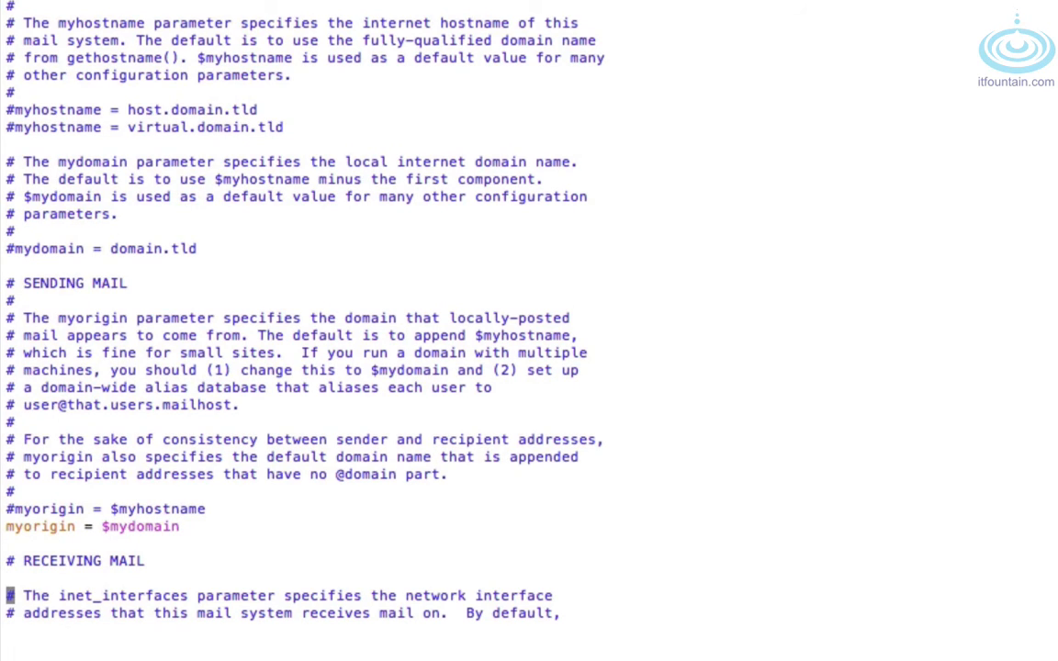
pyautogui.scroll(-3)
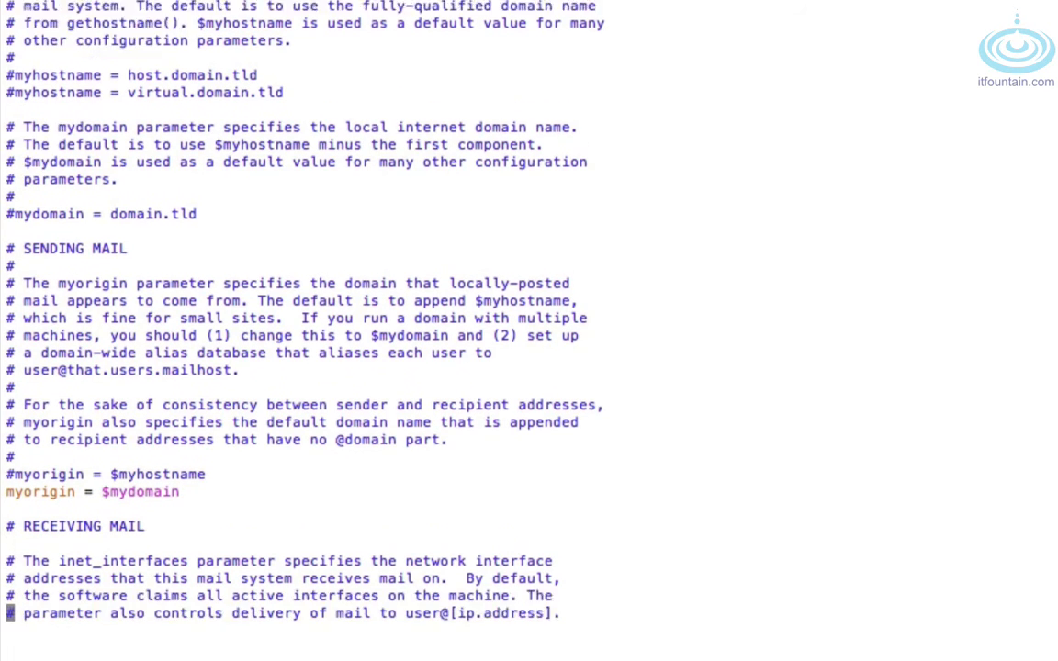
pyautogui.scroll(-3)
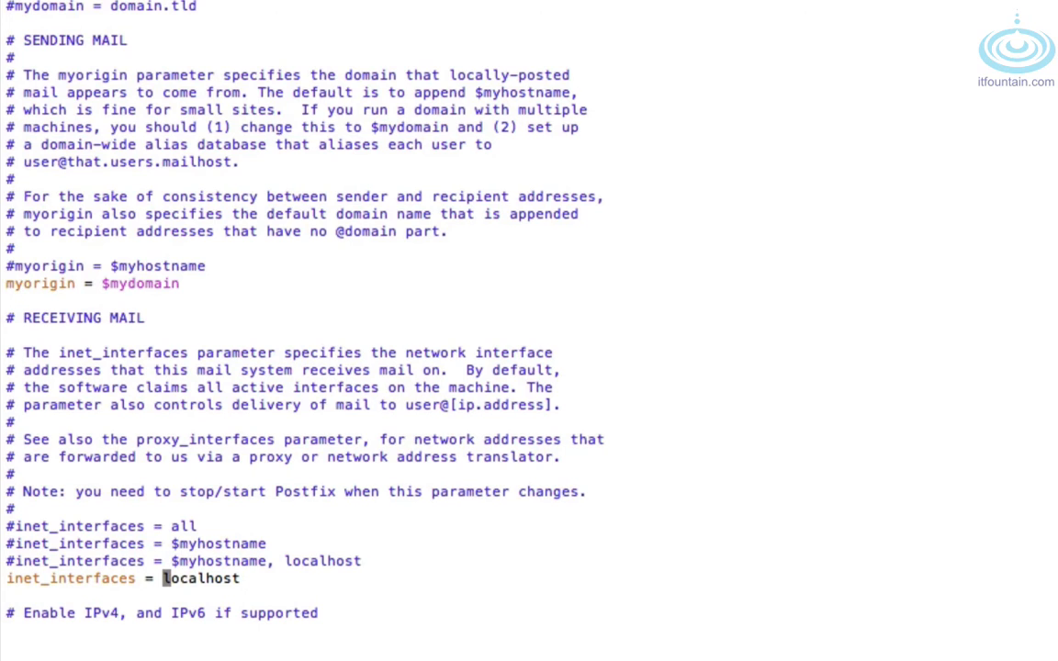
# Replace 'all' with ipv4 on server2's inet_protocols line.
pyautogui.scroll(-3)
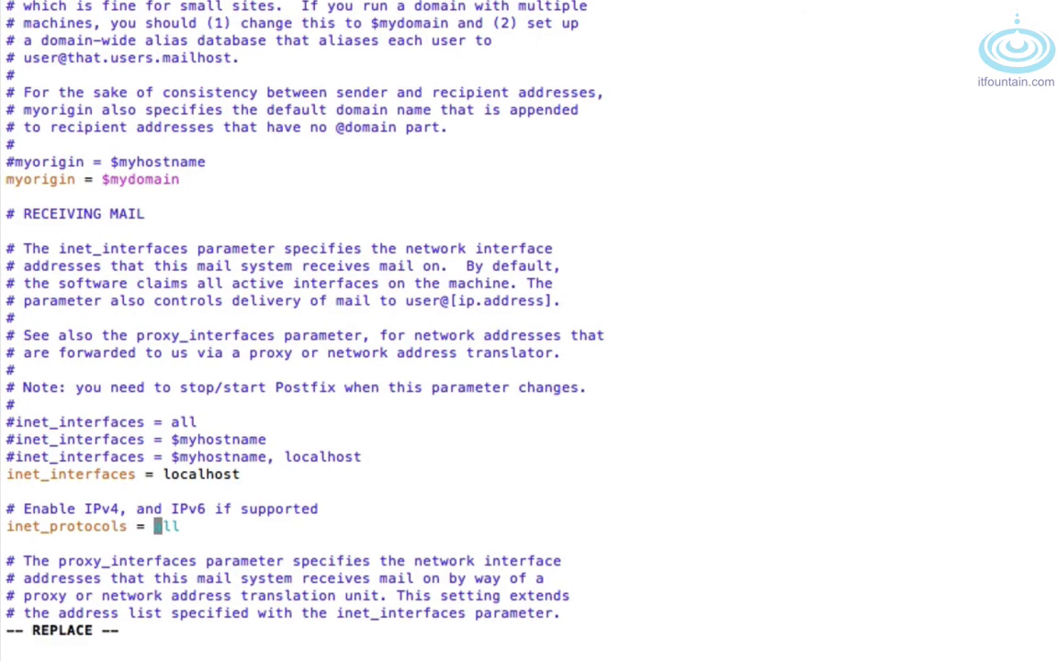
pyautogui.write('ipv4')
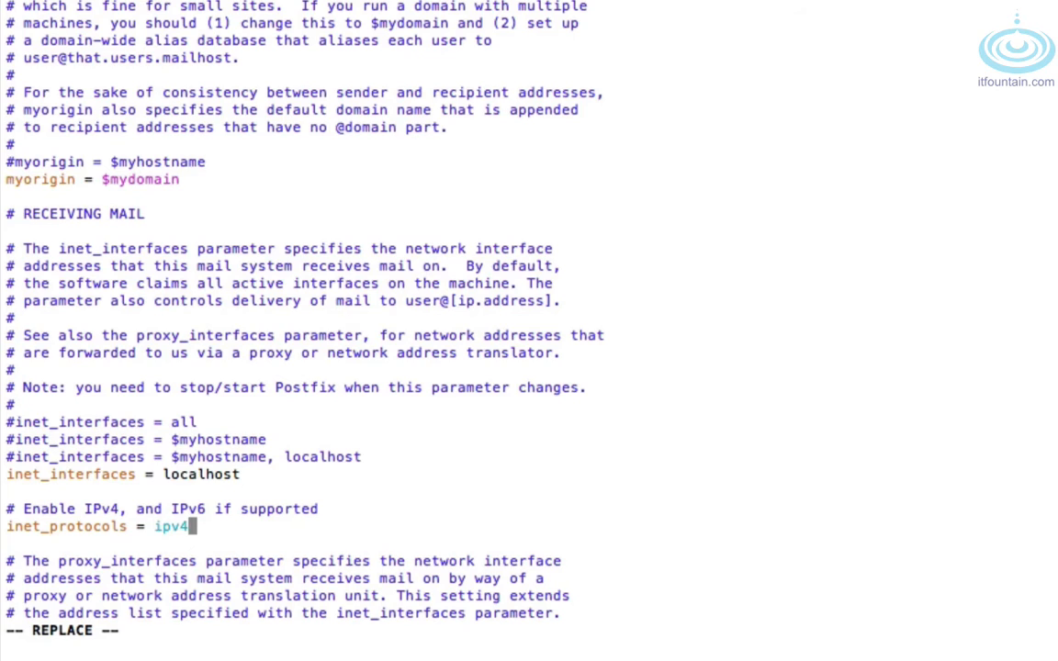
# Delete server2's mydestination values, leaving 'mydestination =' blank.
pyautogui.scroll(-3)
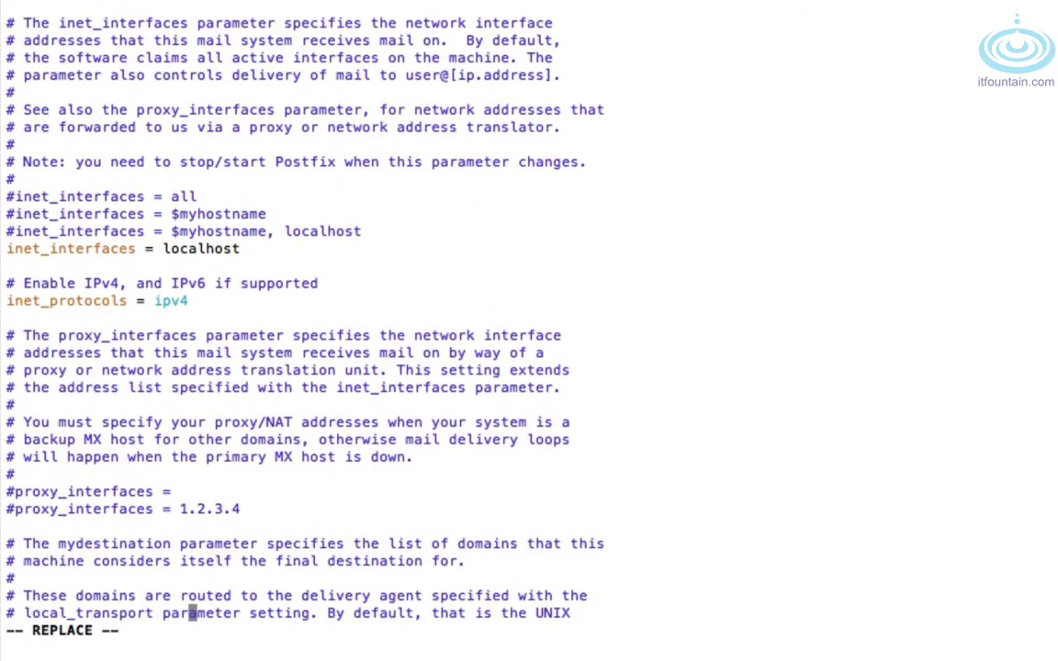
pyautogui.scroll(-3)
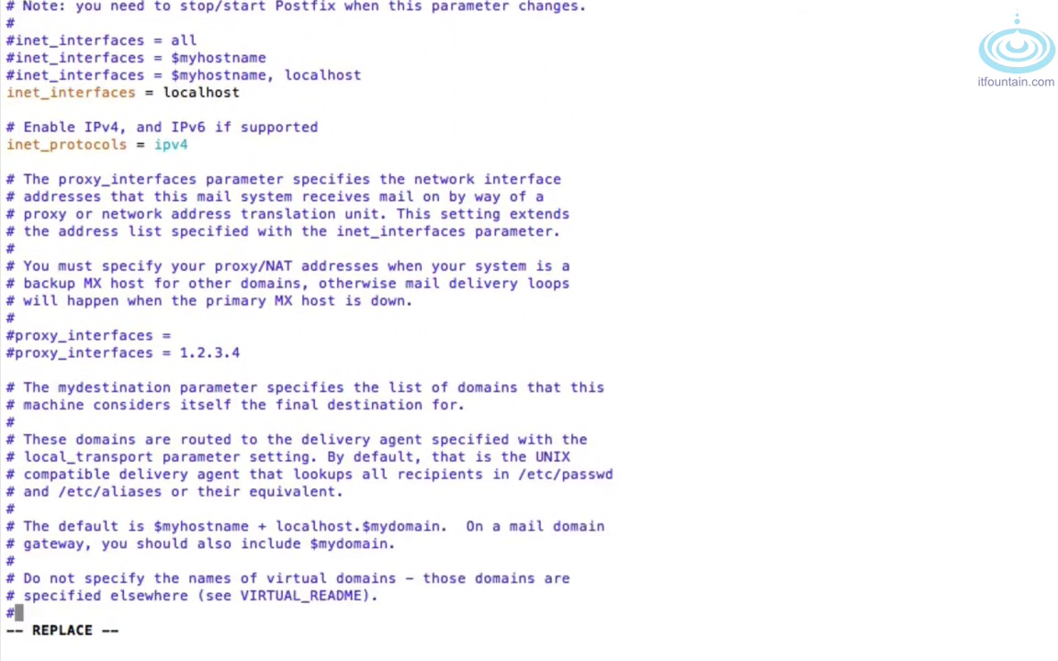
pyautogui.scroll(-3)
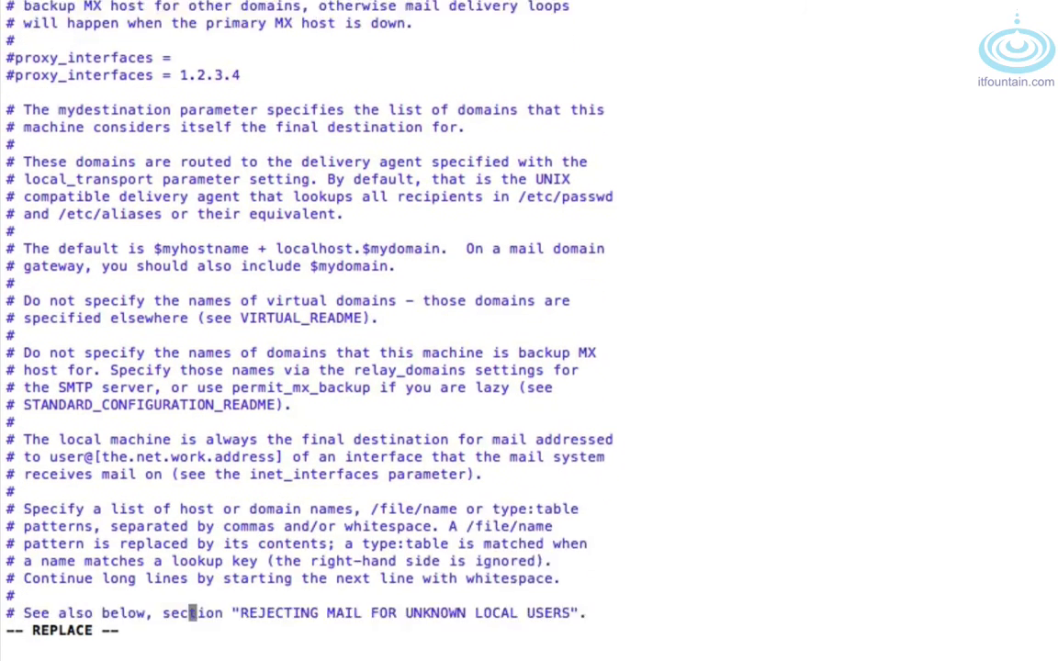
pyautogui.scroll(-3)
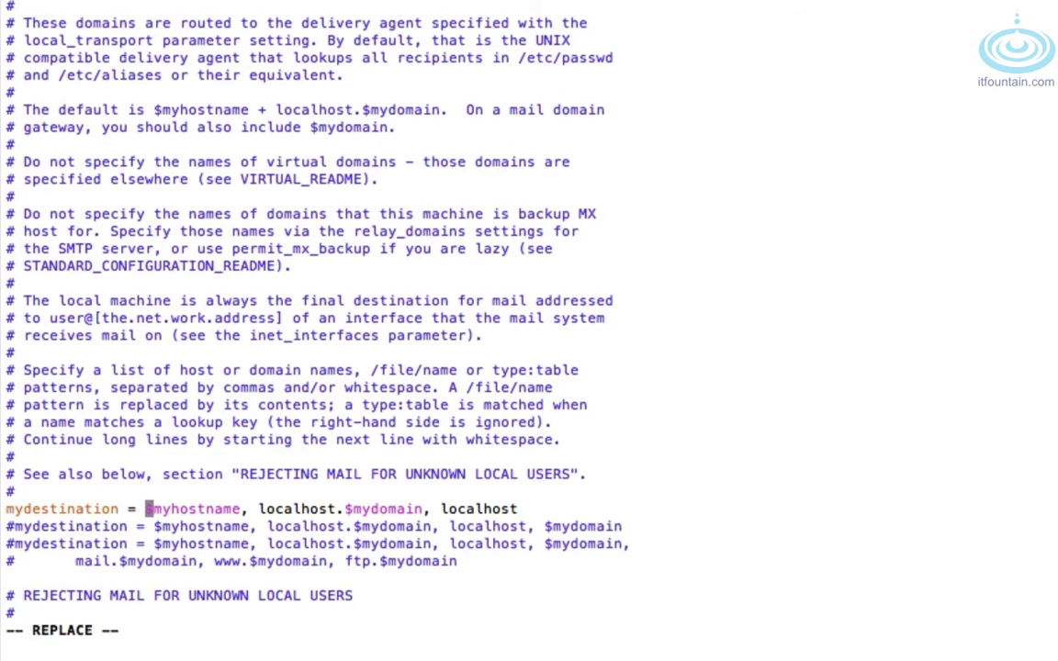
pyautogui.write('xx')
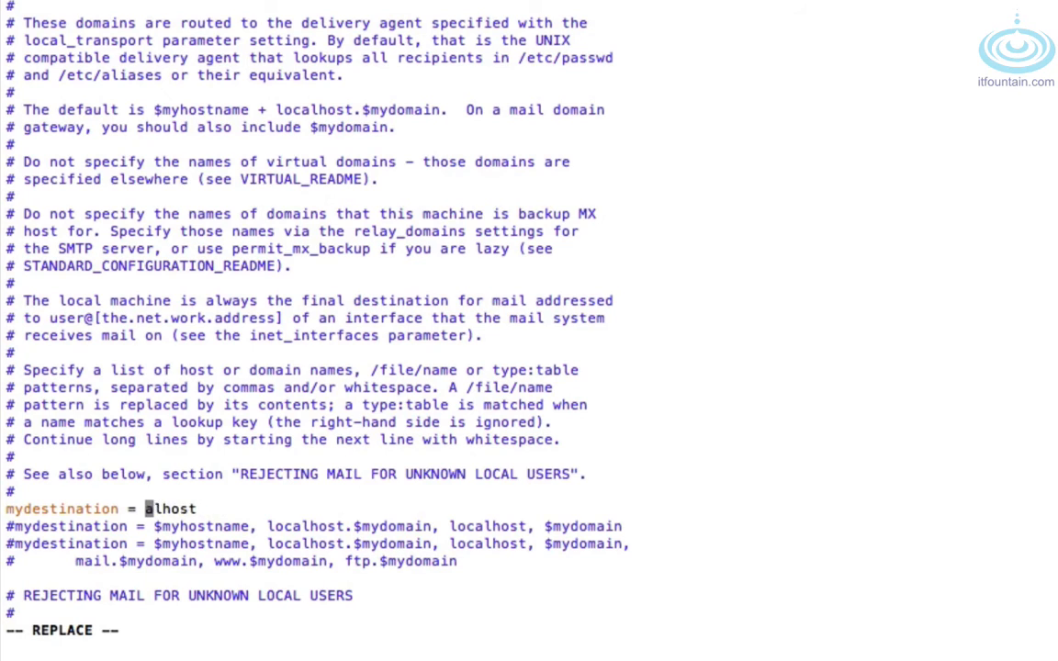
pyautogui.press('BackSpace')
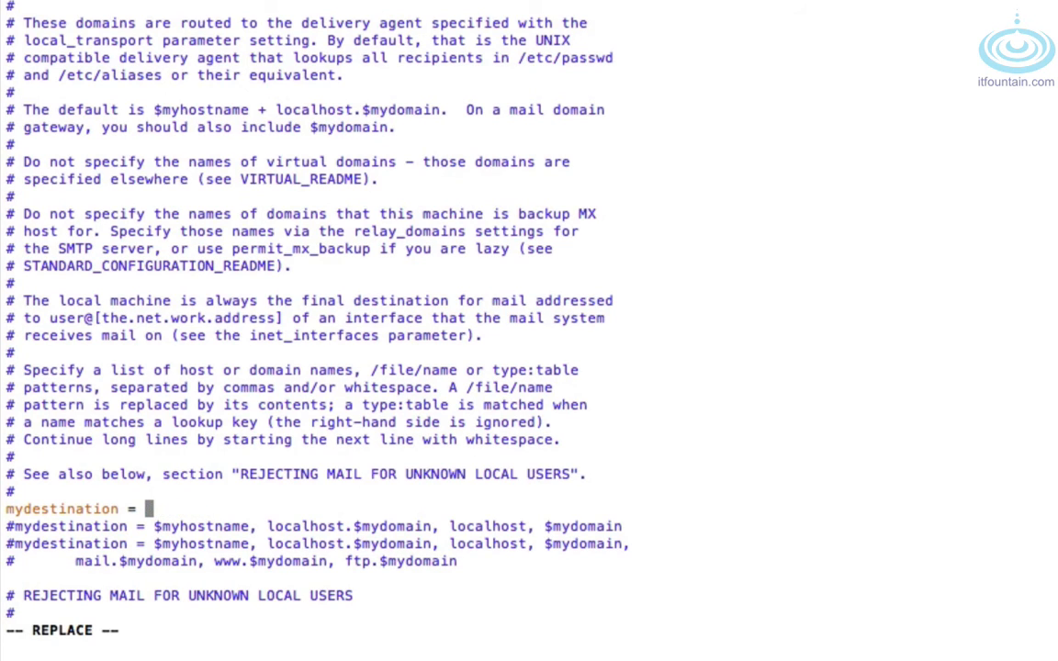
pyautogui.scroll(-3)
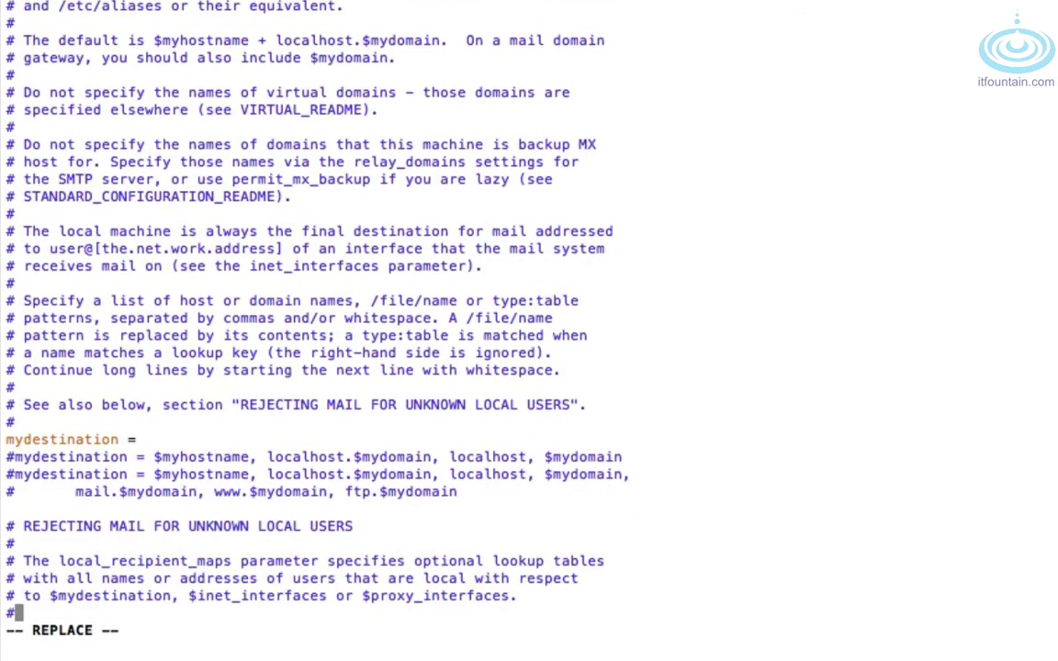
pyautogui.scroll(-3)
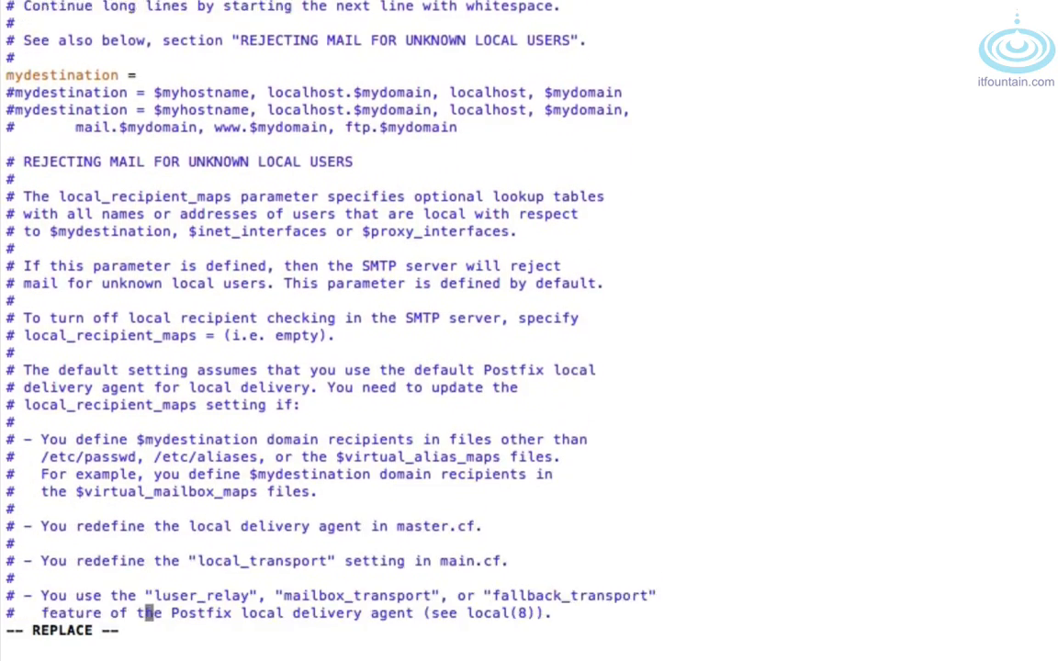
pyautogui.scroll(-3)
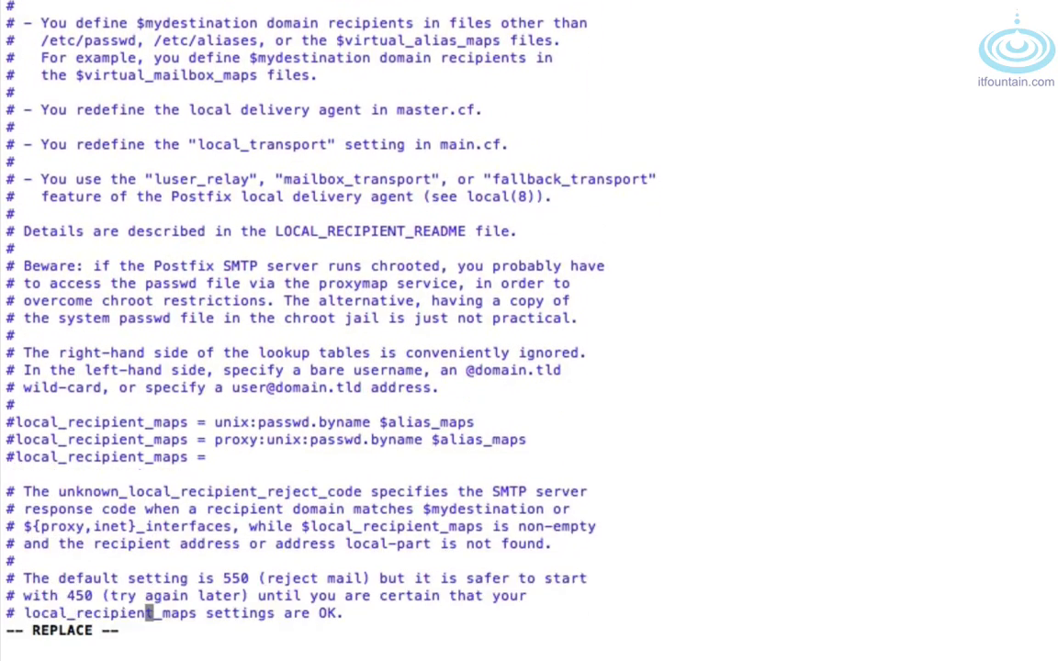
pyautogui.scroll(-3)
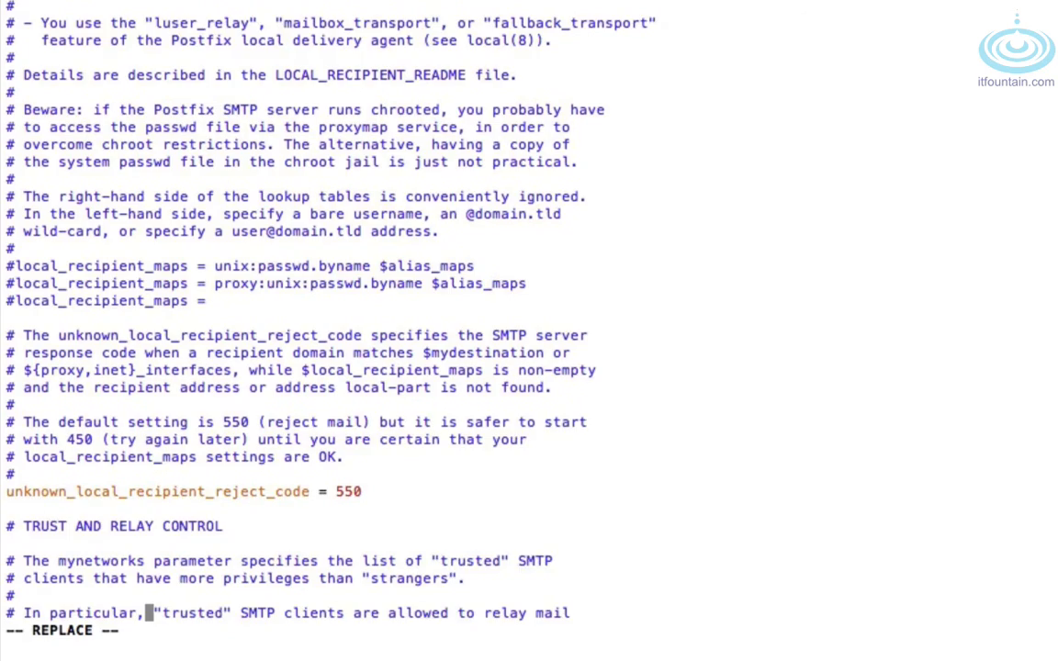
pyautogui.scroll(-3)
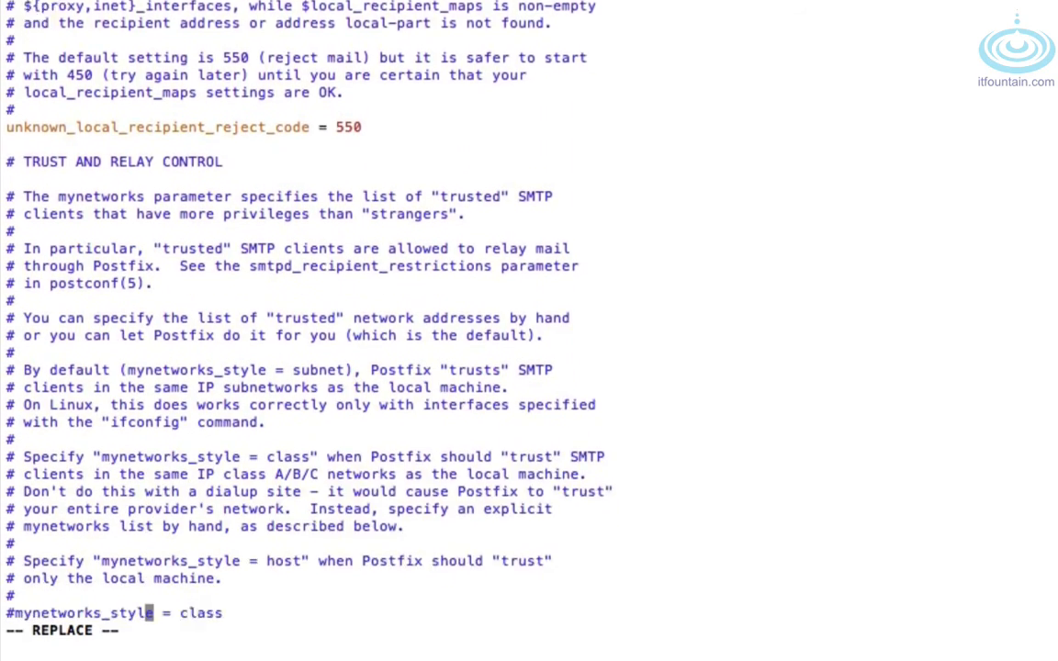
pyautogui.scroll(-3)
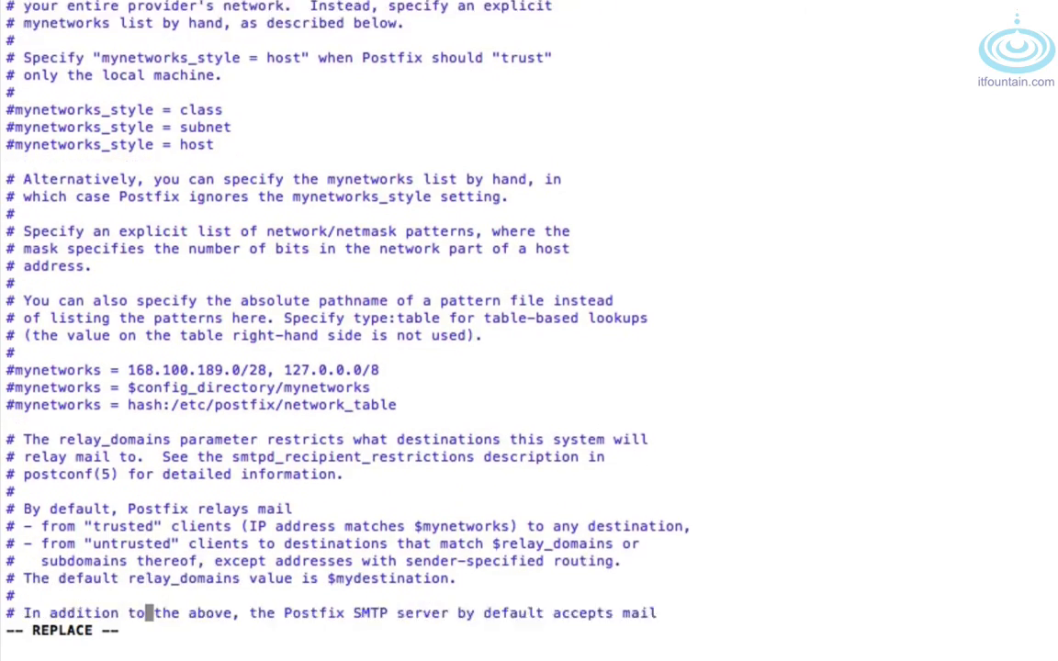
pyautogui.scroll(-3)
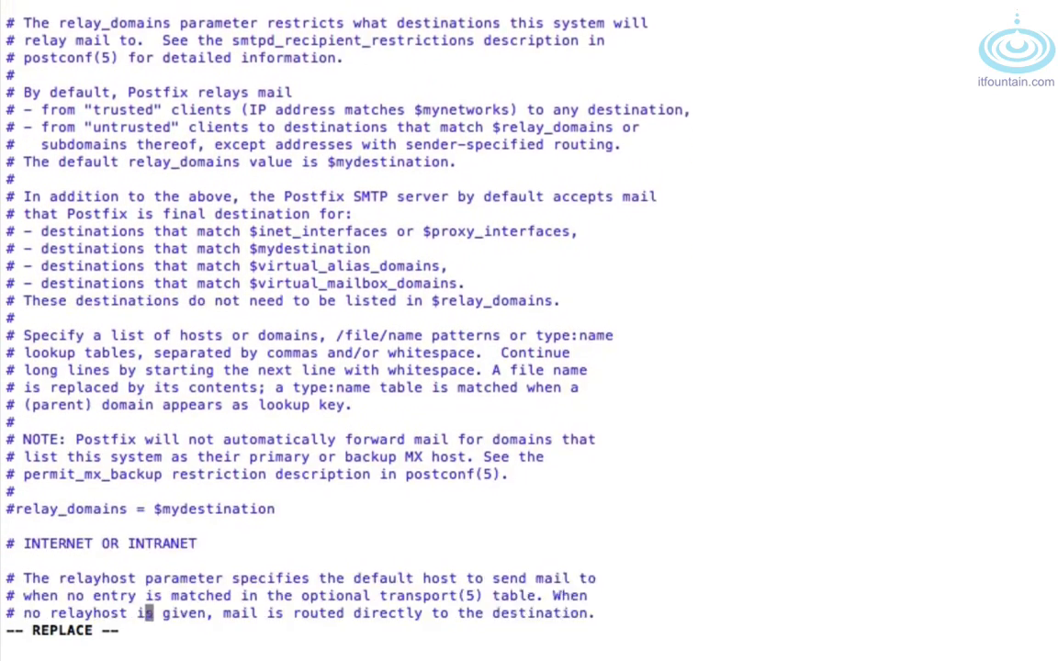
pyautogui.scroll(-3)
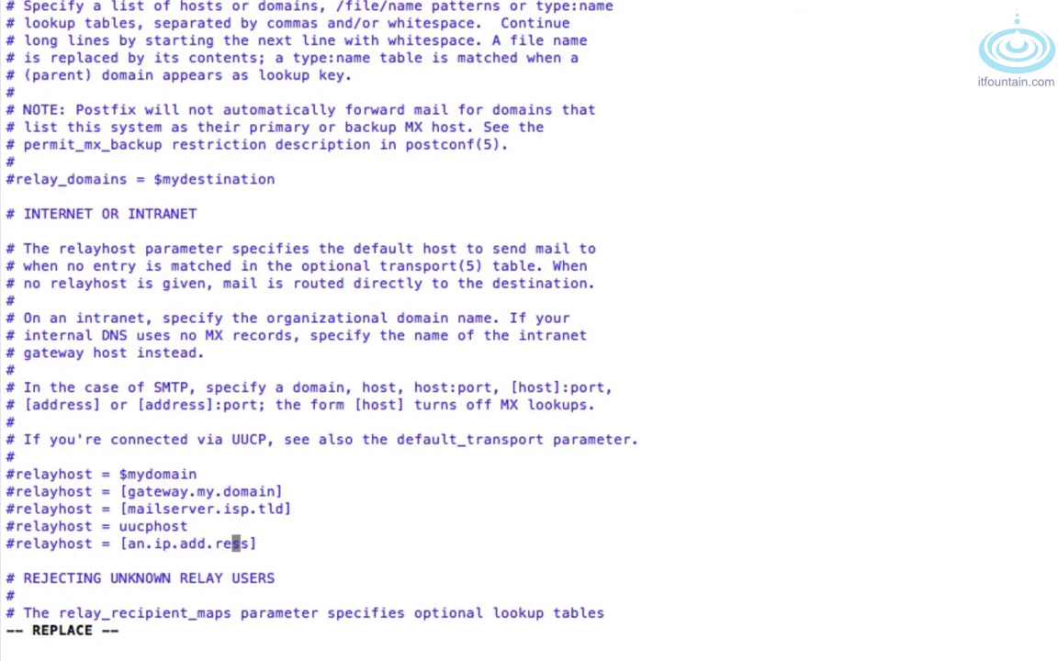
# Add the line relayhost = [server1.example.com] below the commented examples.
pyautogui.press('Return')
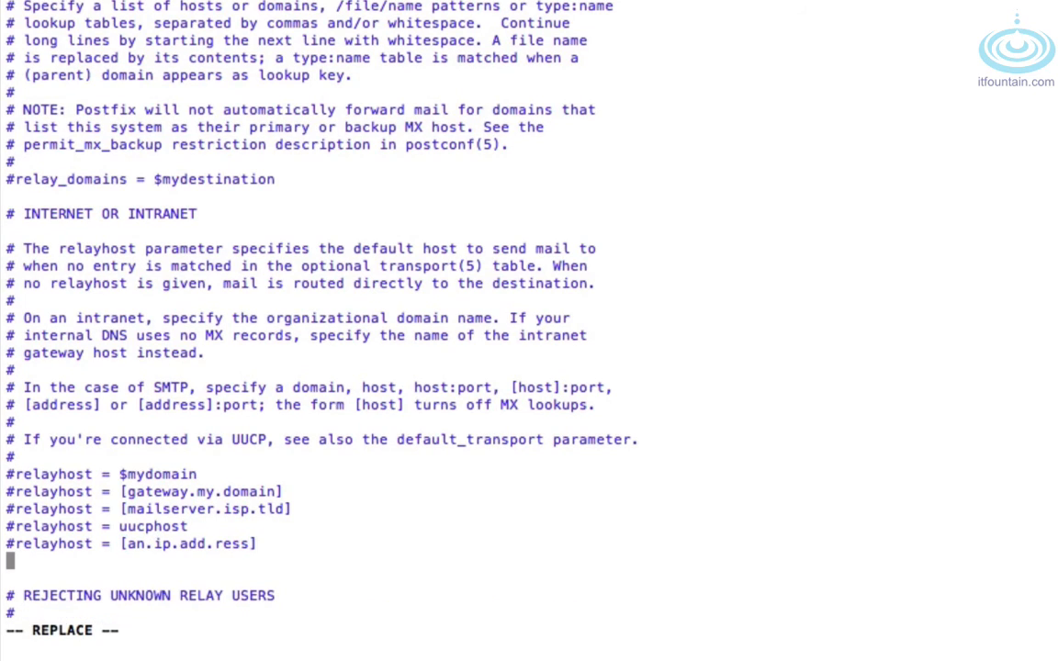
pyautogui.write('relayhost =')
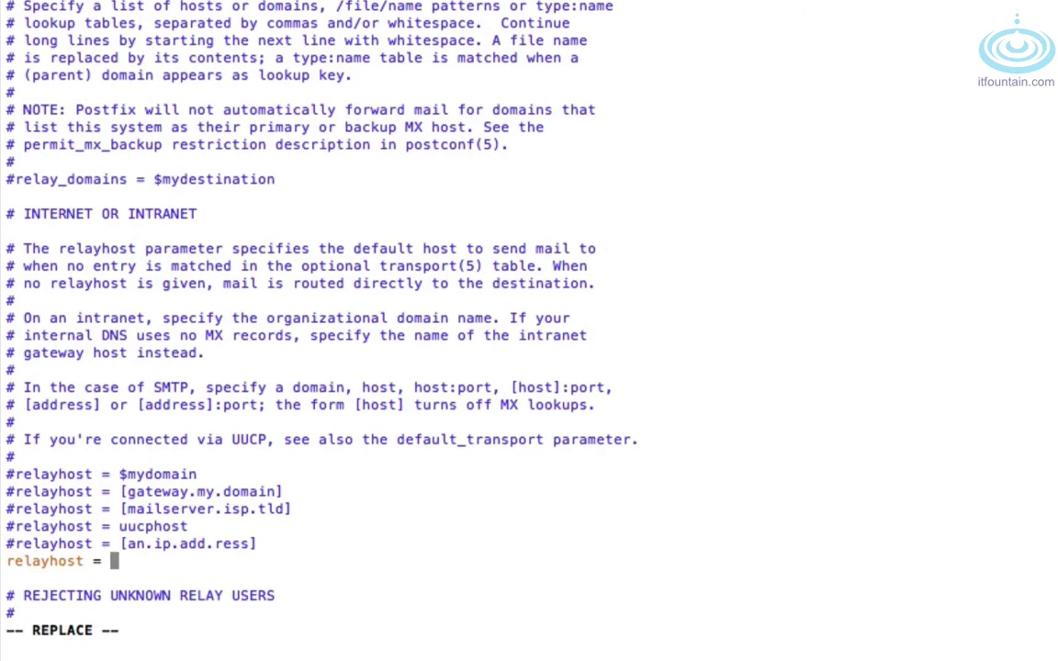
pyautogui.write('[serv')
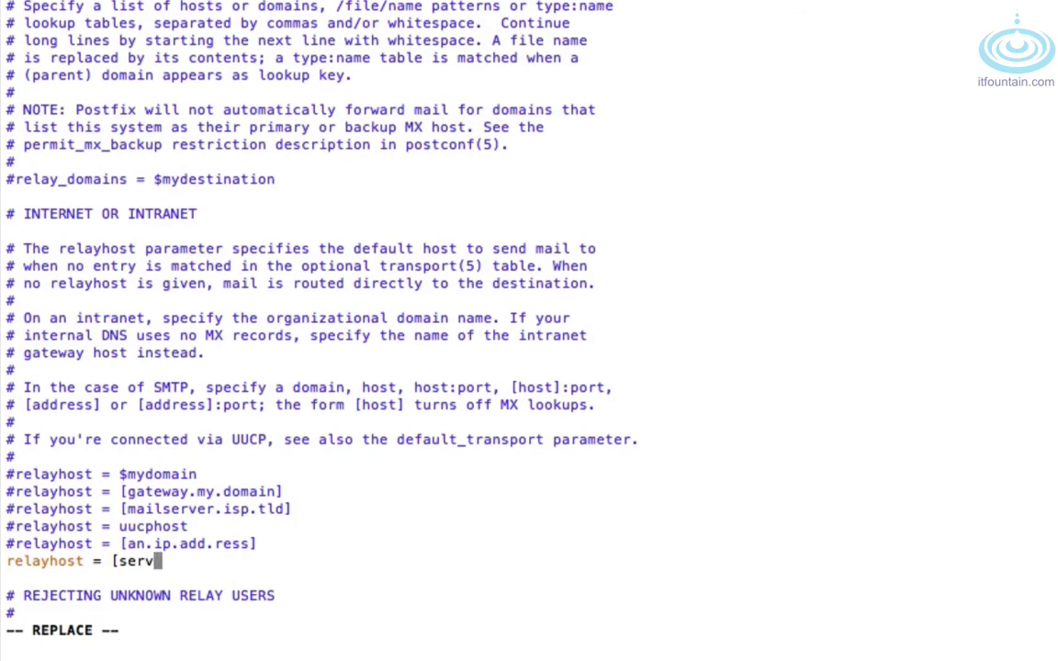
pyautogui.write('er1.examp')
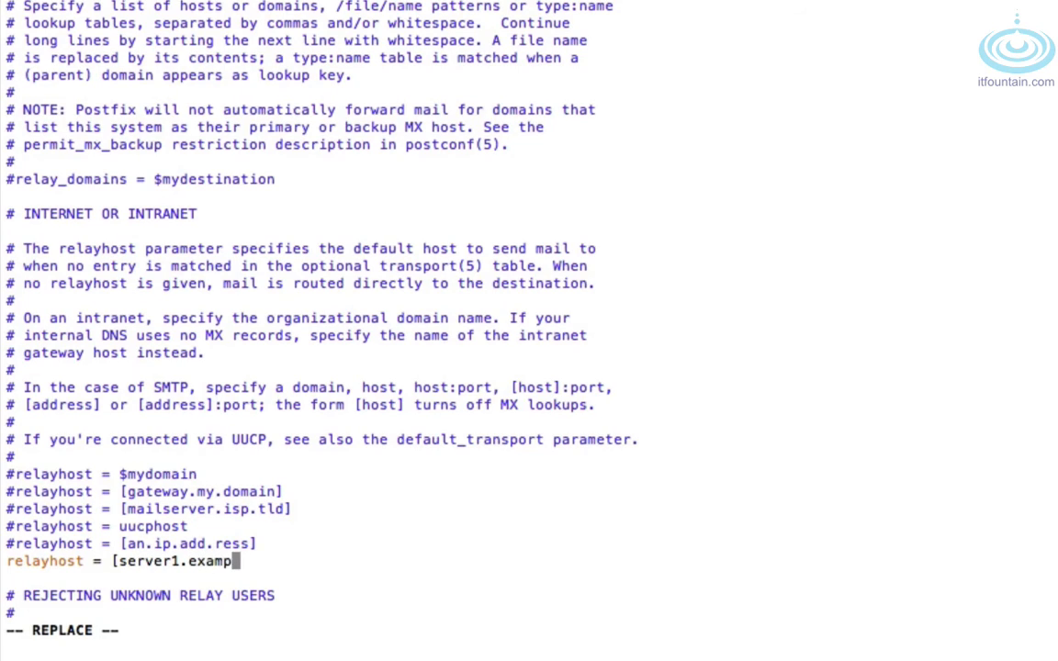
pyautogui.write('le.com]')
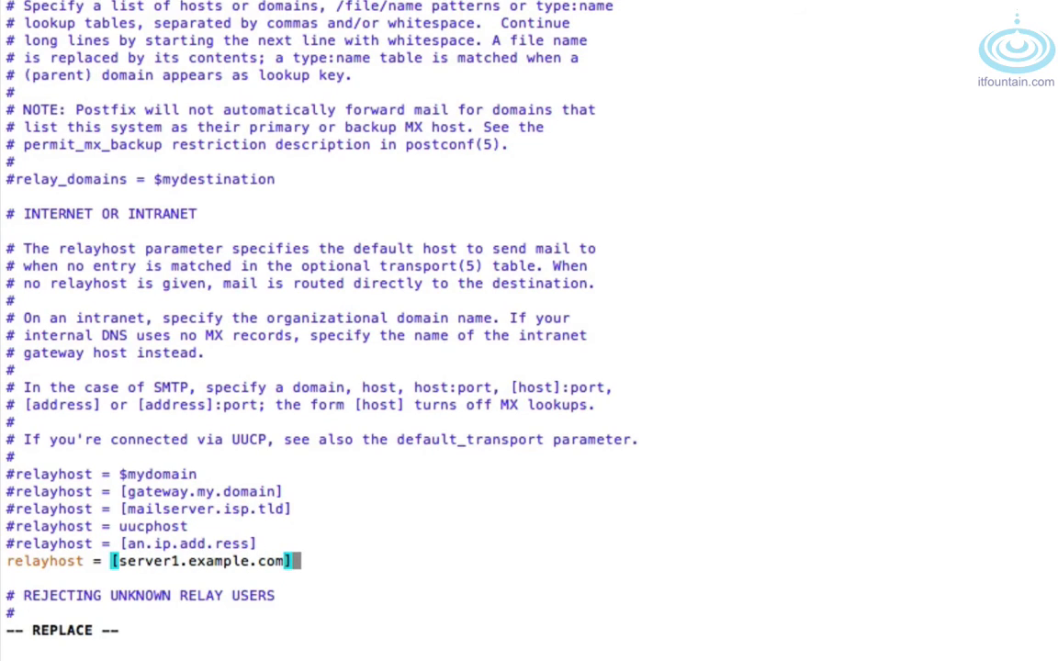
pyautogui.press('Escape')
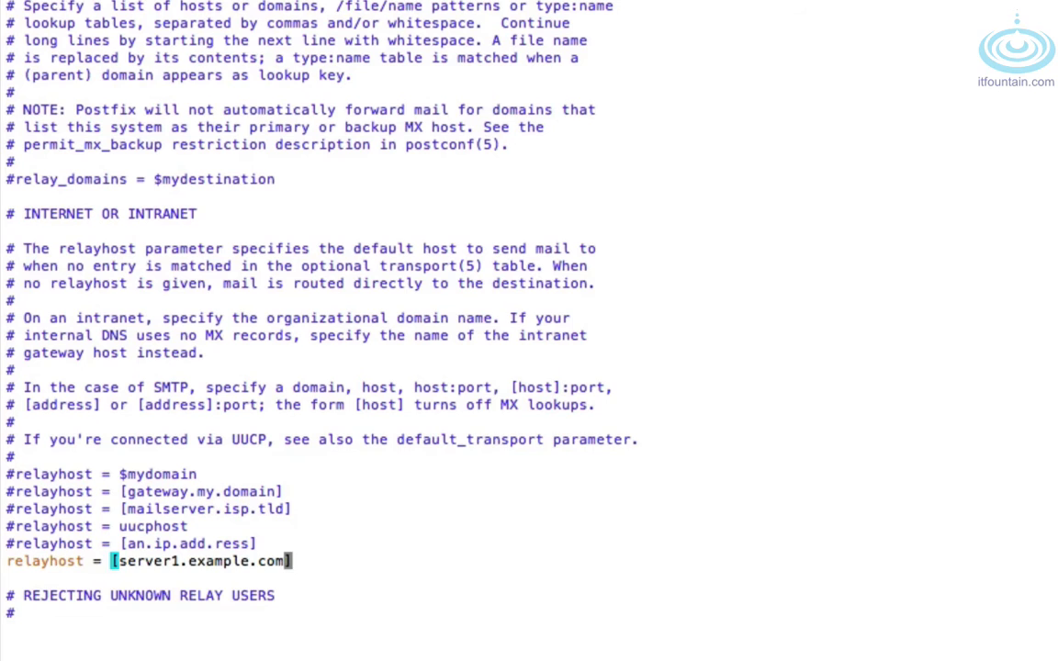
pyautogui.scroll(-3)
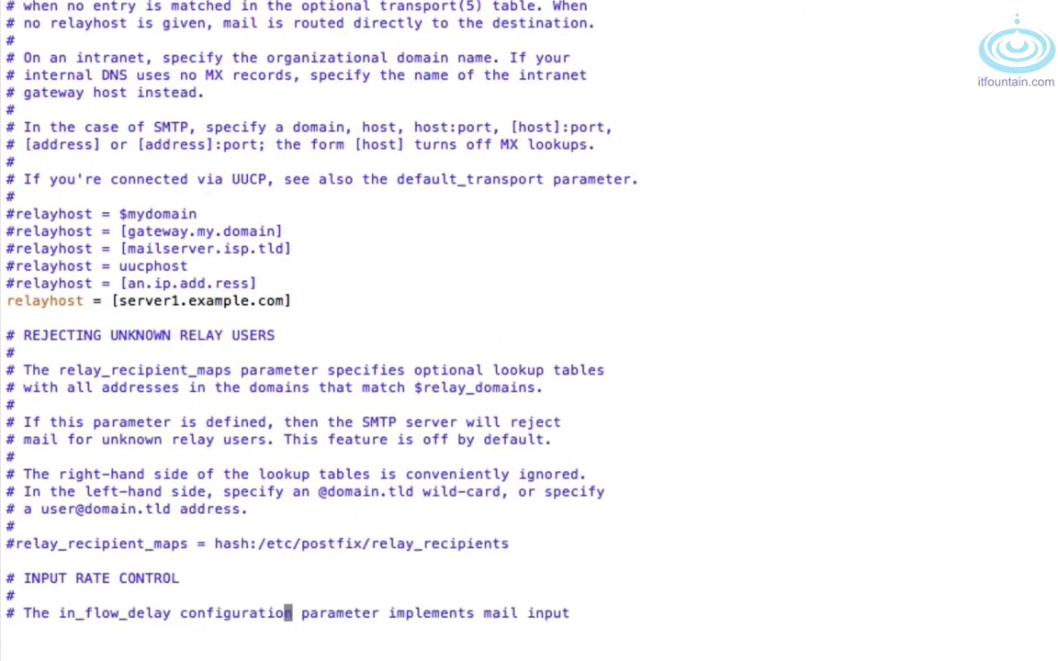
pyautogui.scroll(-3)
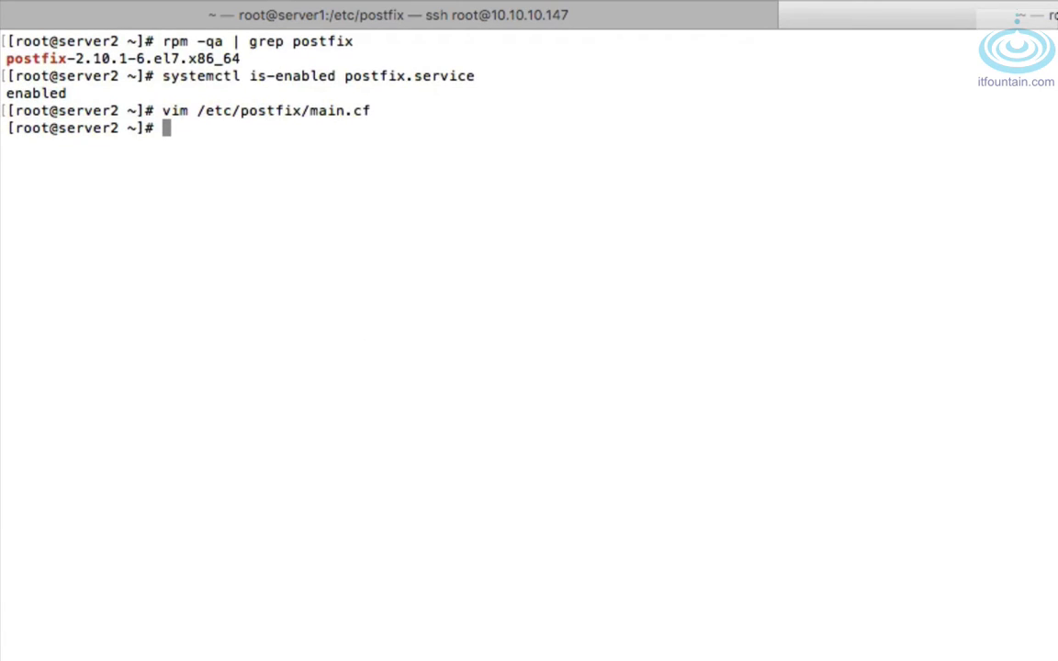
# Restart postfix.service on server2 with systemctl so the relay setting applies.
pyautogui.write('systemctl restart postfi')
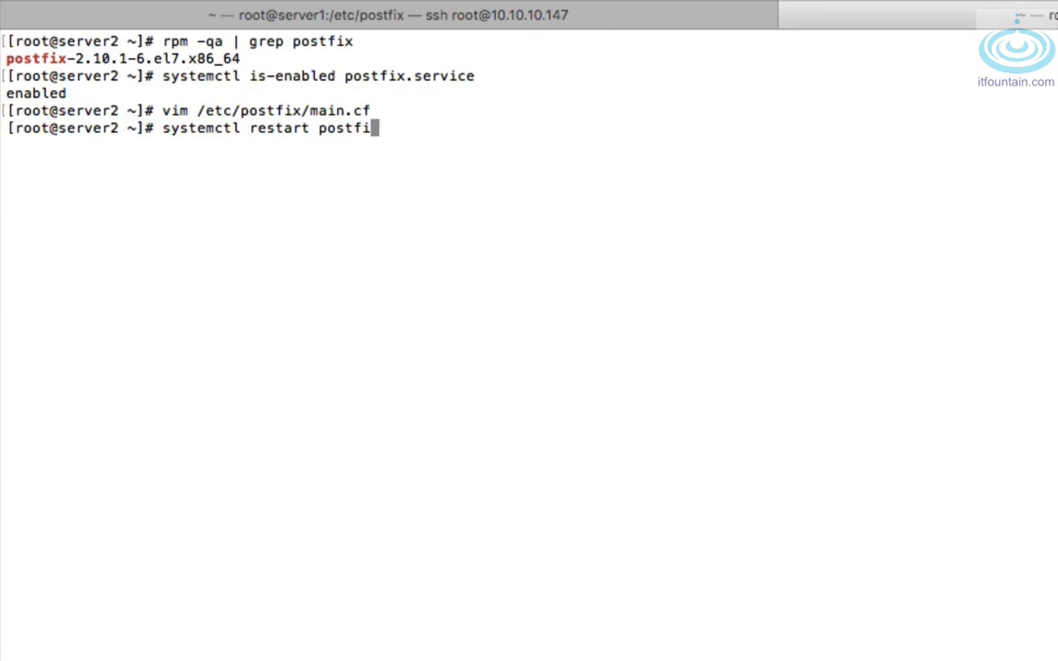
pyautogui.press('Return')
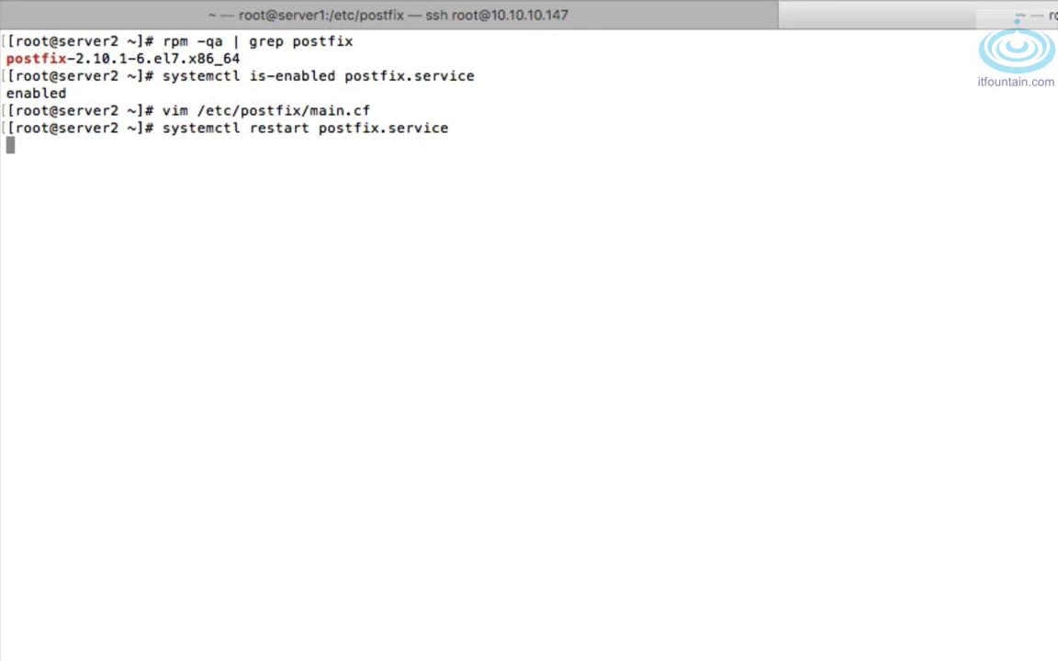
pyautogui.press('Return')
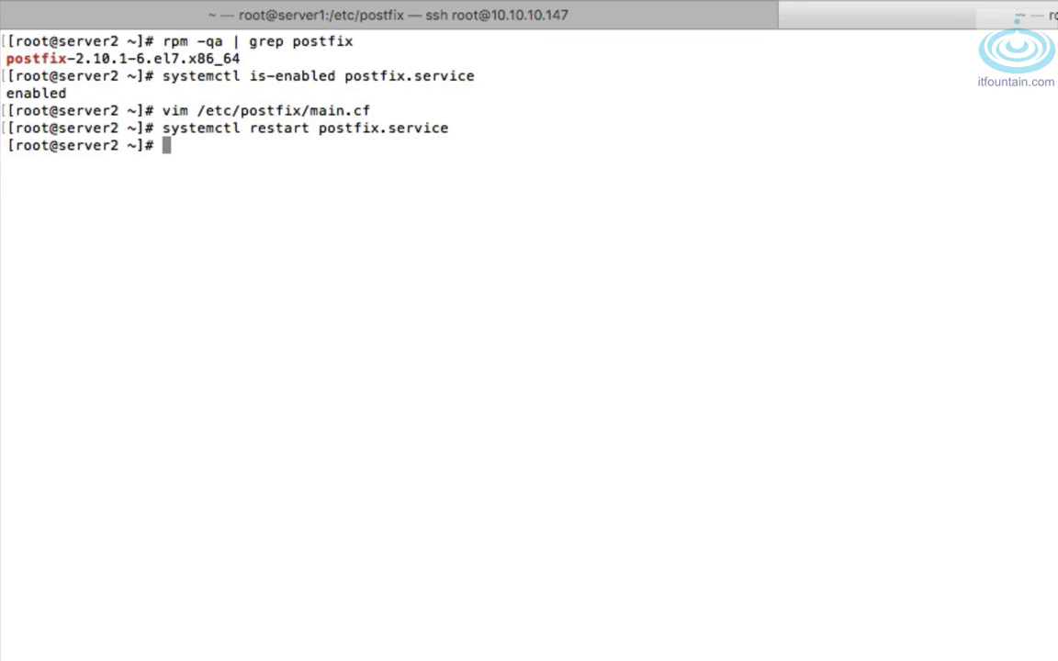
pyautogui.write('mail')
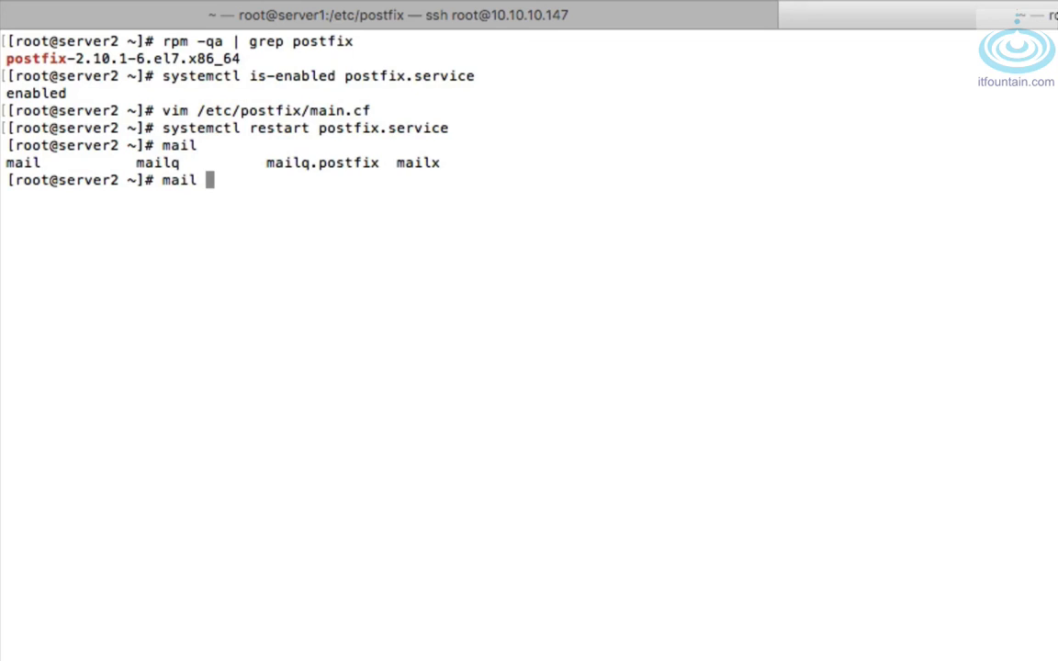
pyautogui.write('akbo')
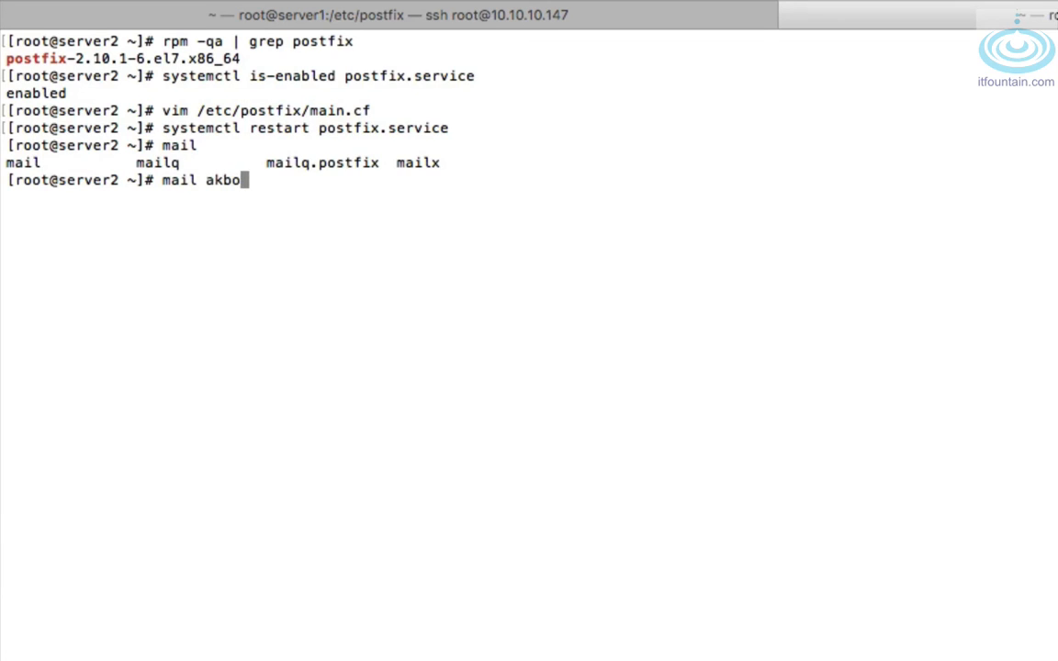
pyautogui.write('r@e')
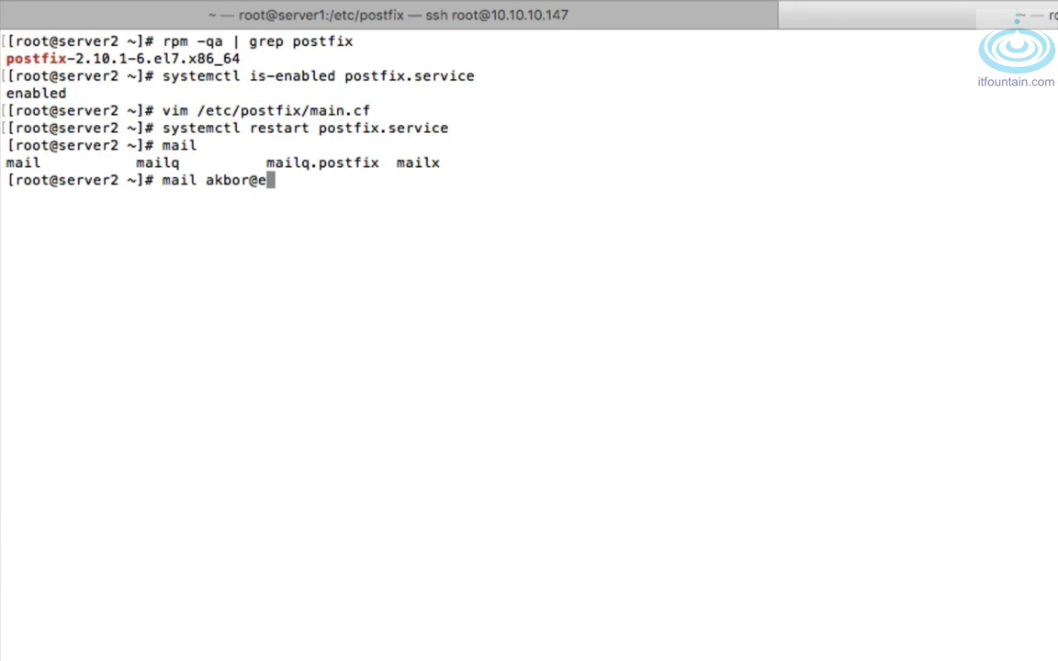
pyautogui.write('xample.com')
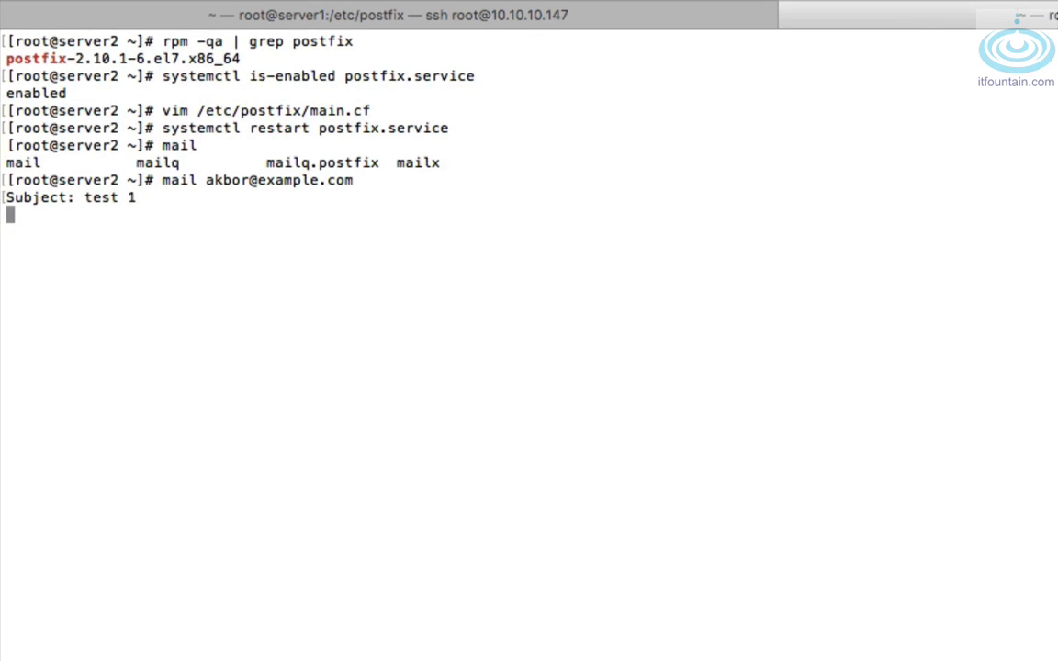
pyautogui.write('hello')
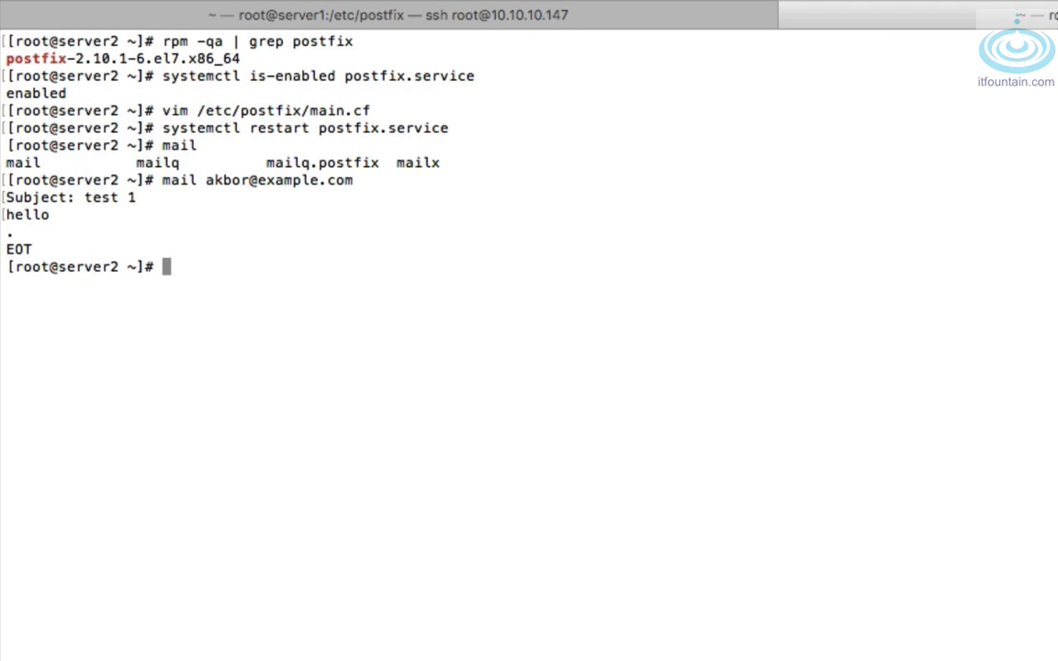
pyautogui.write('tail -f')
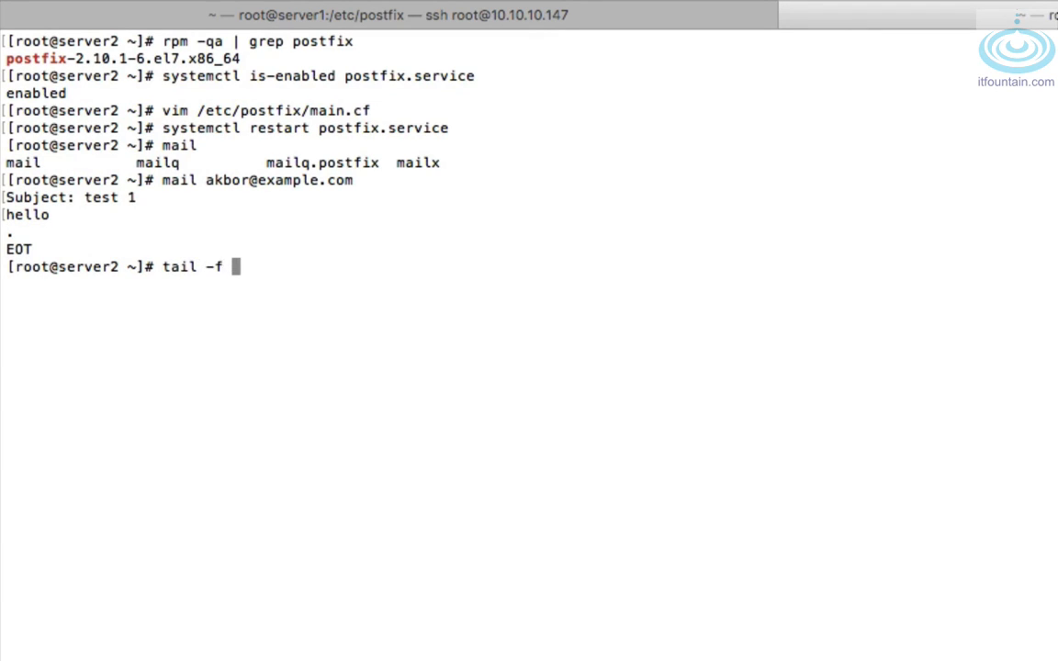
# Follow /var/log/maillog to confirm relay=server1.example.com with status=sent.
pyautogui.write('/var/log/m')
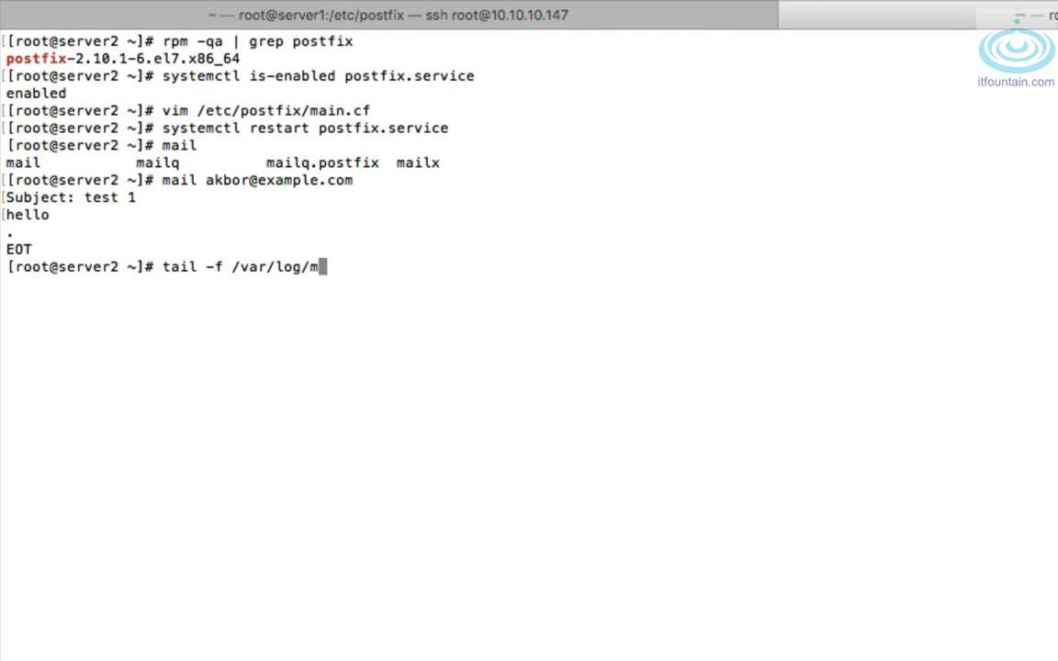
pyautogui.press('Return')
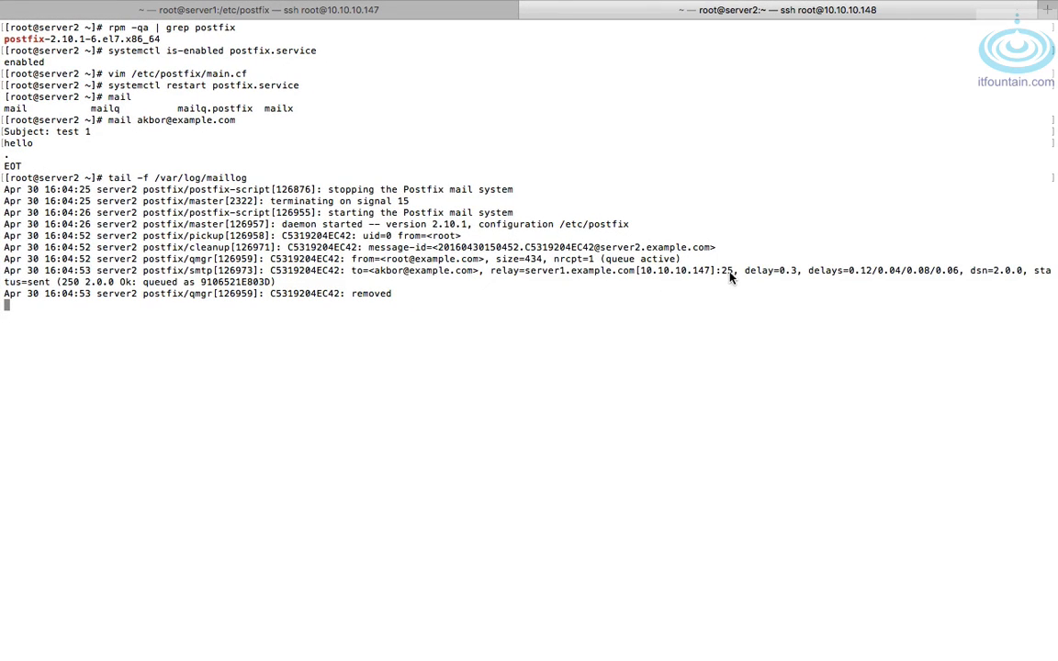
pyautogui.moveTo(269, 161)
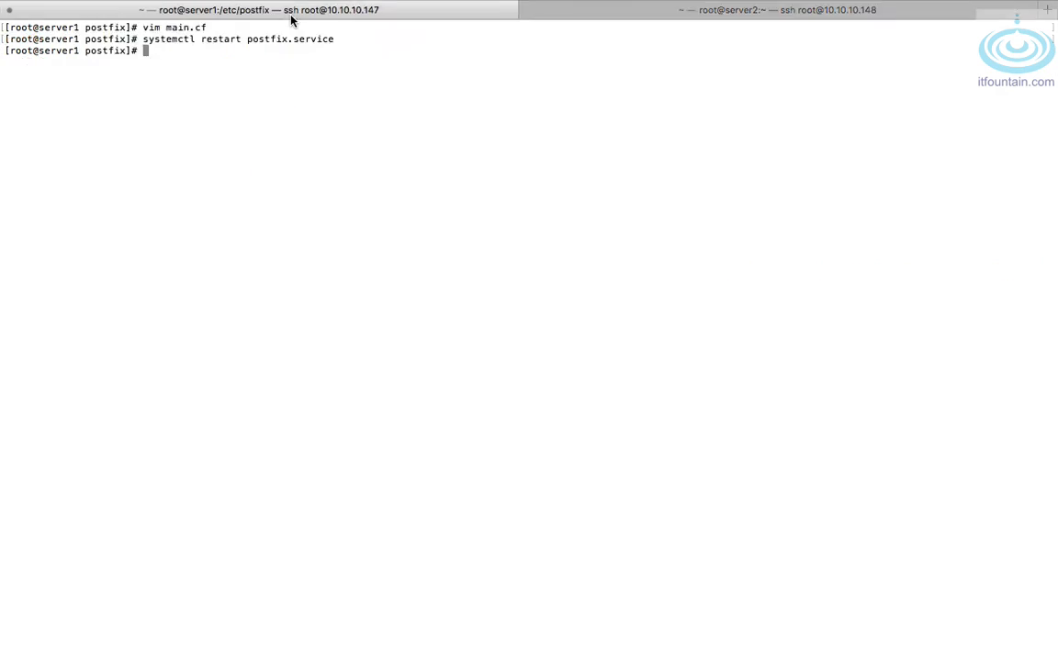
# As akbor on server1, open mail, read message 1 'test 1' from root, then quit.
pyautogui.write('su - akbor')
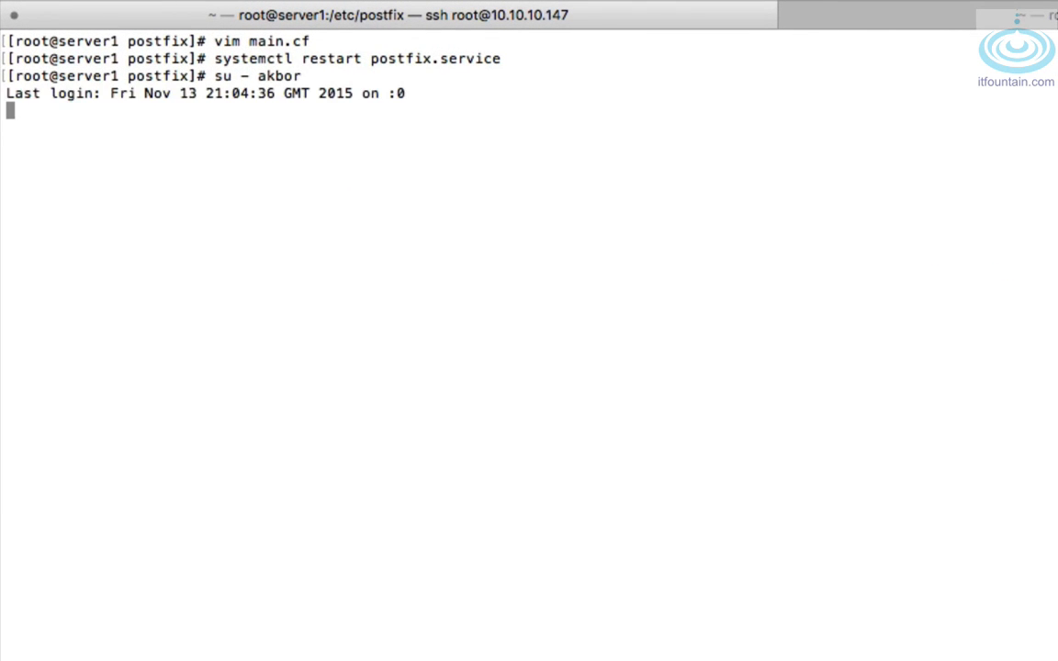
pyautogui.press('Return')
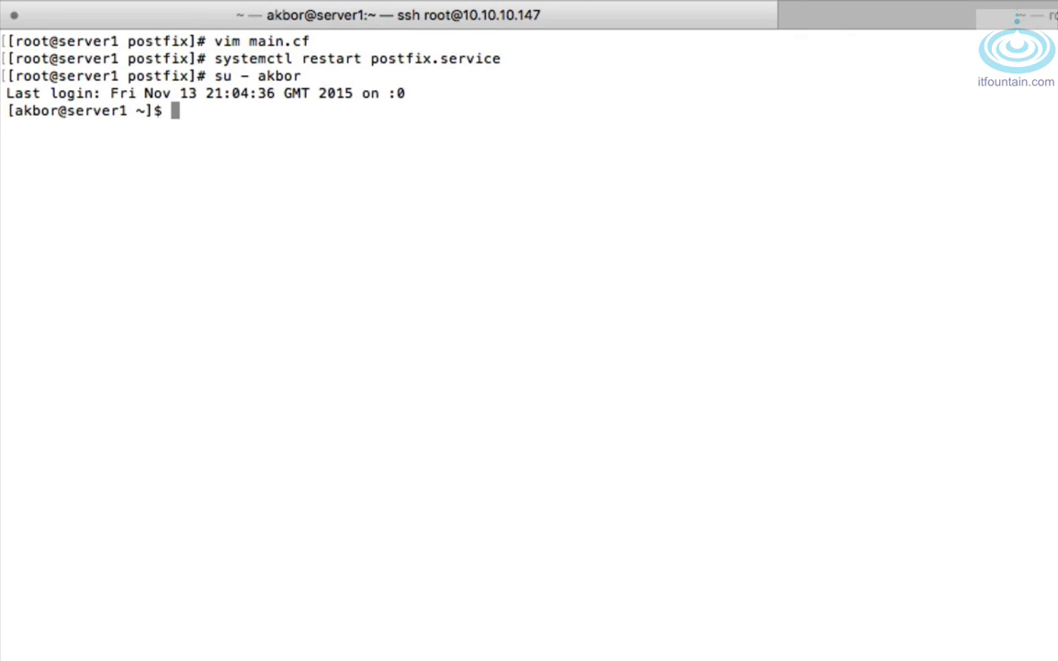
pyautogui.write('mail')
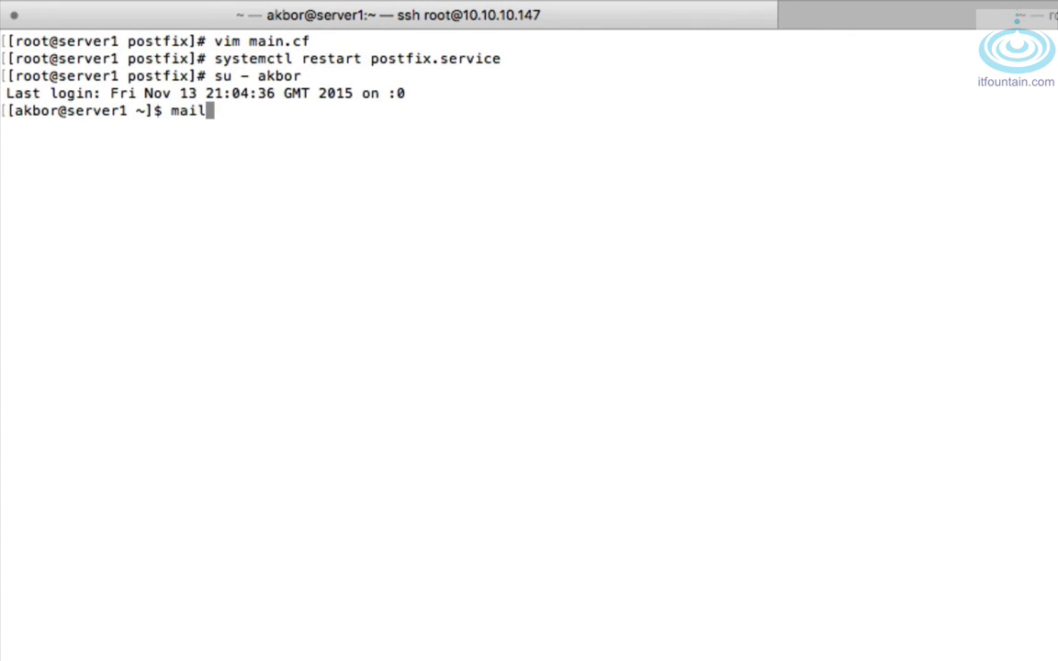
pyautogui.press('Return')
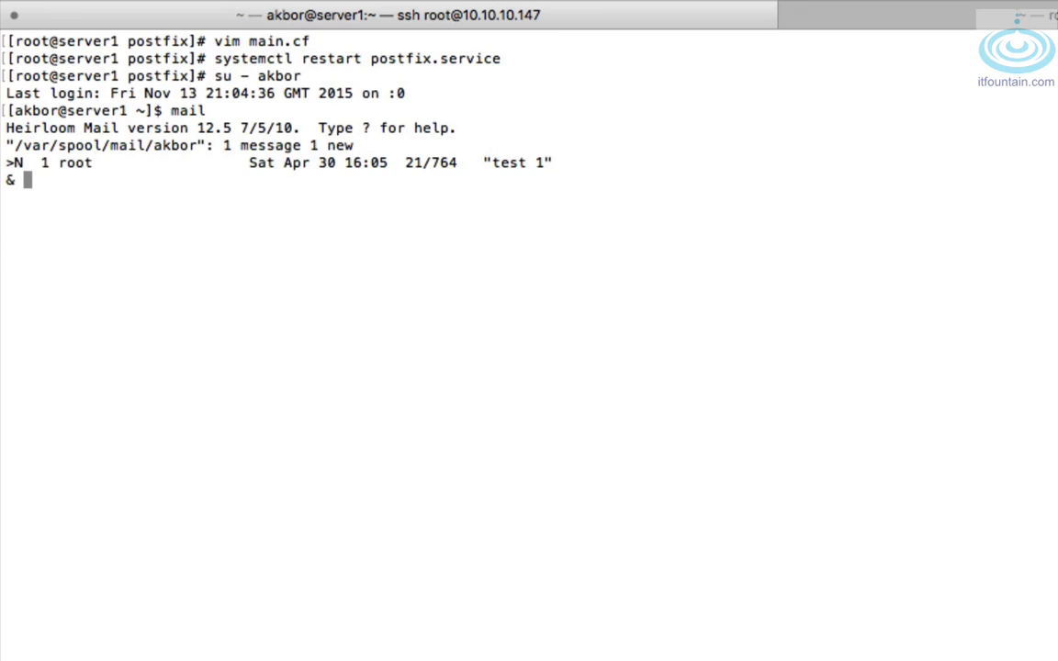
pyautogui.write('1')
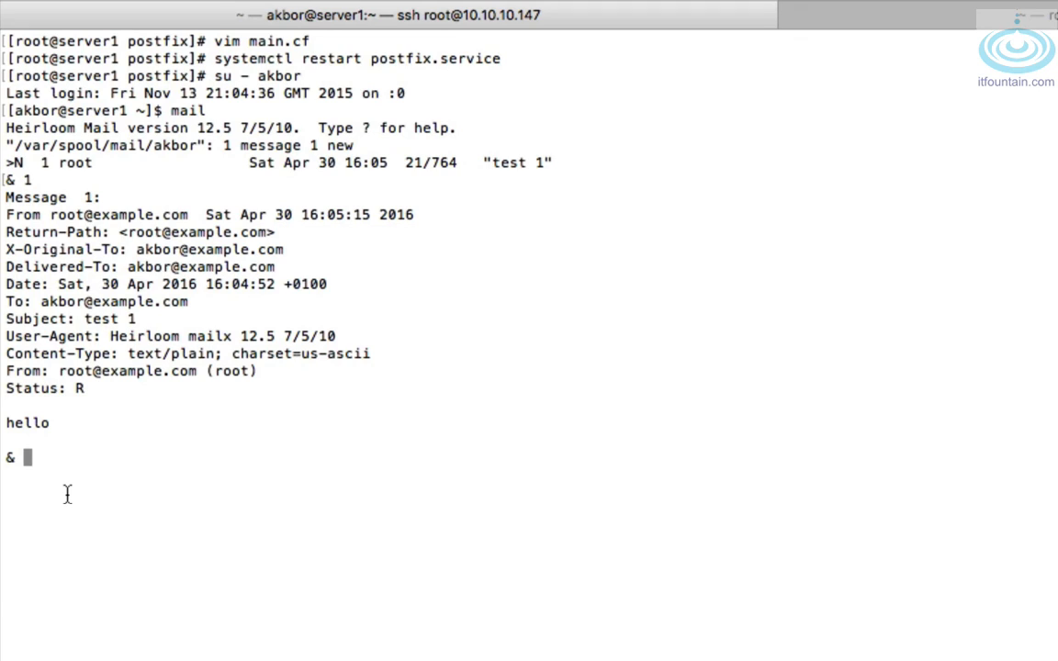
pyautogui.moveTo(221, 247)
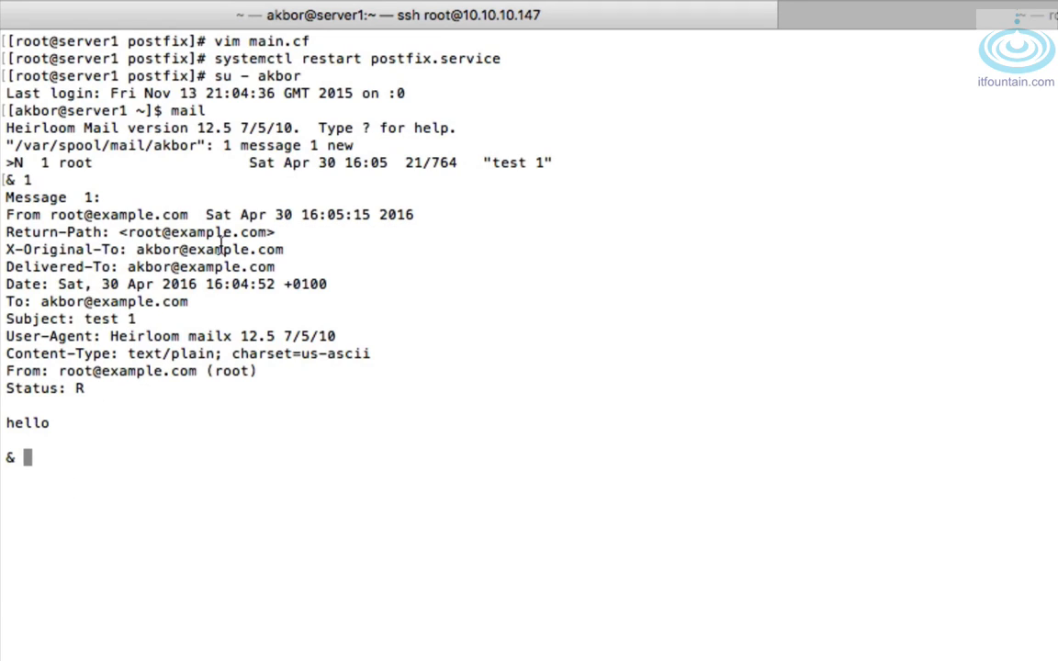
pyautogui.moveTo(189, 469)
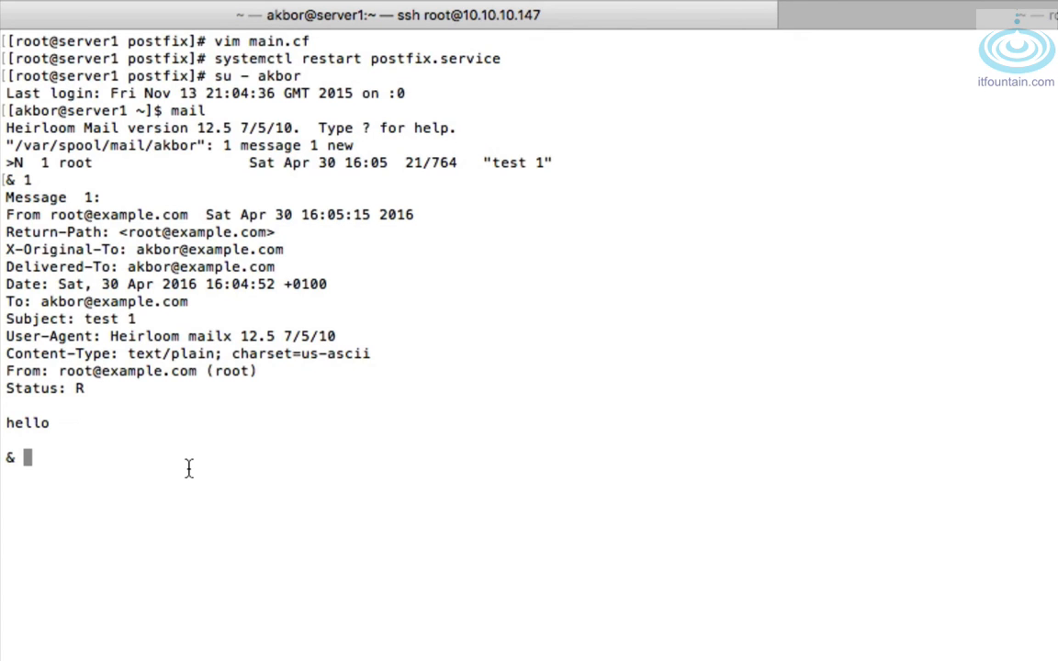
pyautogui.write('q')
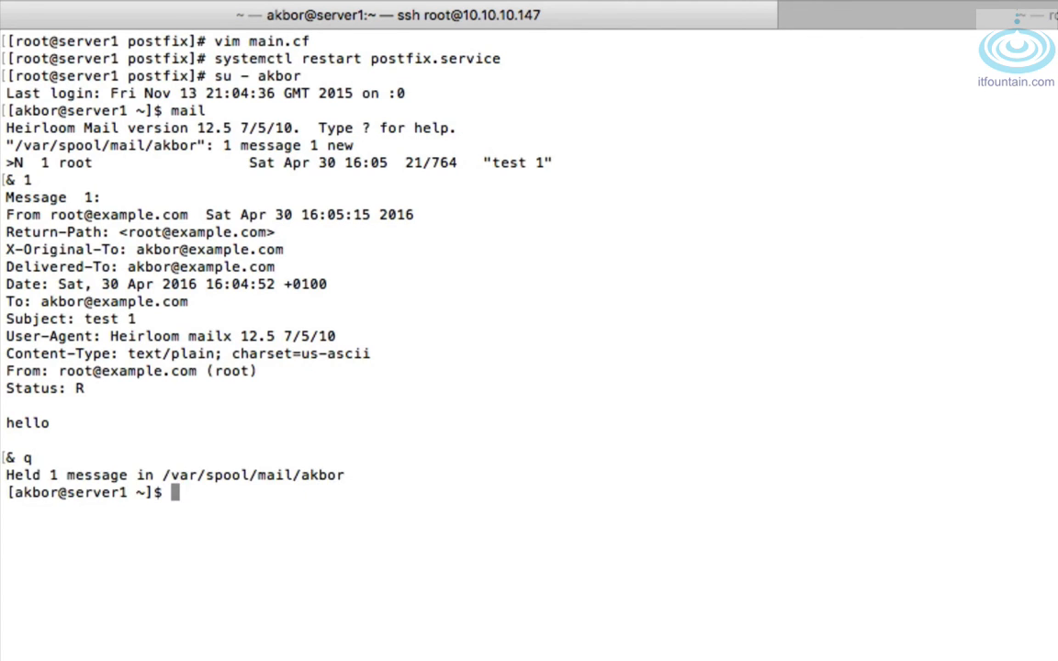